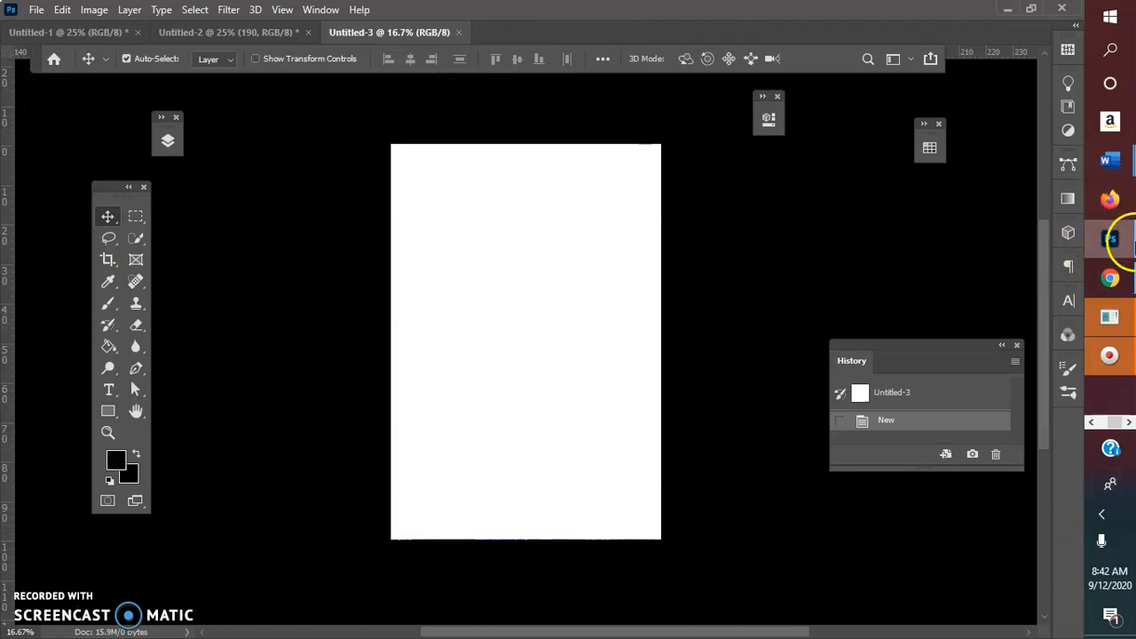
mouse_move(1110, 278)
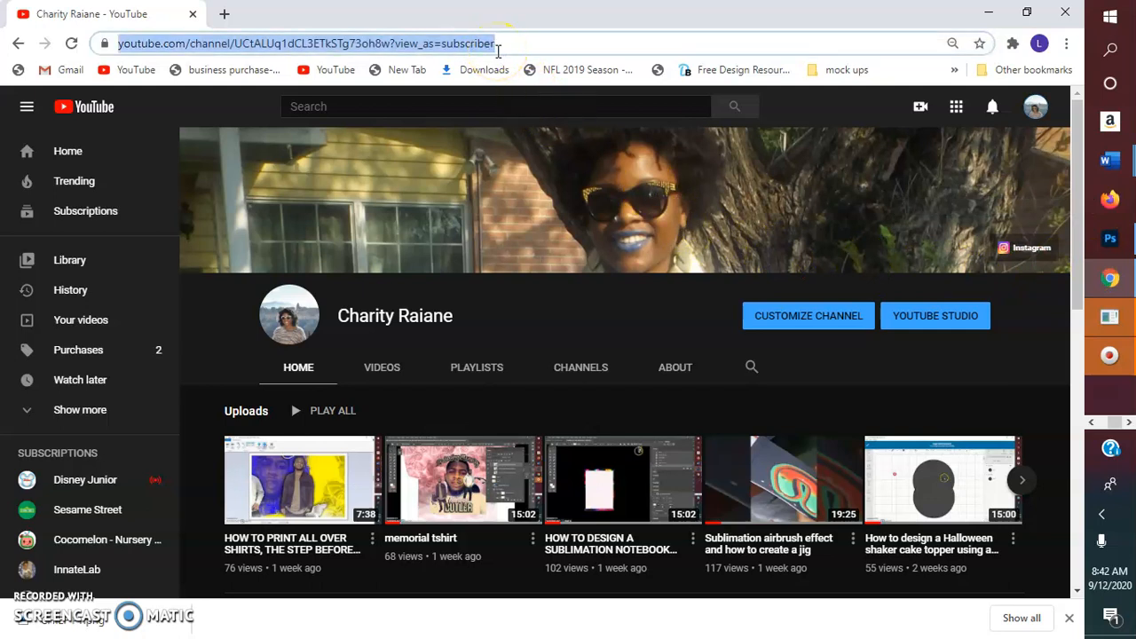
Search Google Images for cowboy logos and open the navy Dallas Cowboys star preview.
type("COW")
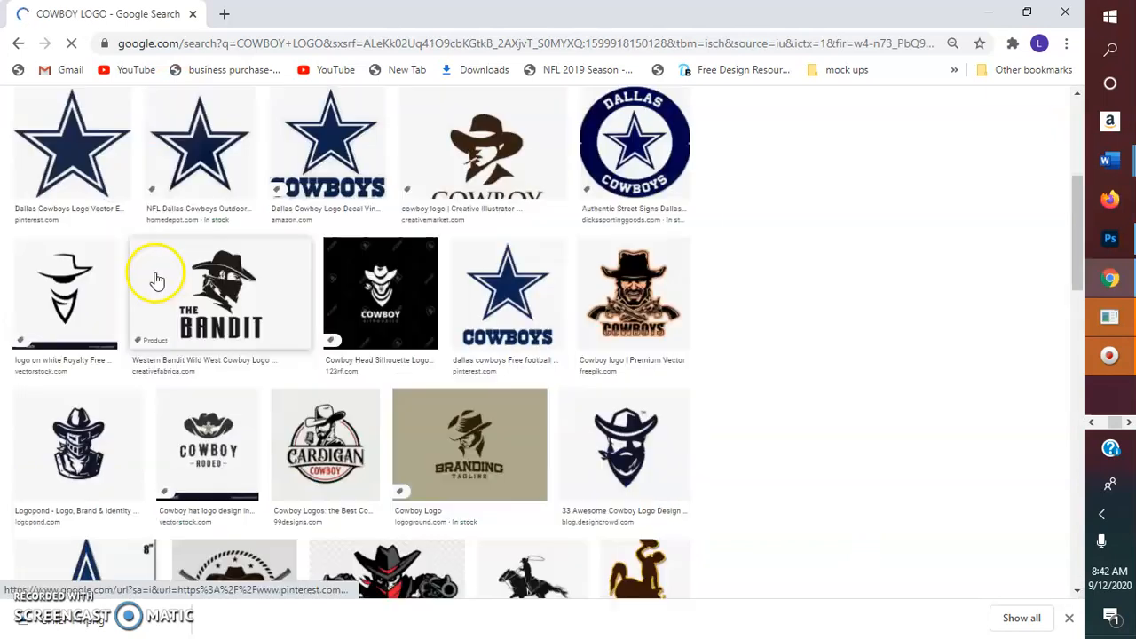
left_click(71, 143)
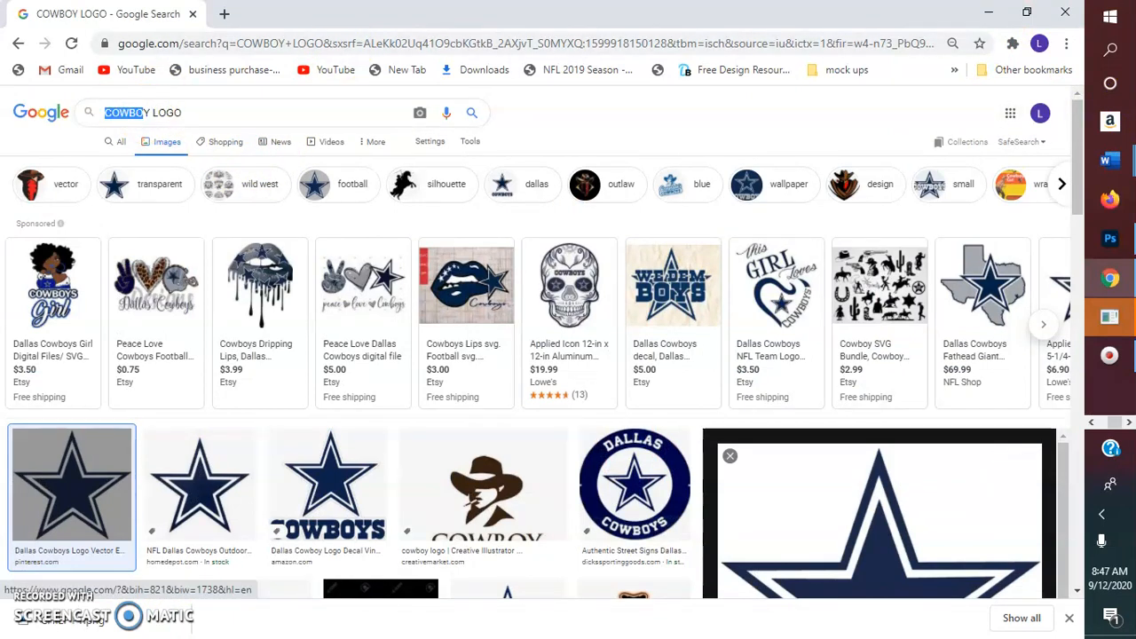
type("Y")
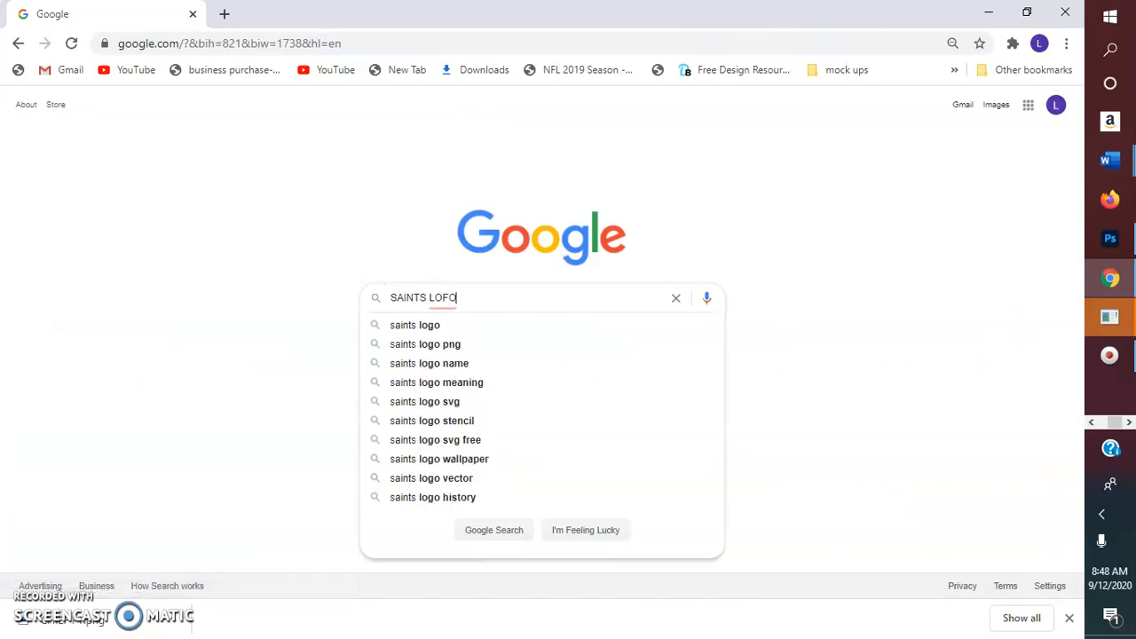
mouse_move(69, 632)
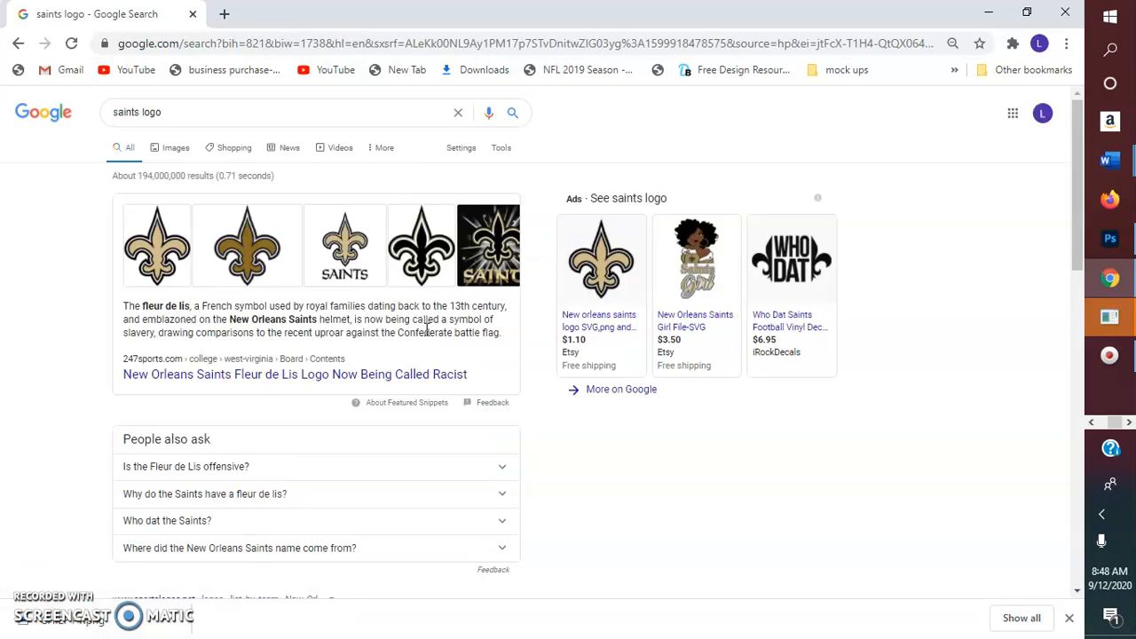
mouse_move(433, 330)
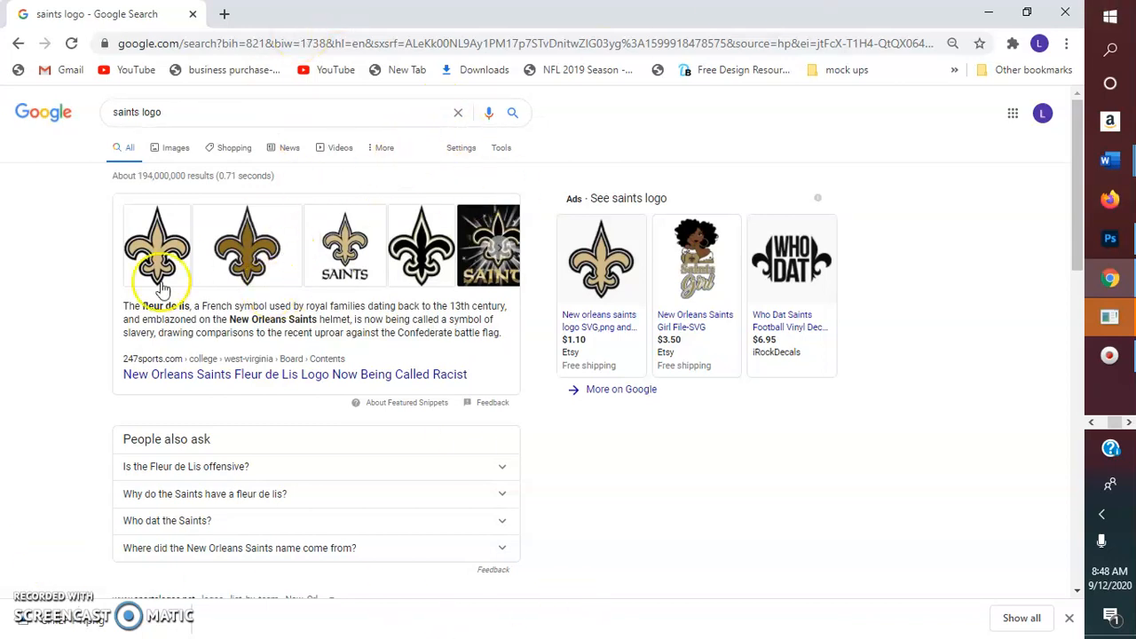
Show Saints logo image results, enlarge the Wikimedia fleur-de-lis, and choose Save image as.
left_click(175, 147)
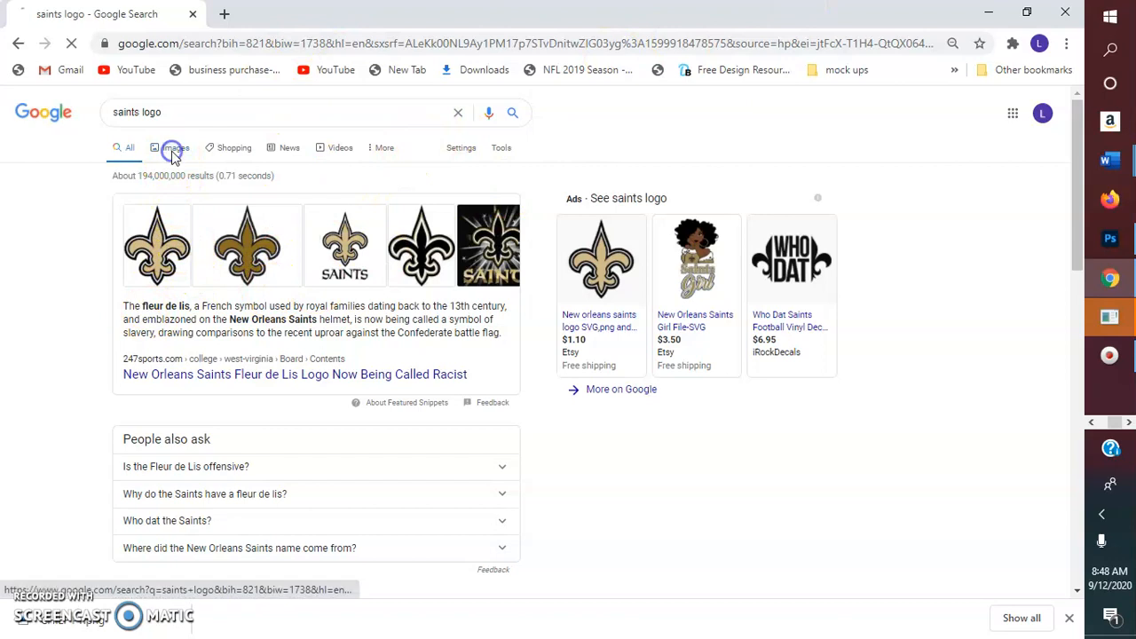
left_click(167, 148)
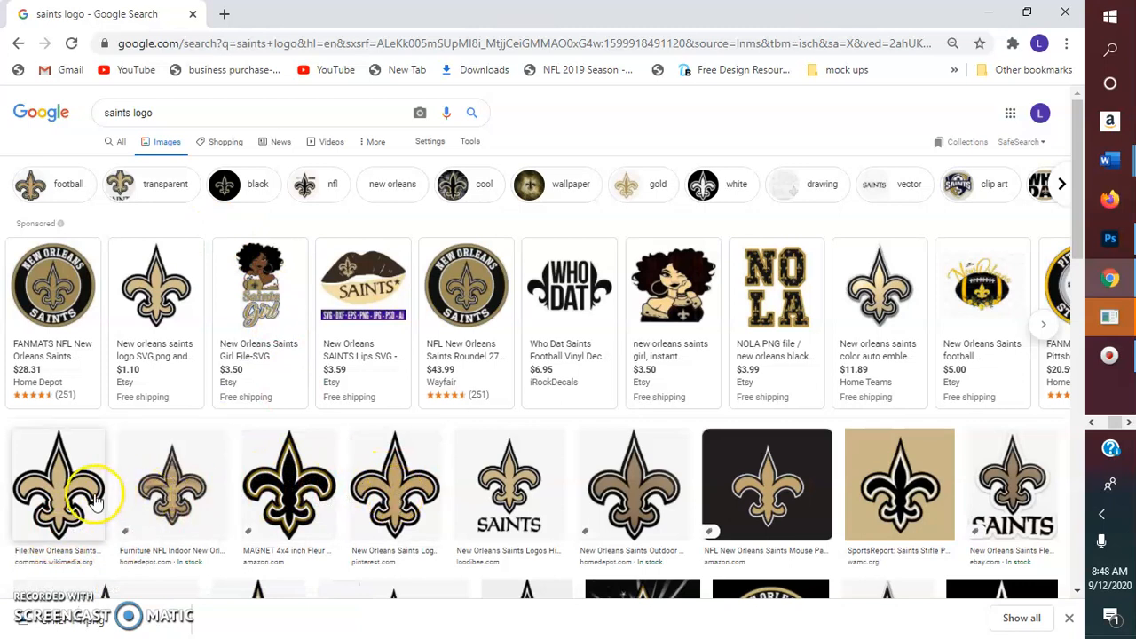
left_click(58, 485)
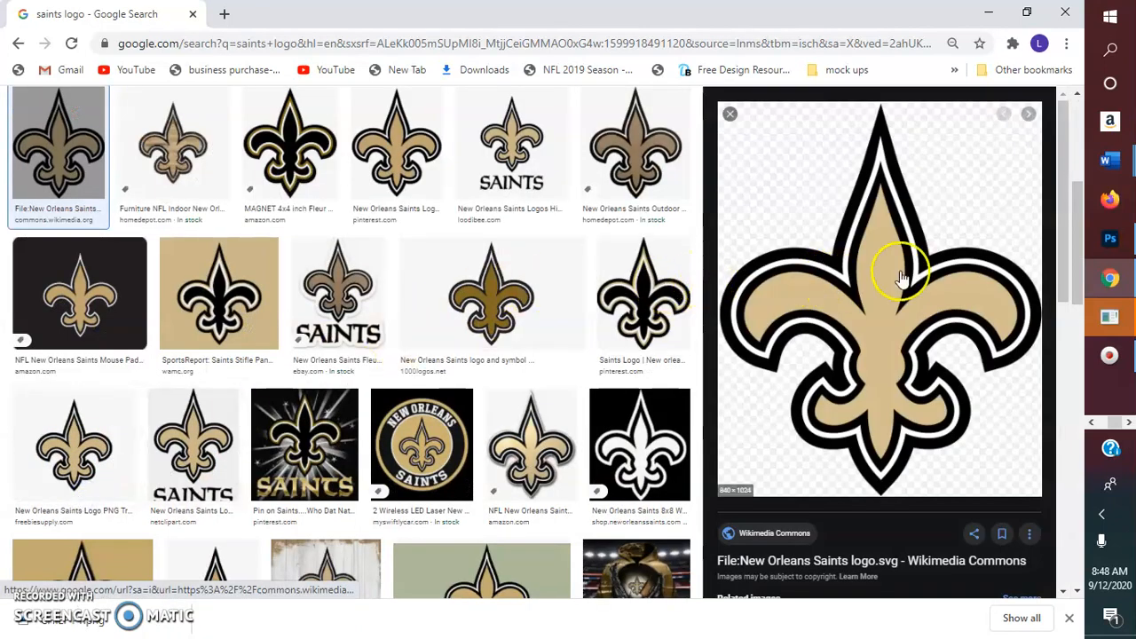
right_click(901, 271)
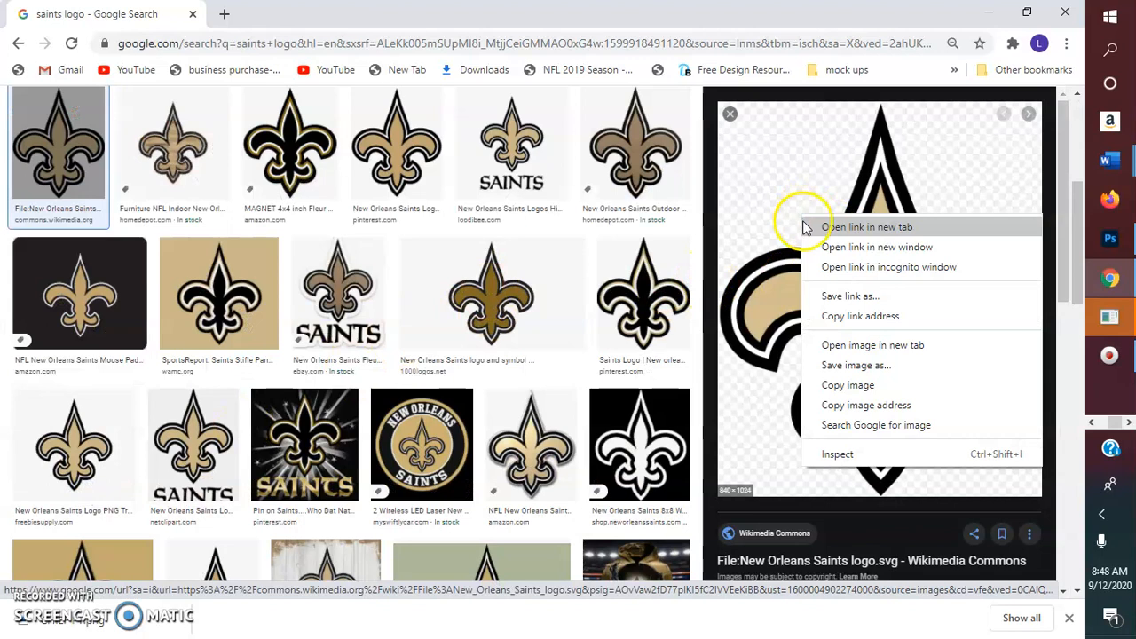
left_click(856, 364)
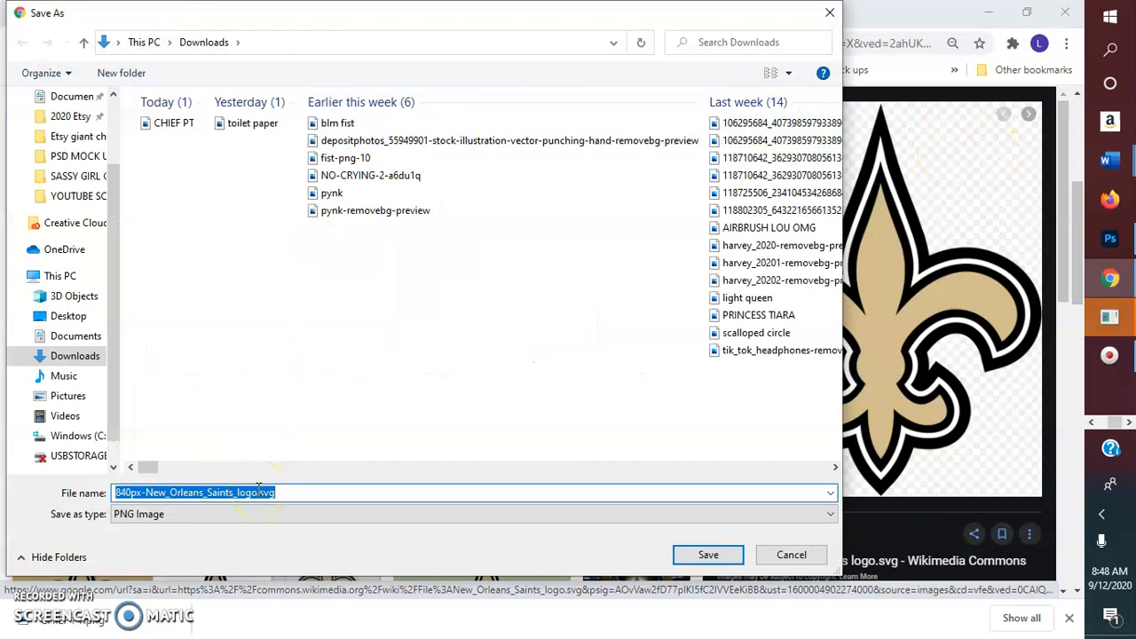
Save the fleur-de-lis image into Downloads under the name SAINTS LOGO.
type("SAINTS L")
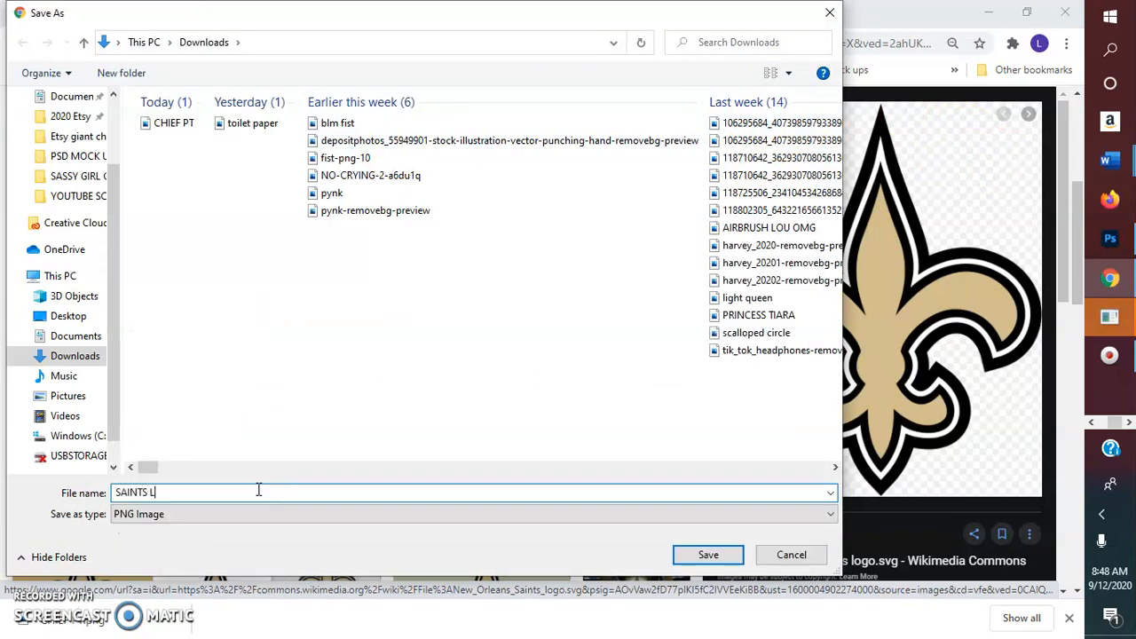
type("OFO")
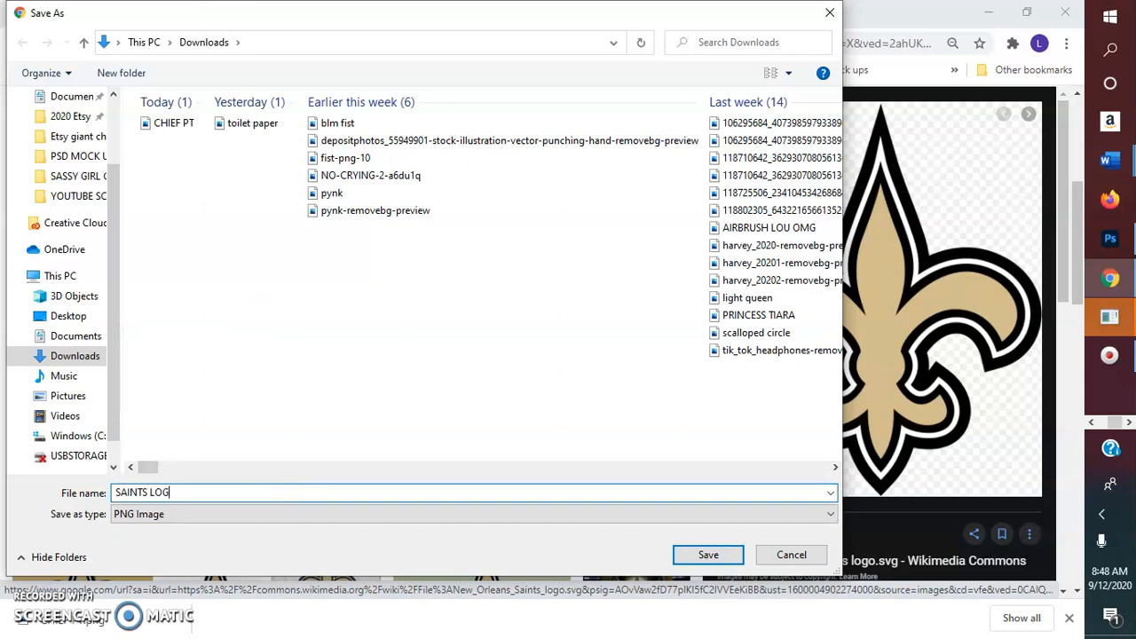
left_click(708, 554)
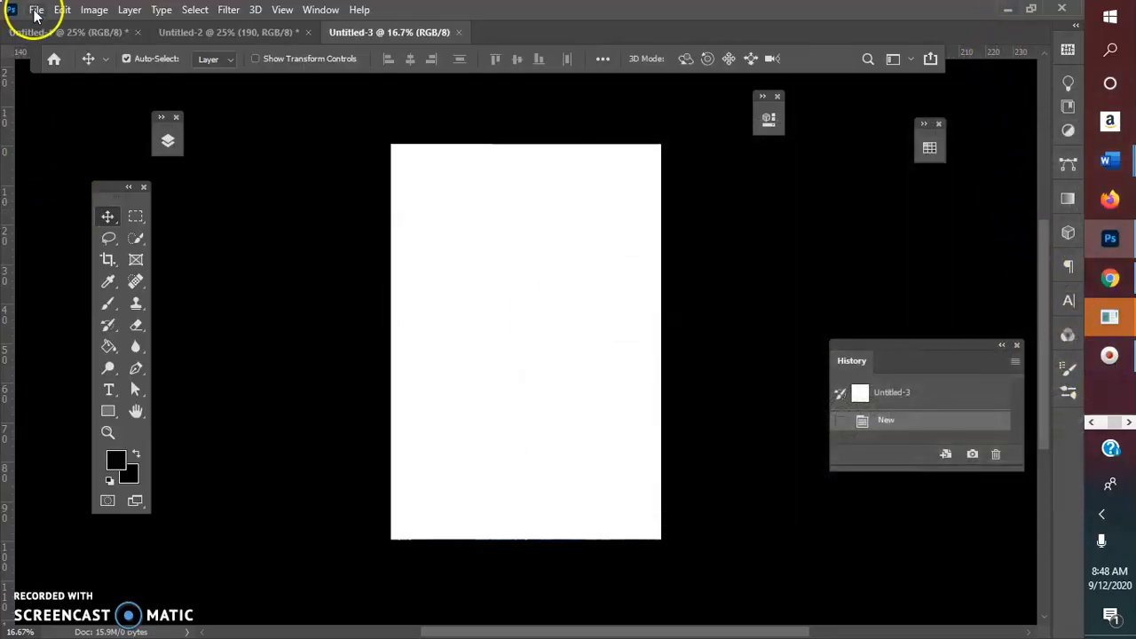
Place Embedded: search Downloads for 'COLO' and pick the color powder explosion image.
left_click(37, 10)
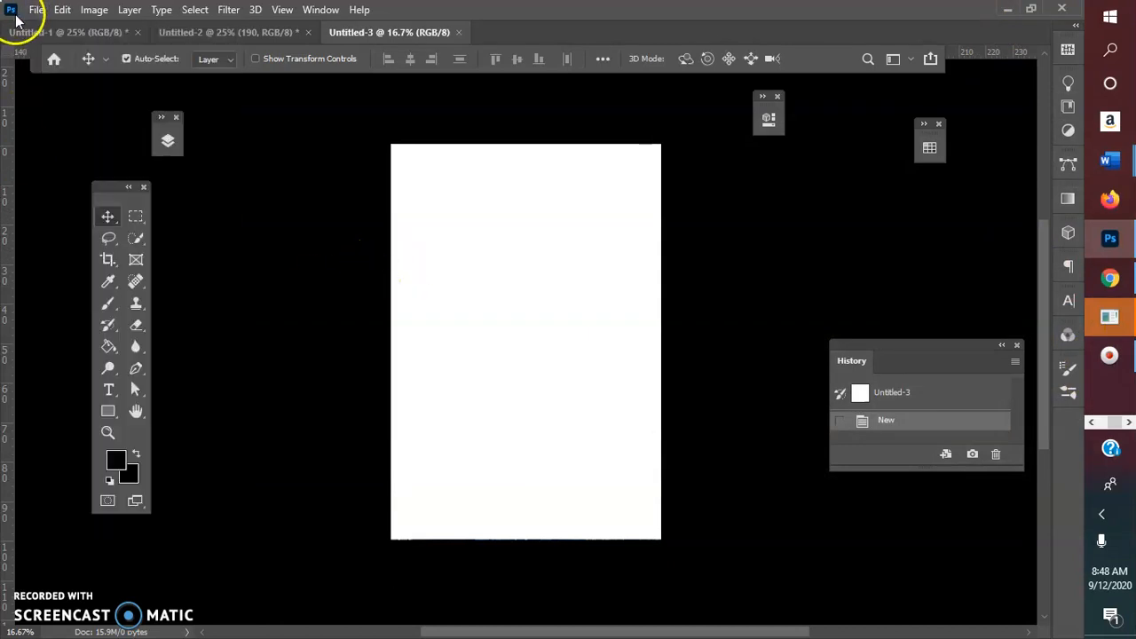
left_click(36, 9)
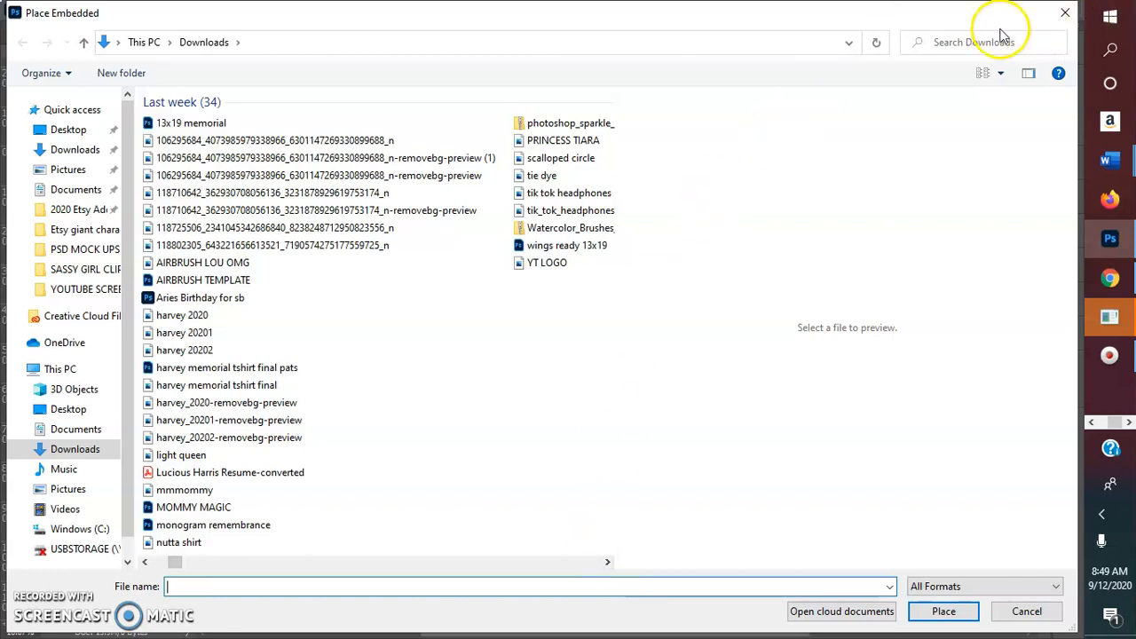
left_click(974, 42)
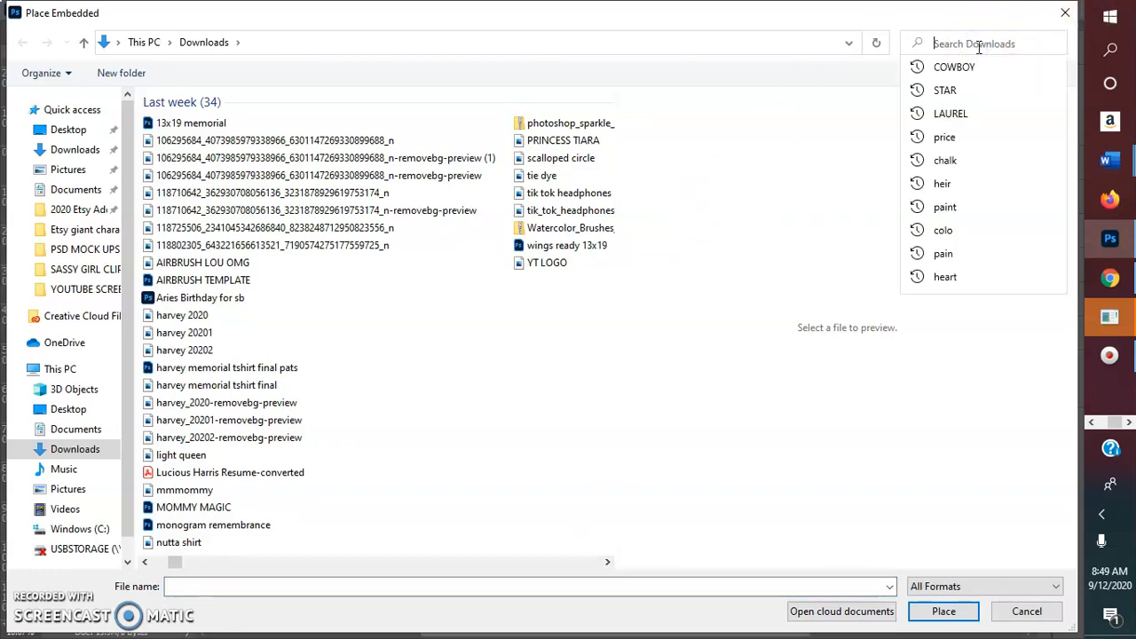
type("E")
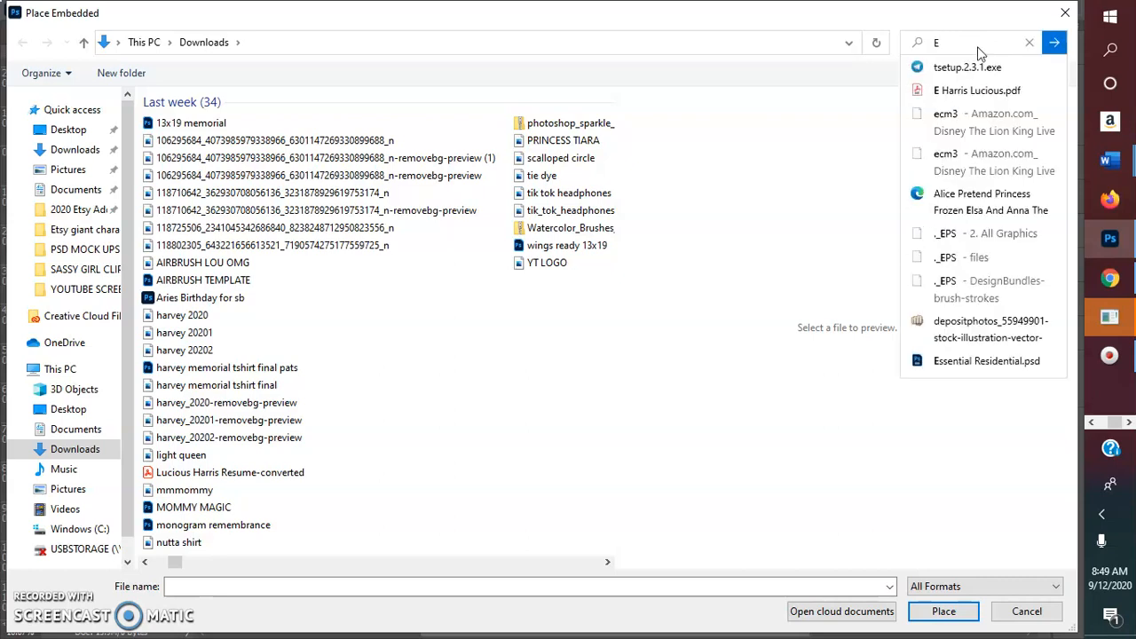
type("XP")
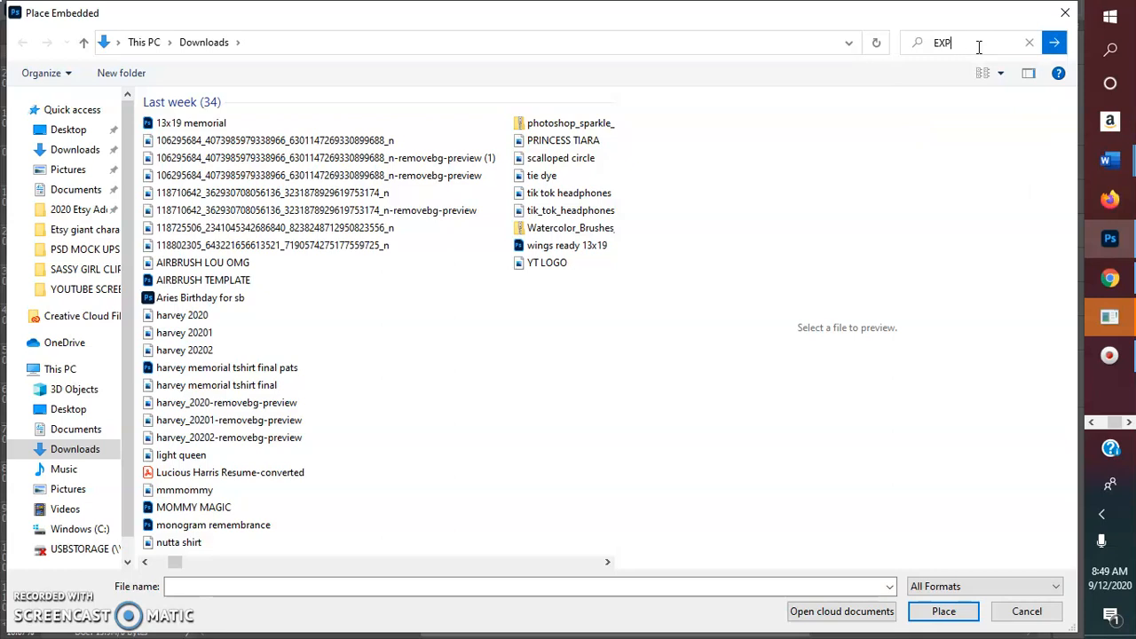
type("c")
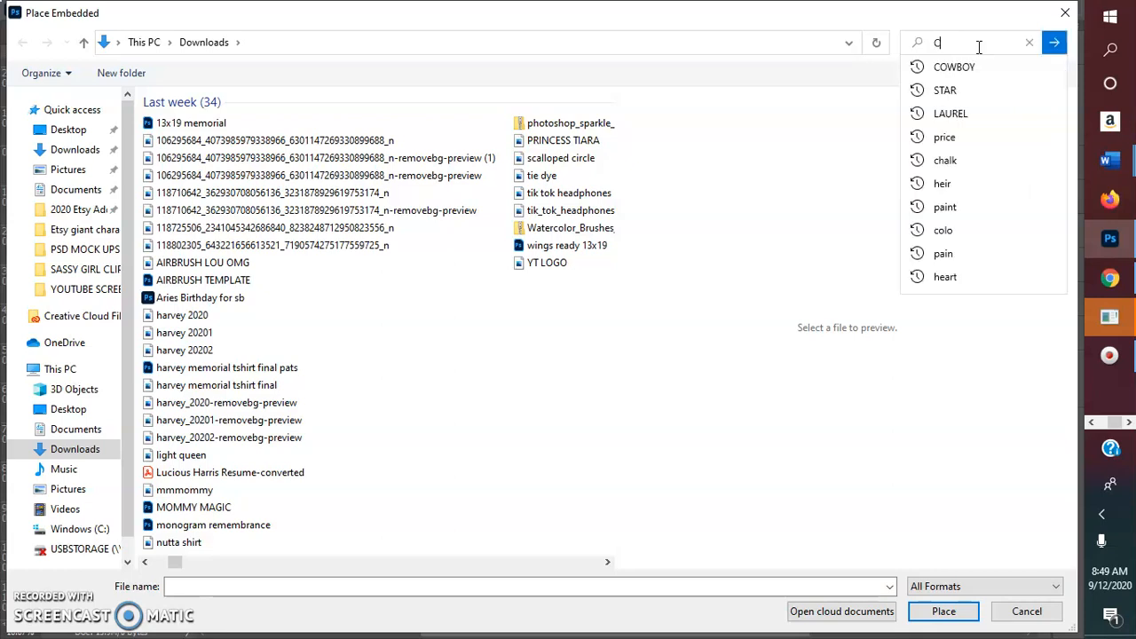
type("OLO")
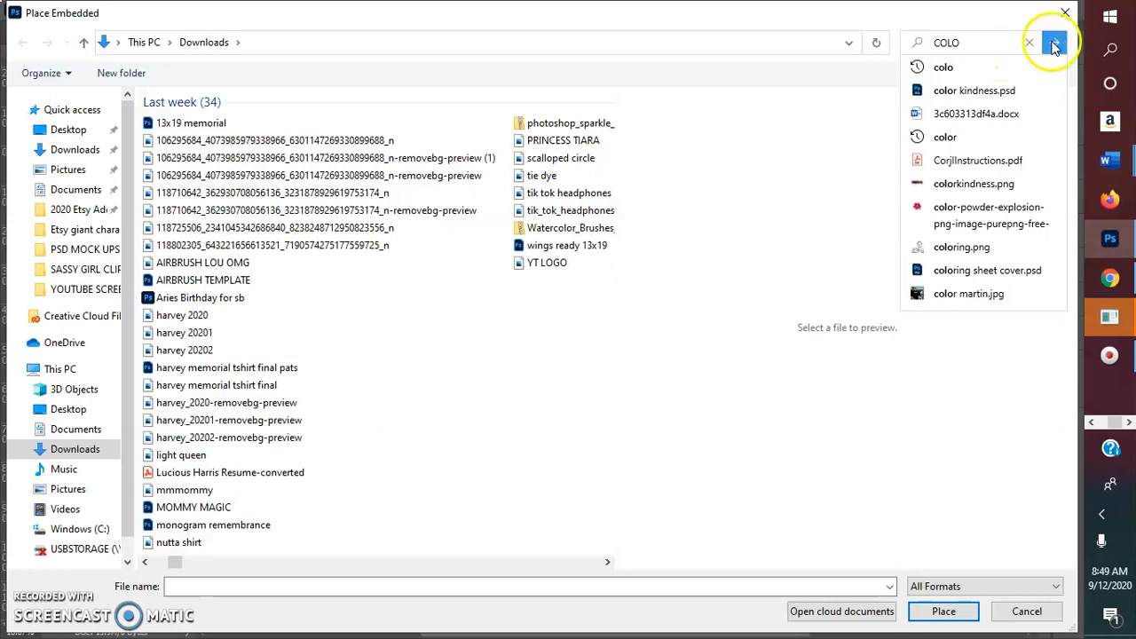
left_click(1055, 42)
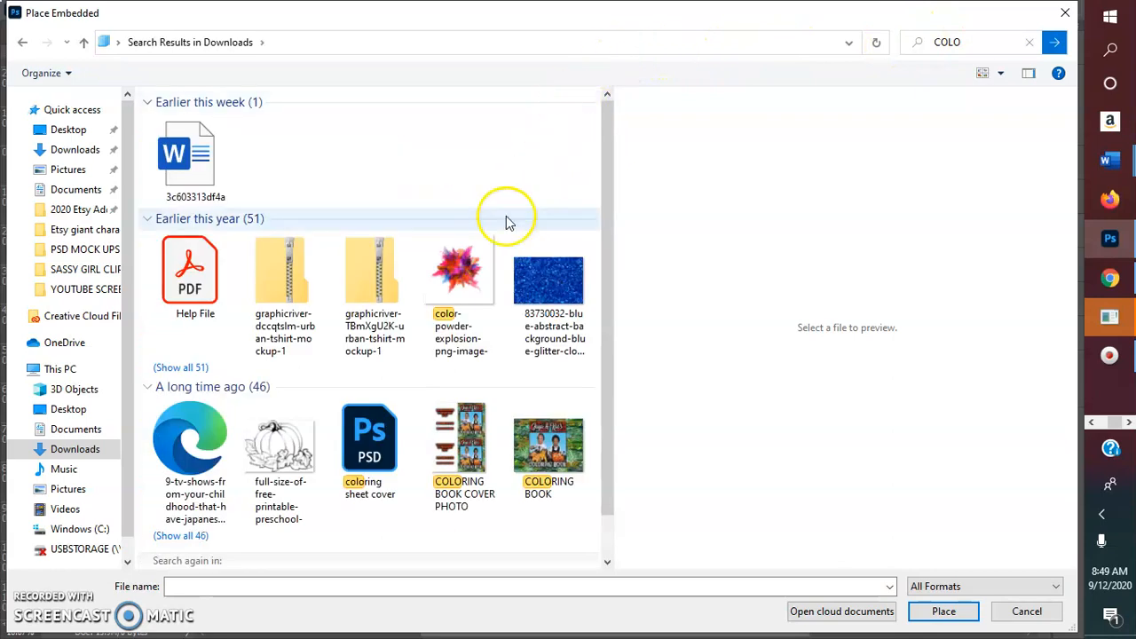
left_click(459, 270)
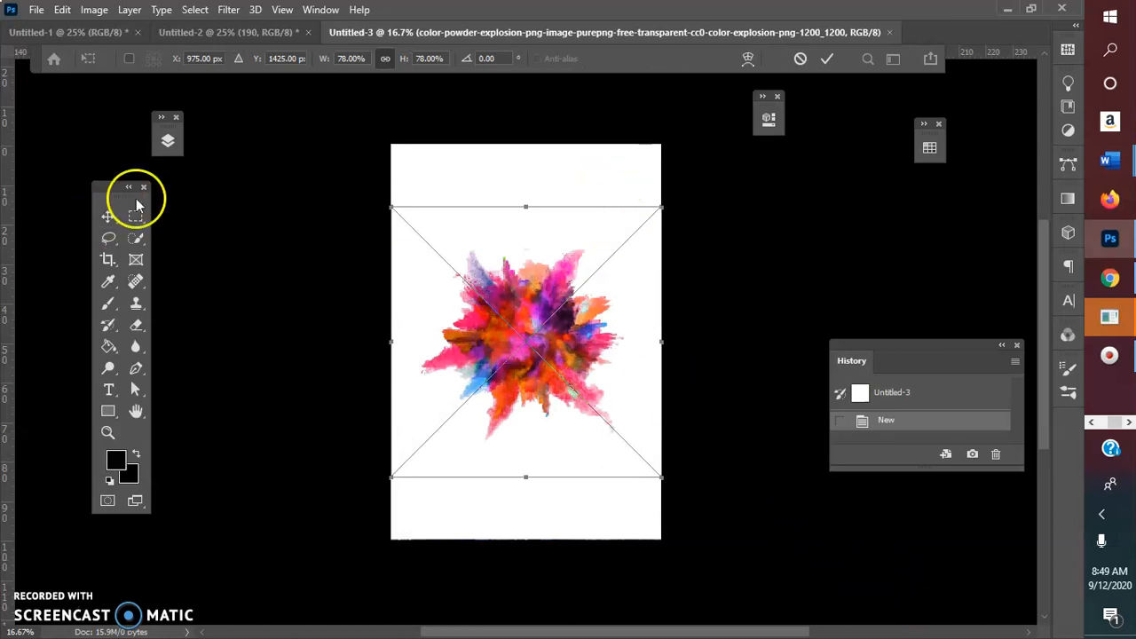
Hide the white Background layer and give the explosion a solid navy Color Overlay.
left_click(168, 140)
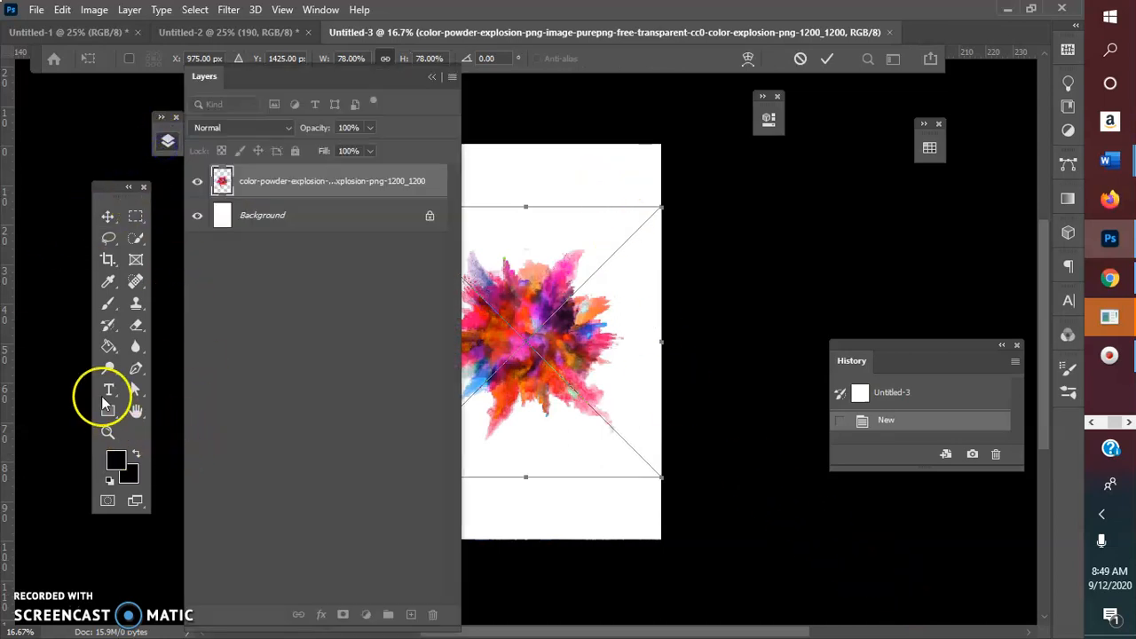
left_click(197, 216)
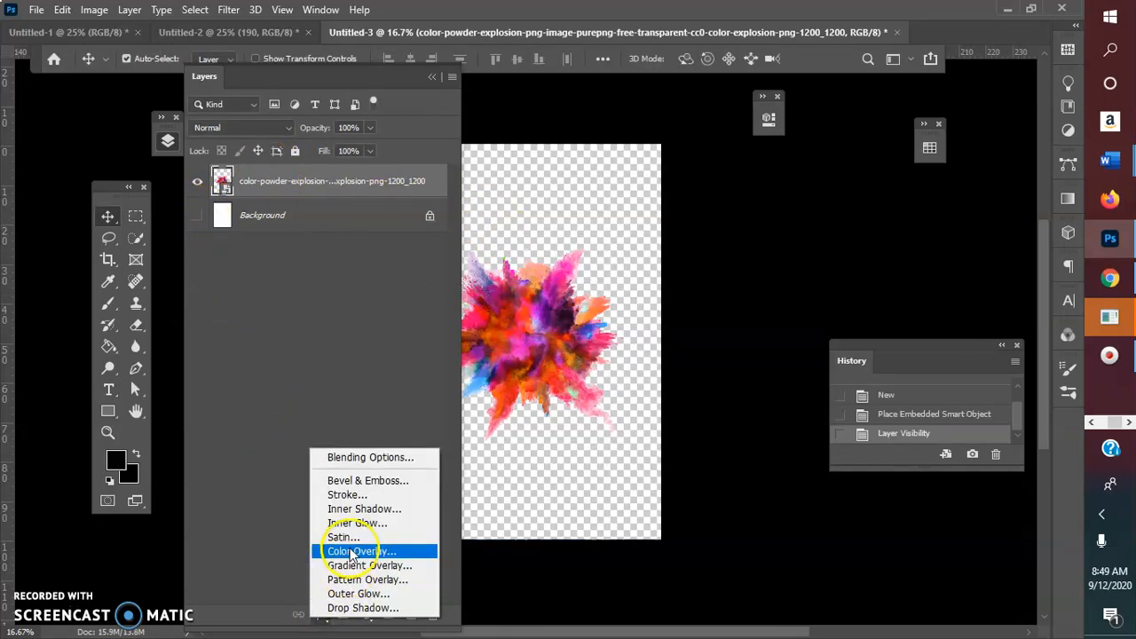
left_click(360, 551)
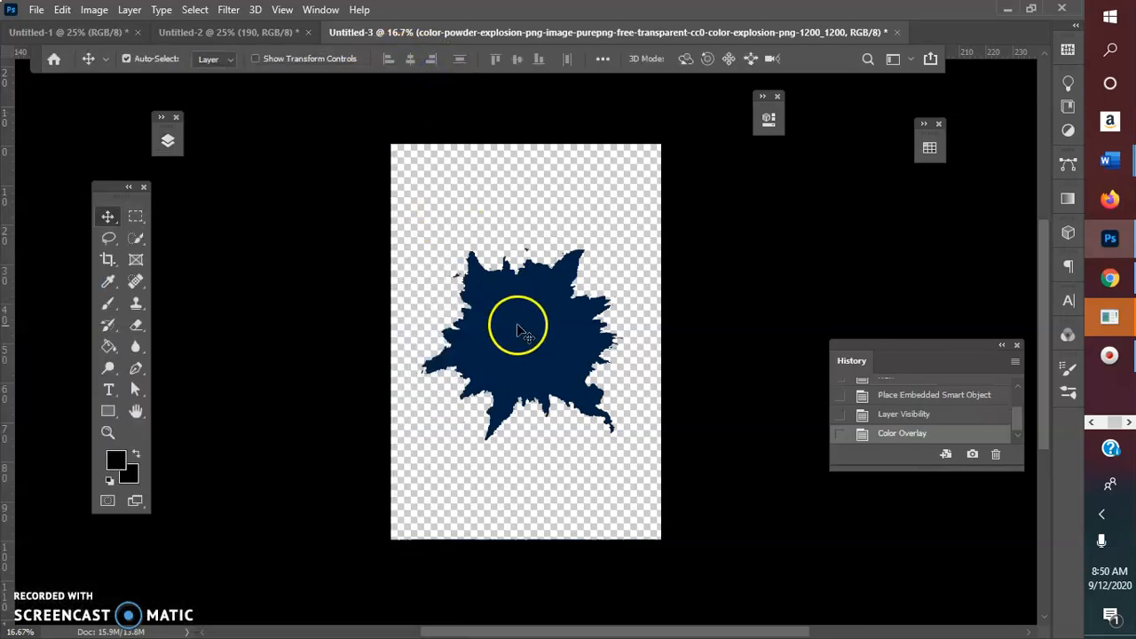
Nudge the splatter up-left and widen it with Free Transform.
left_click_drag(523, 337, 519, 311)
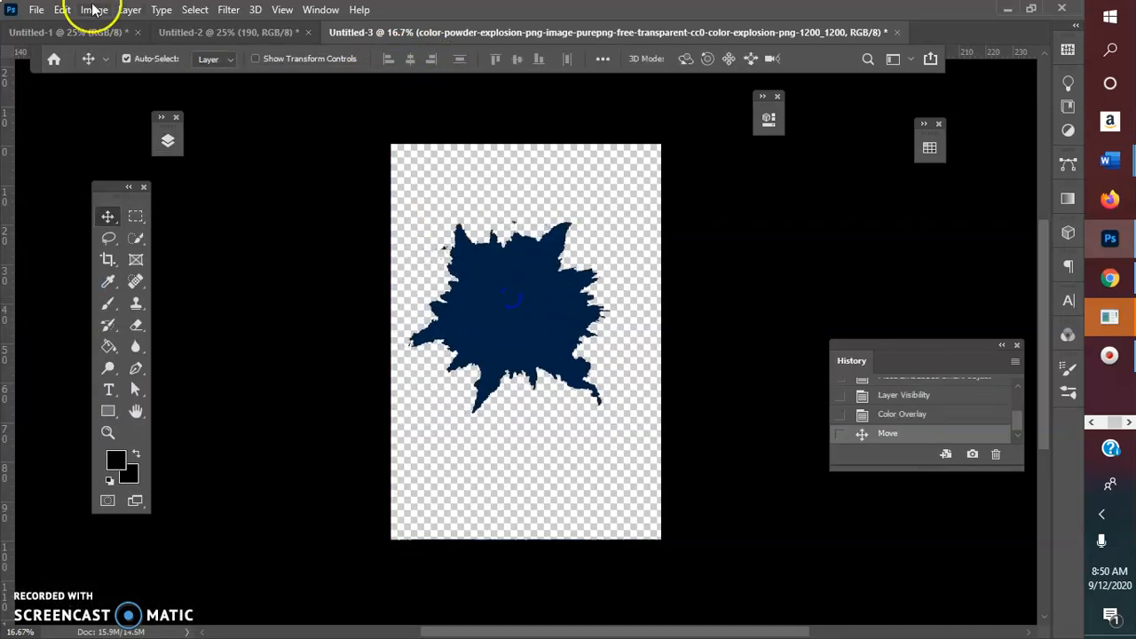
left_click(60, 9)
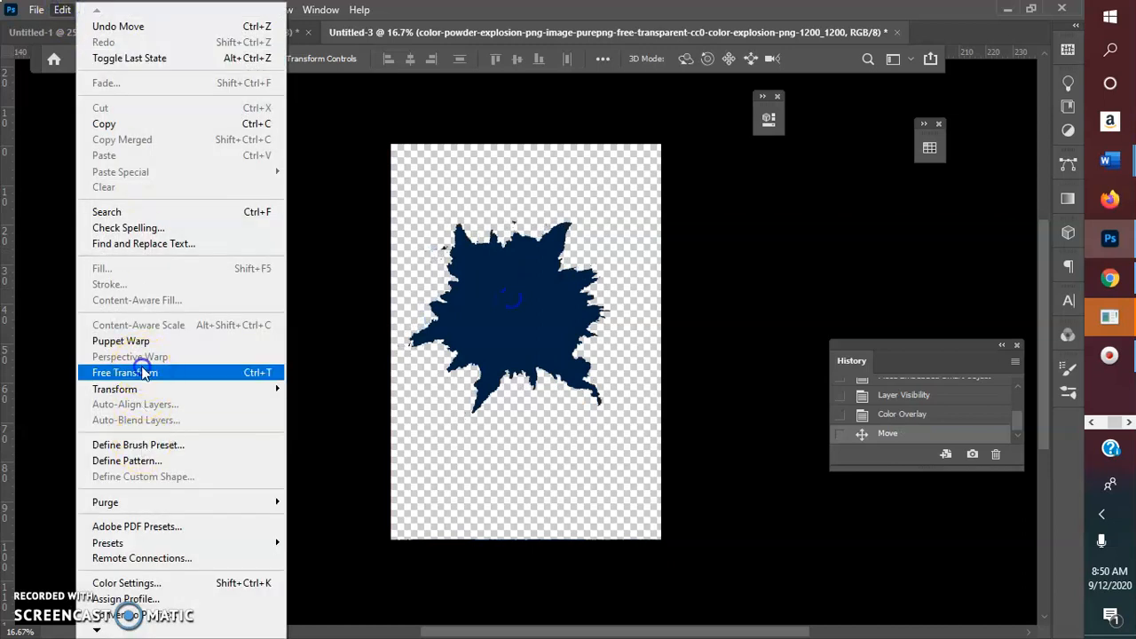
left_click(125, 372)
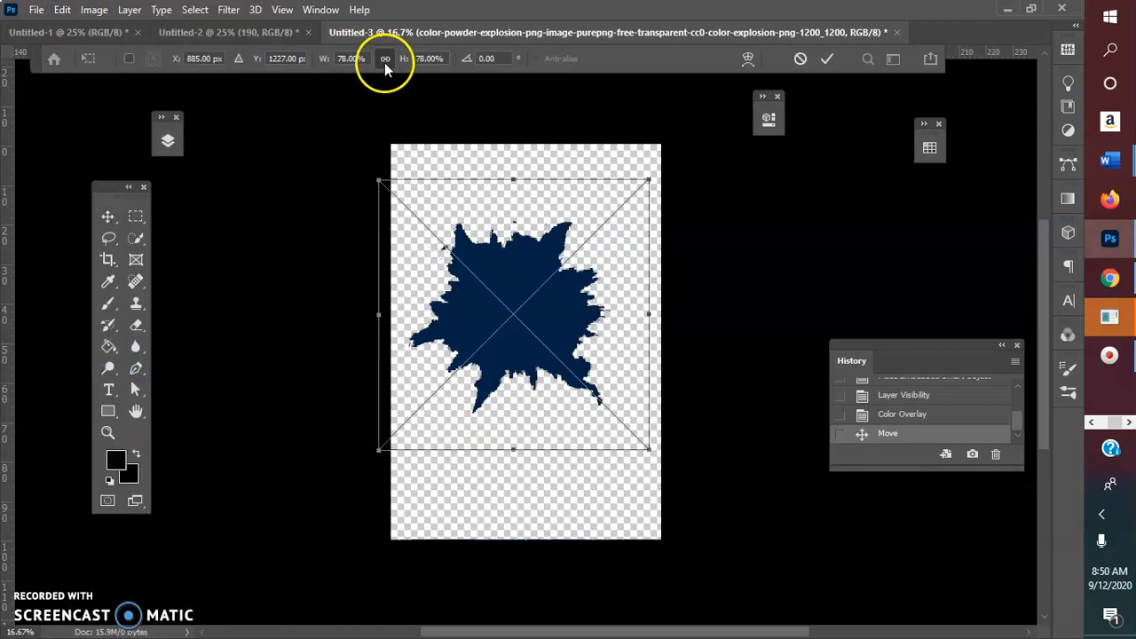
left_click_drag(648, 315, 672, 318)
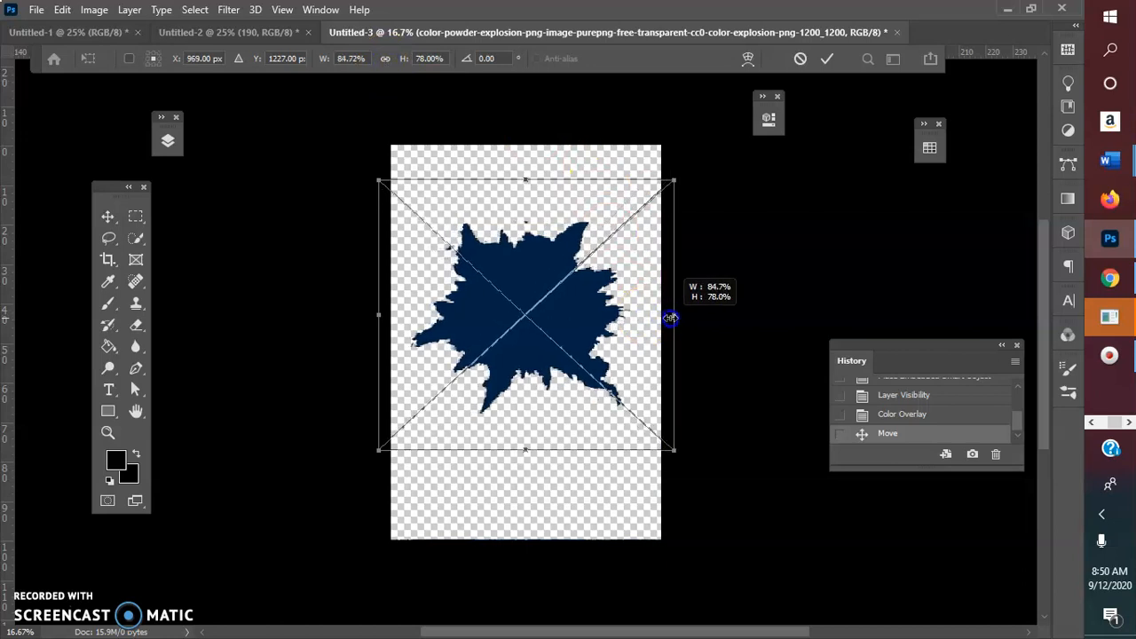
left_click_drag(672, 317, 704, 317)
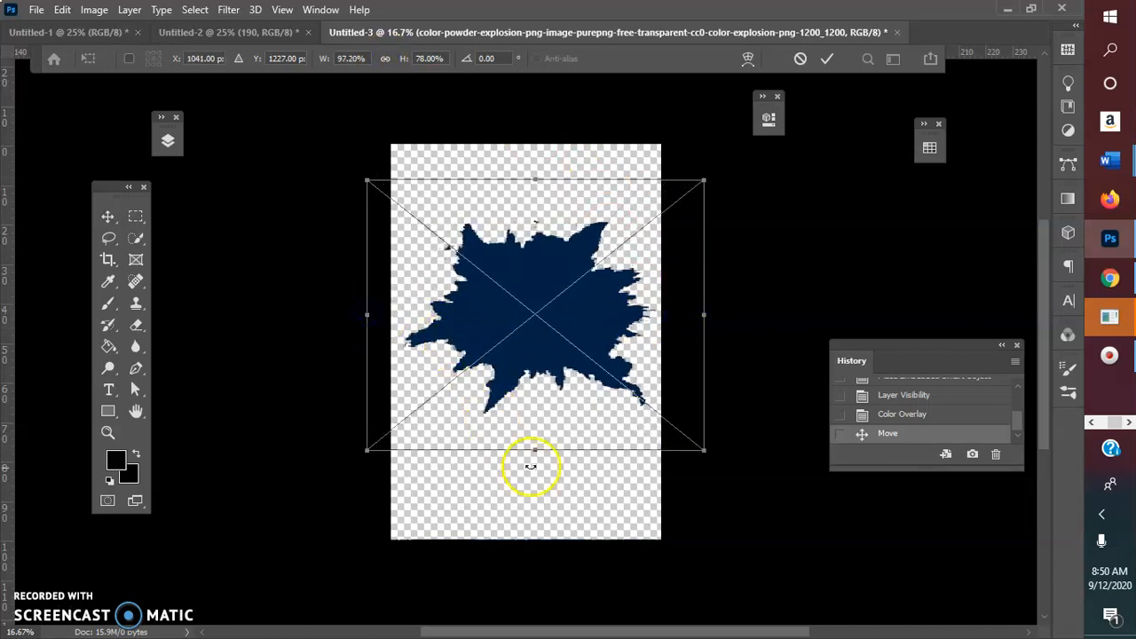
Stretch the splatter to about 150% height and commit the transform.
left_click_drag(532, 450, 533, 572)
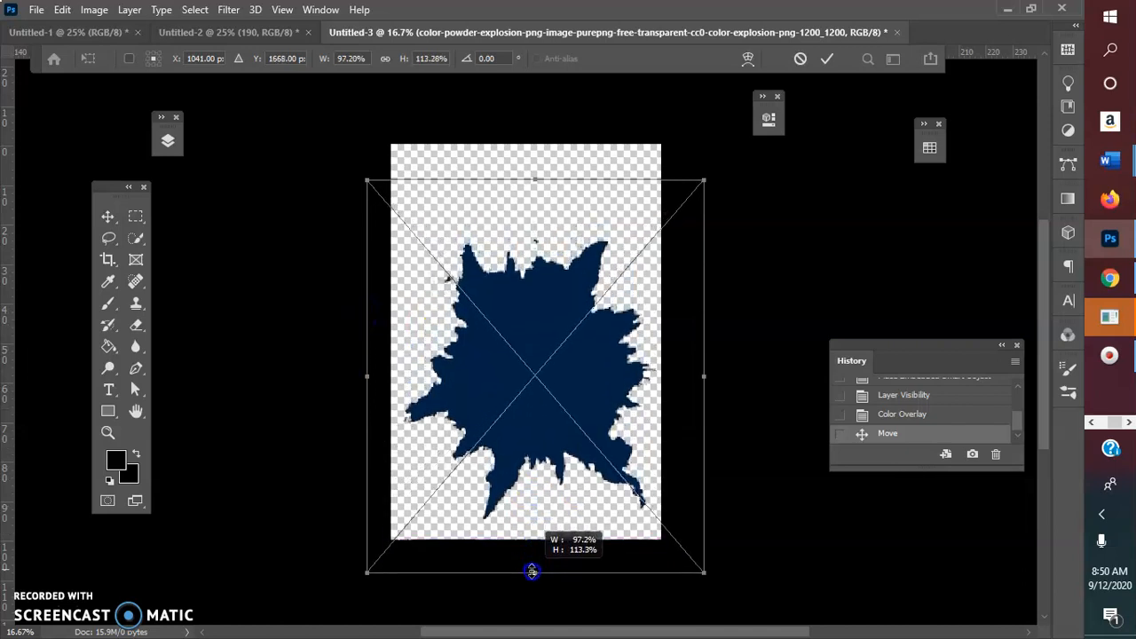
left_click_drag(532, 570, 533, 132)
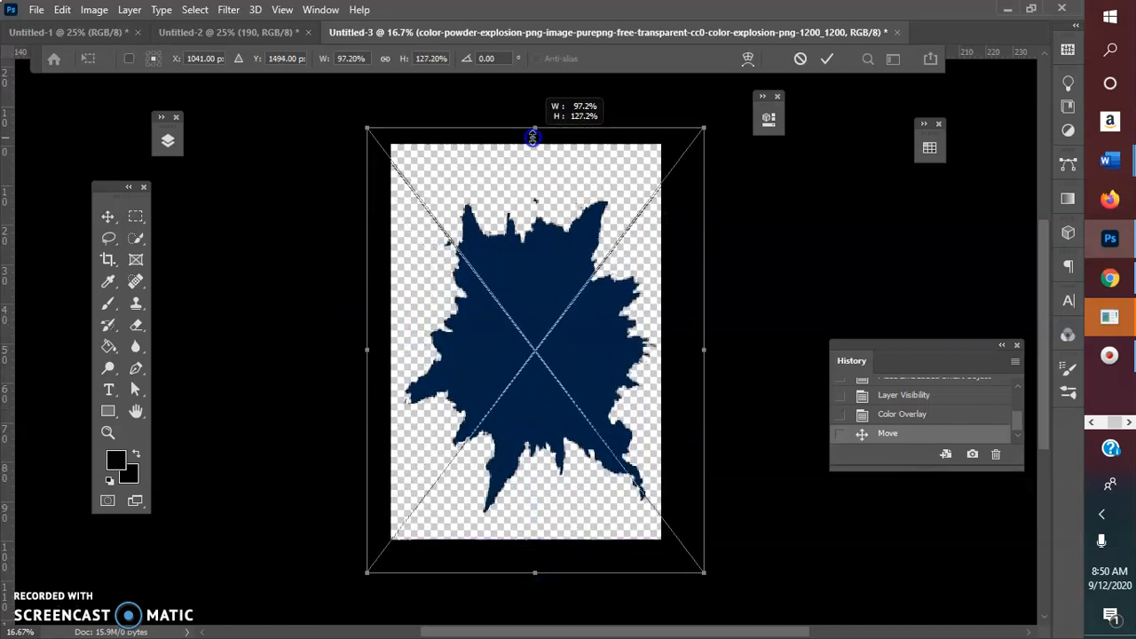
left_click_drag(533, 138, 533, 95)
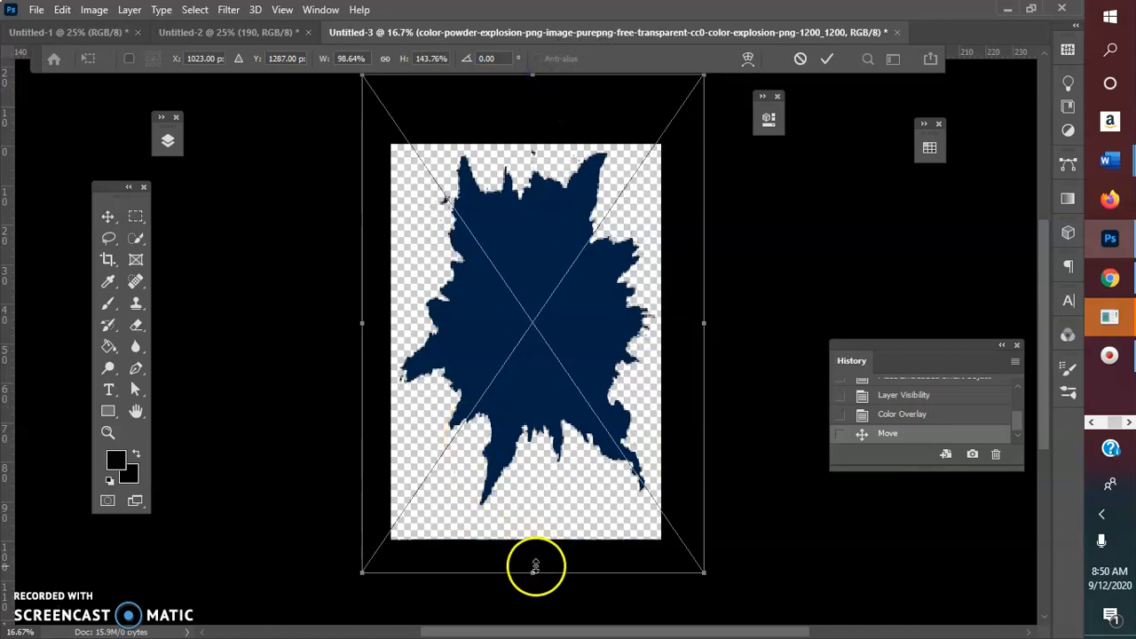
left_click_drag(536, 565, 531, 583)
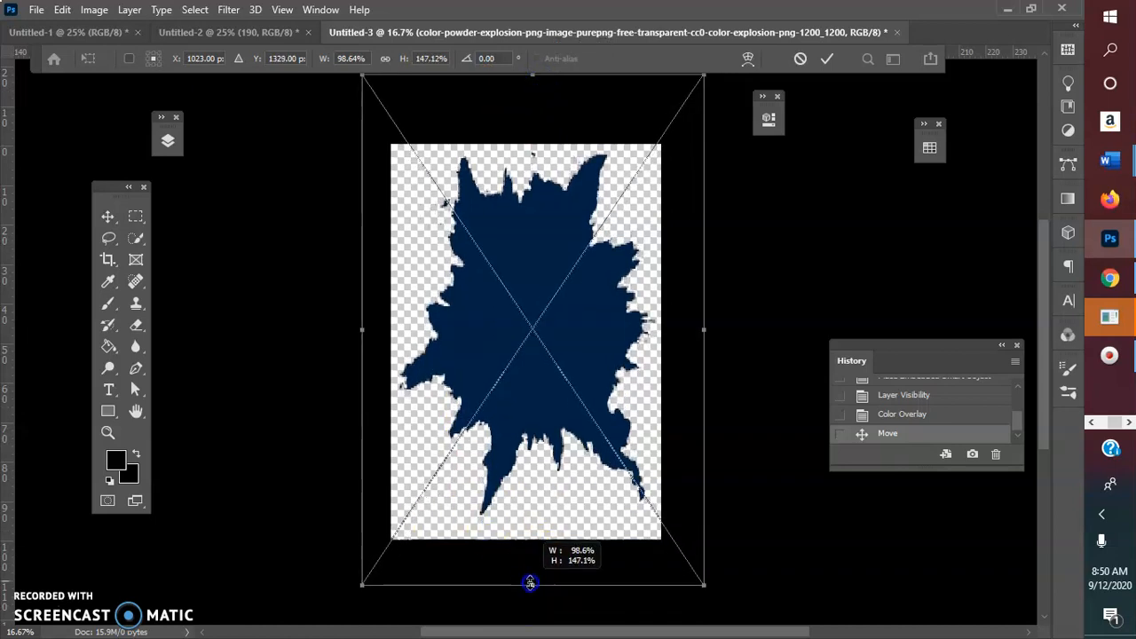
left_click_drag(531, 583, 531, 593)
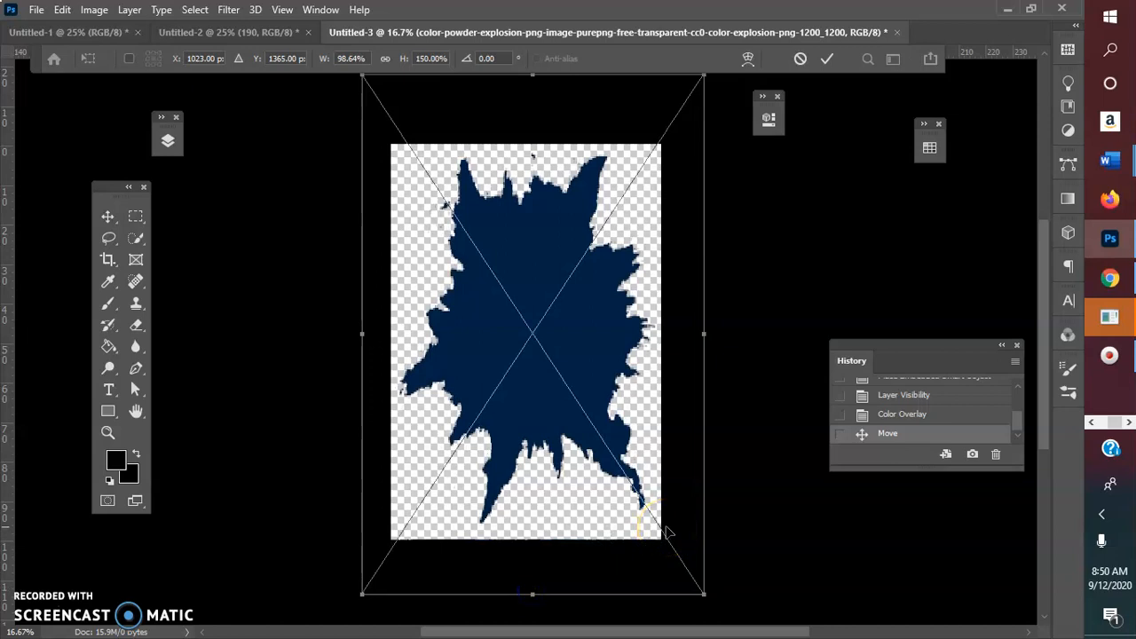
mouse_move(812, 27)
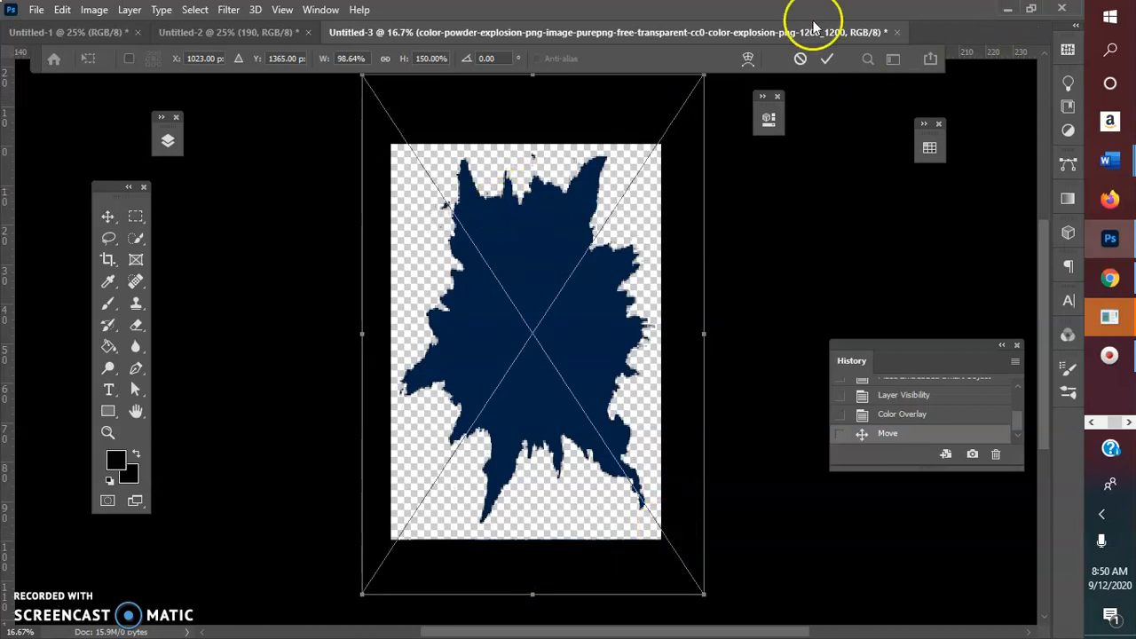
left_click(826, 58)
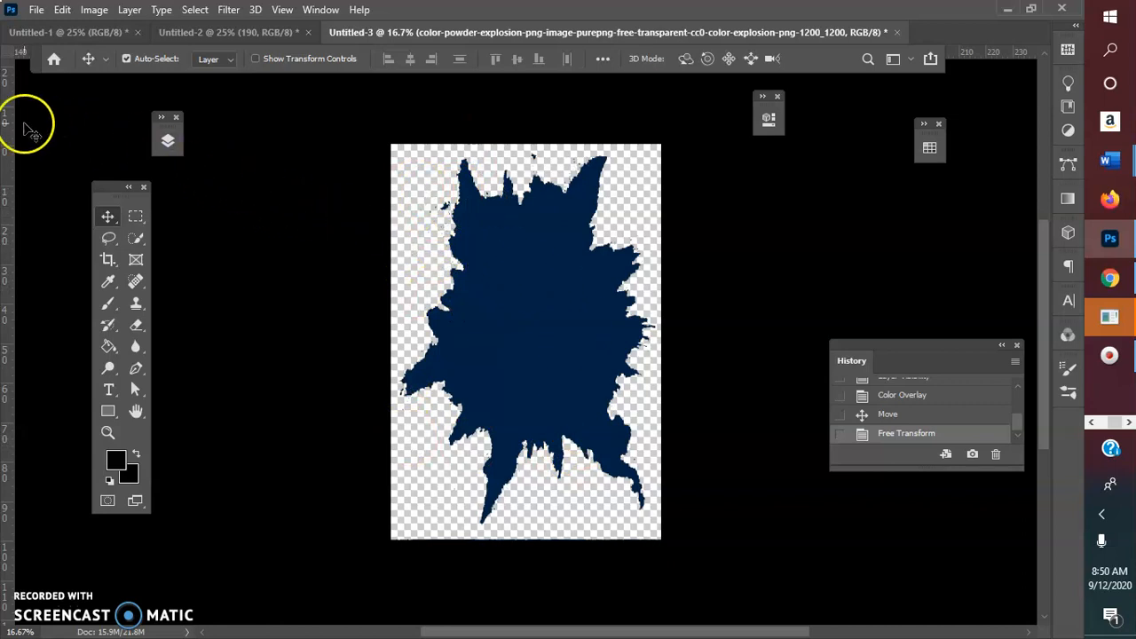
Place clipart girl 117 from SASSY GIRL CLIPART II, centered on the splatter.
left_click(36, 10)
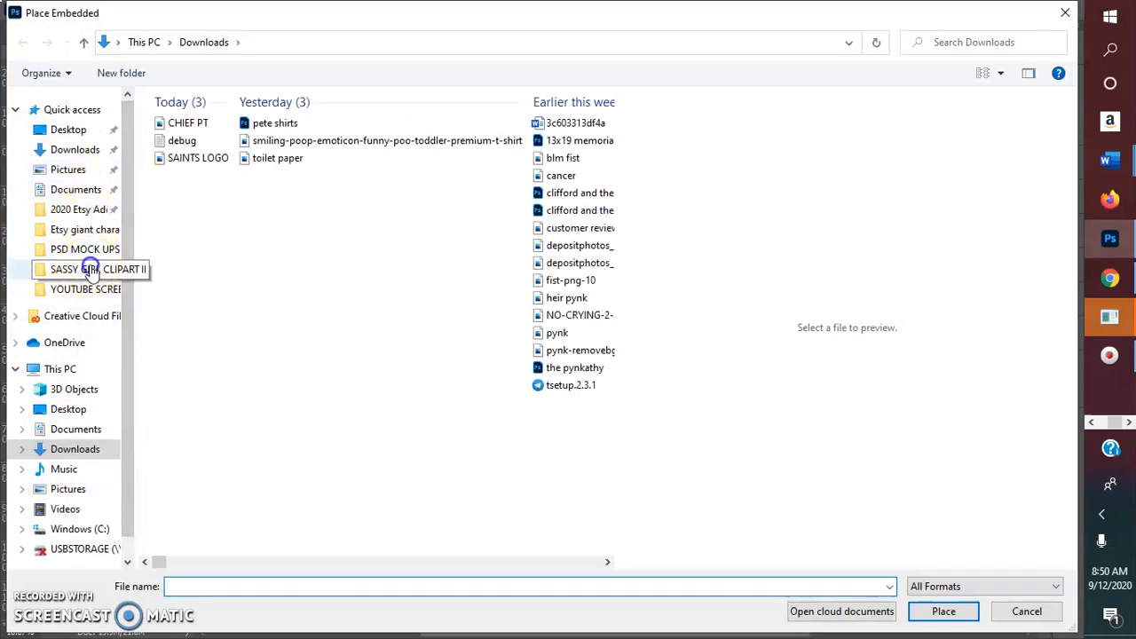
double_click(97, 269)
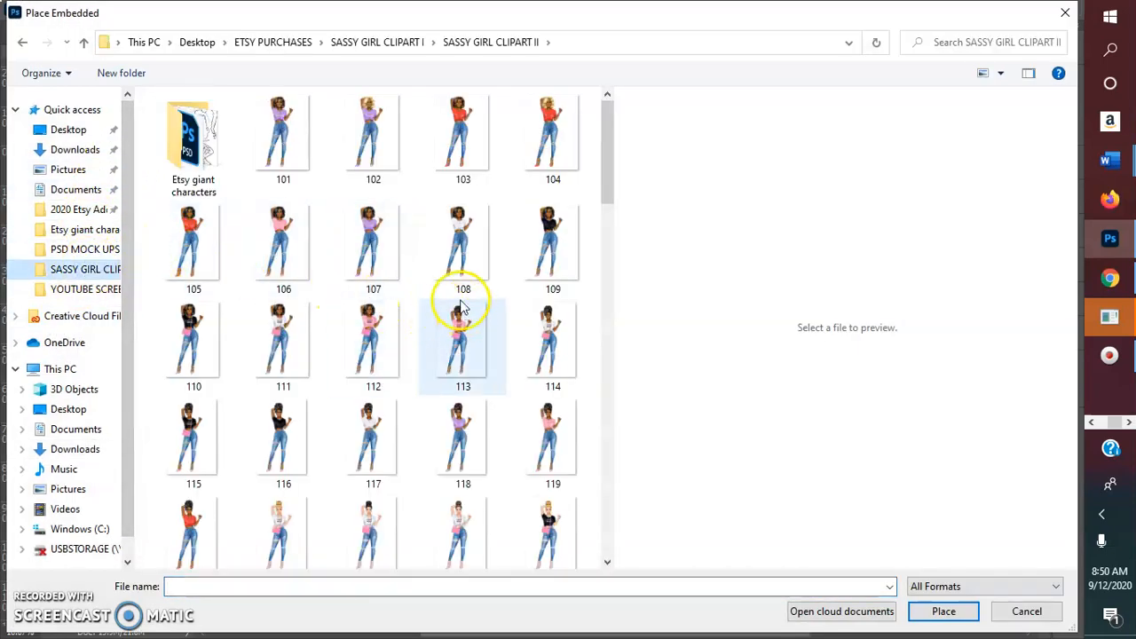
left_click(373, 435)
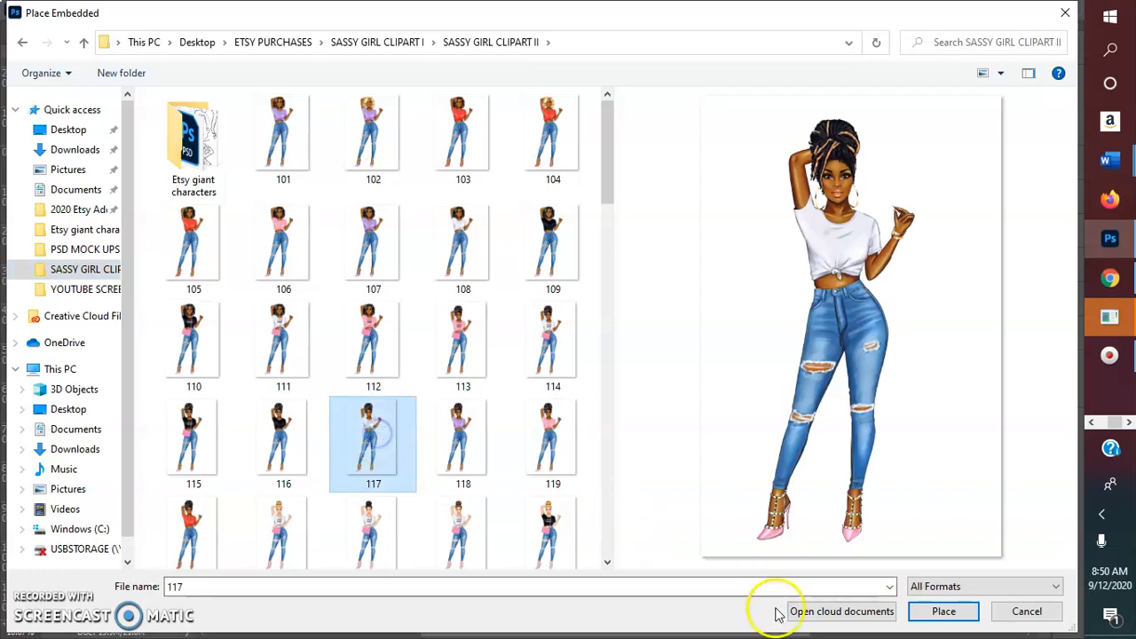
left_click(944, 610)
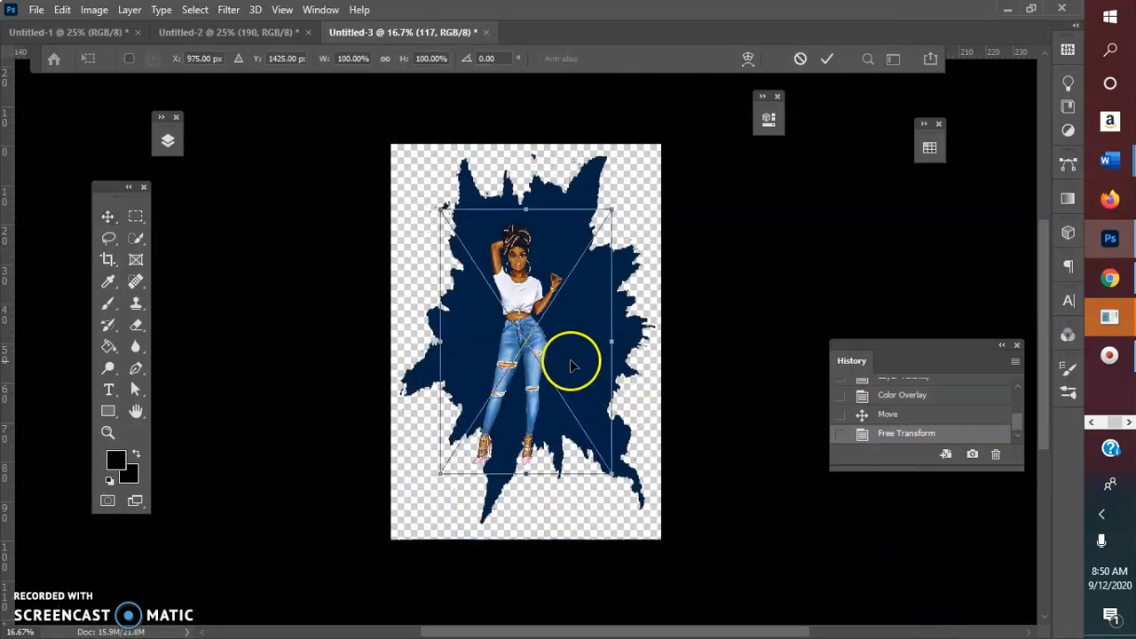
left_click_drag(573, 364, 532, 350)
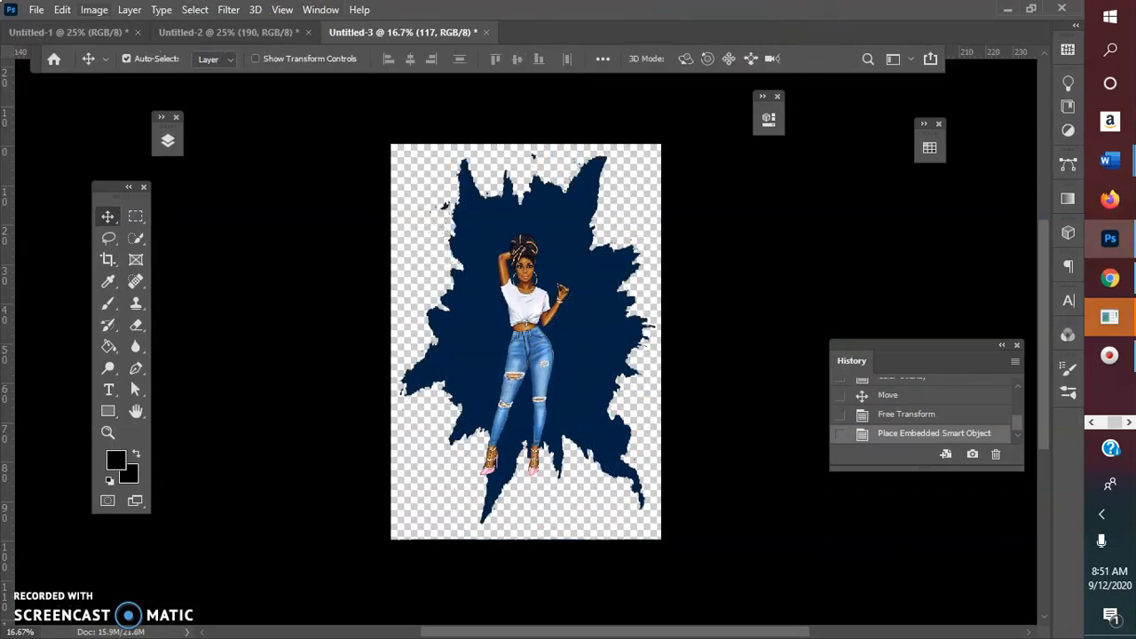
Place dallas-cowboys-logo-transparent from Quick access recent files over the girl.
left_click(36, 10)
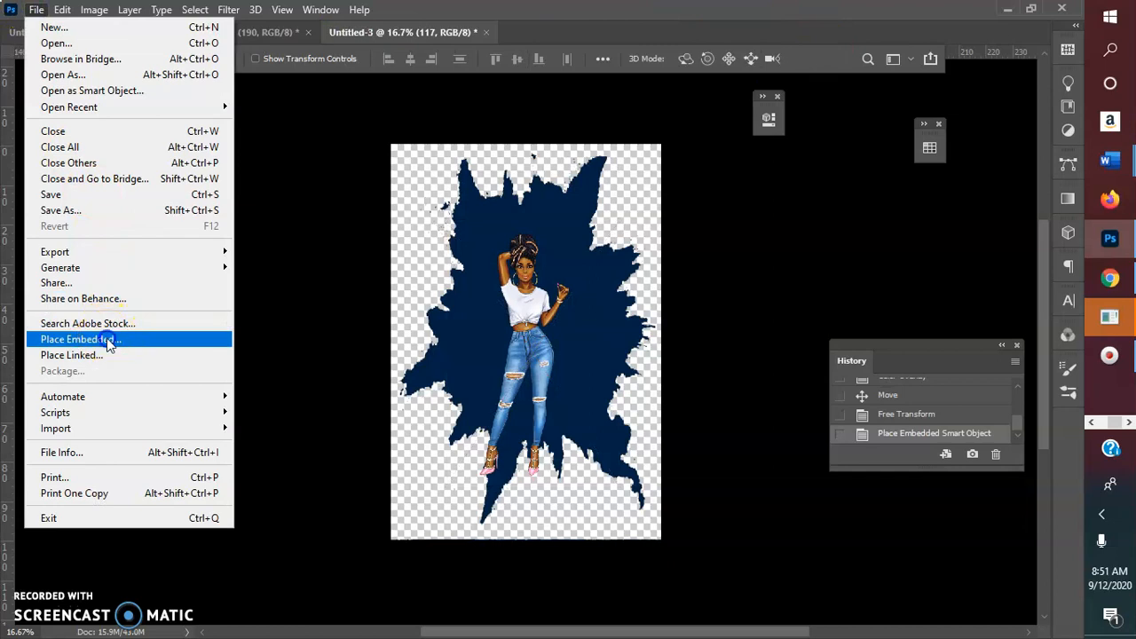
left_click(75, 339)
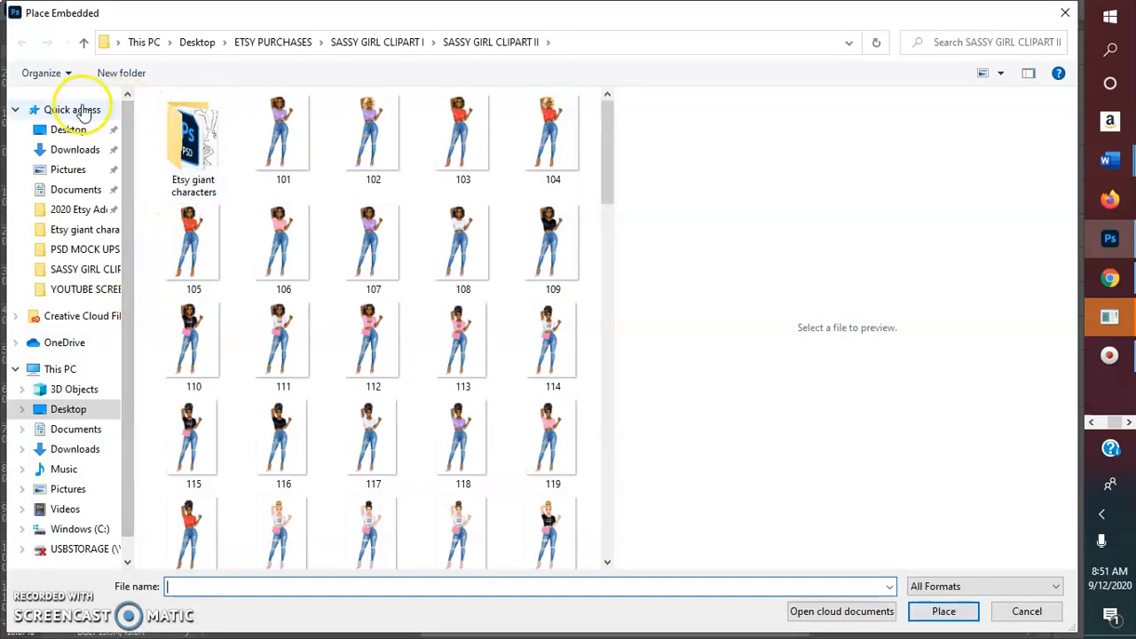
left_click(72, 109)
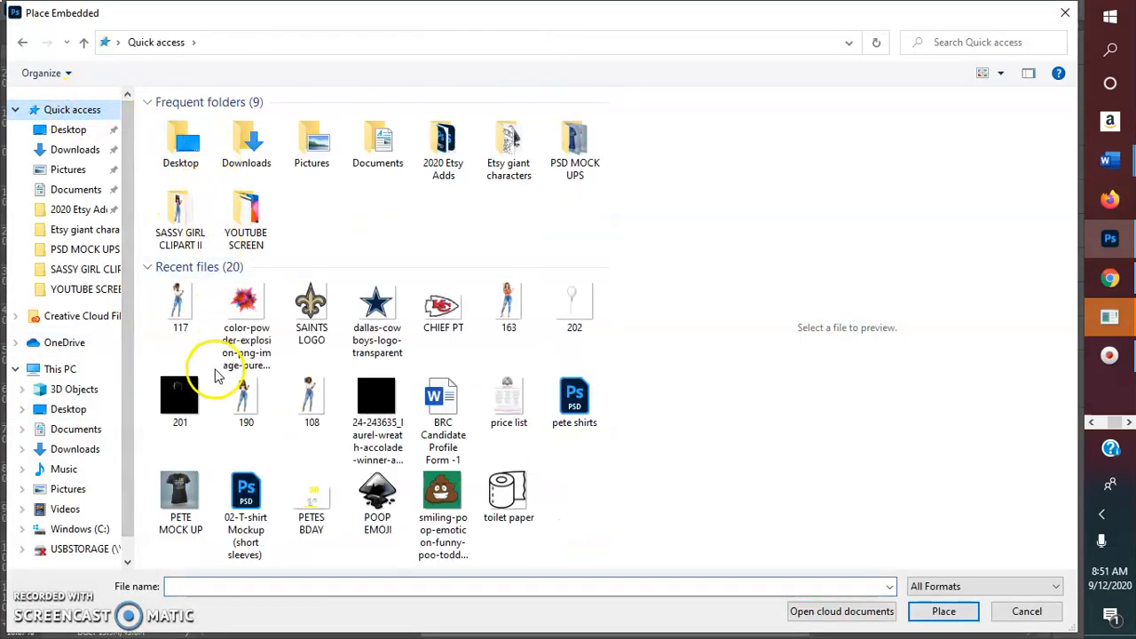
left_click(376, 304)
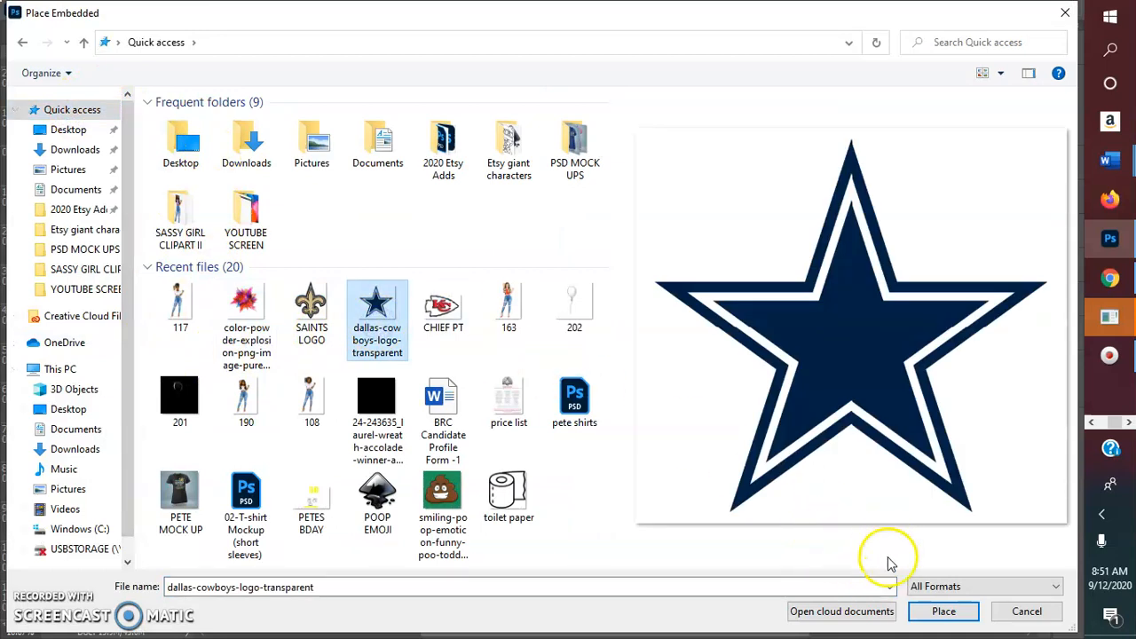
left_click(943, 611)
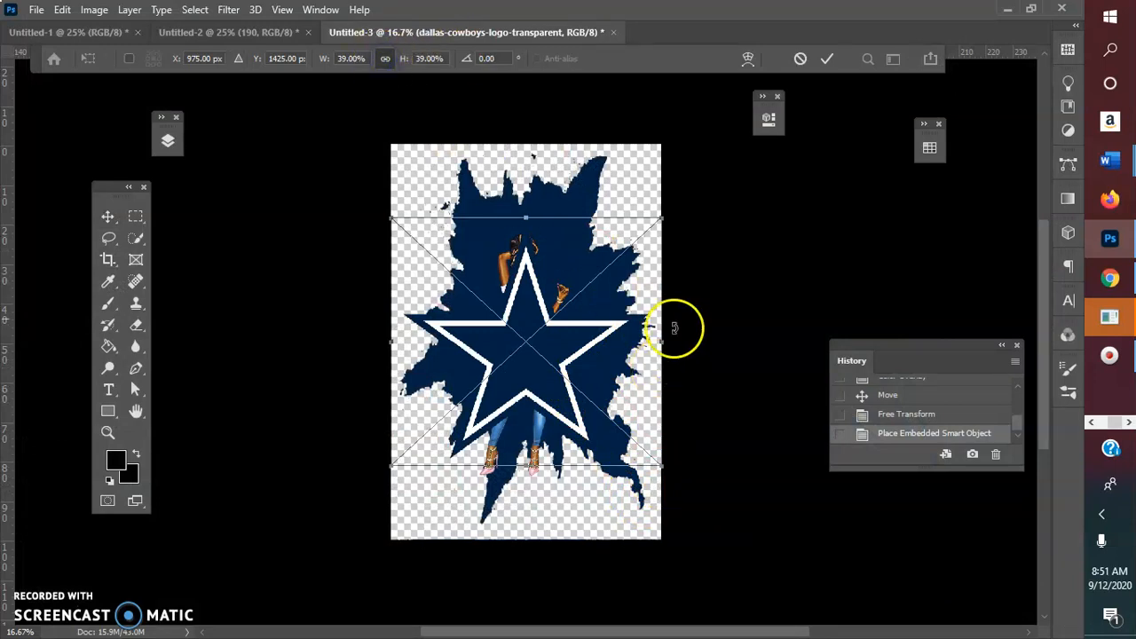
mouse_move(666, 468)
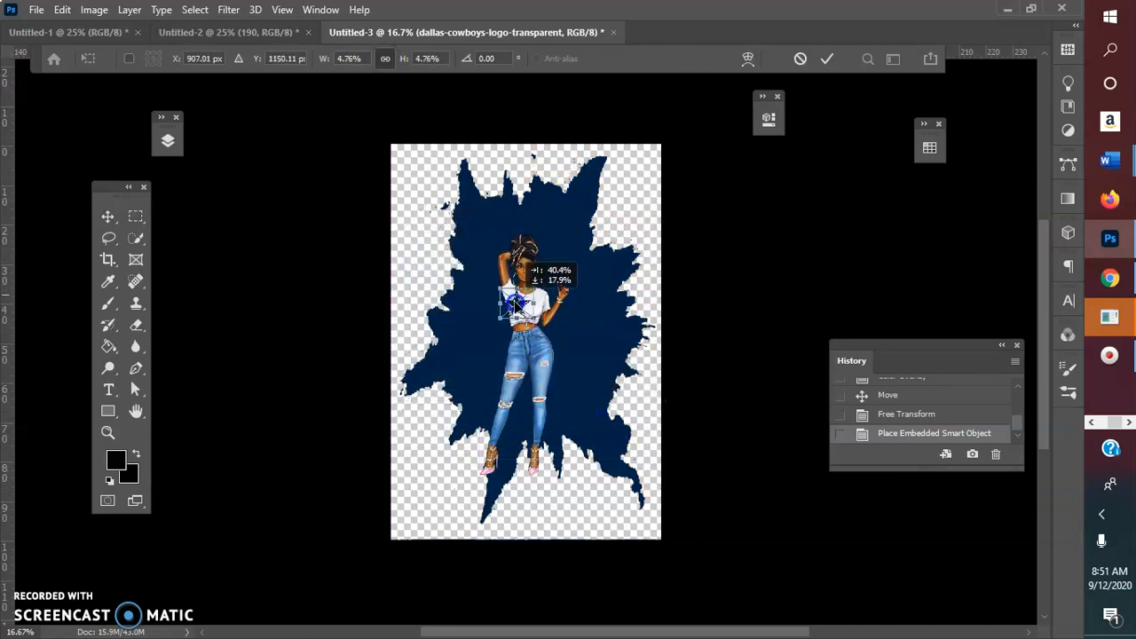
Scale the Cowboys star to about 4%, set it on the shirt chest, and commit.
left_click_drag(519, 306, 532, 315)
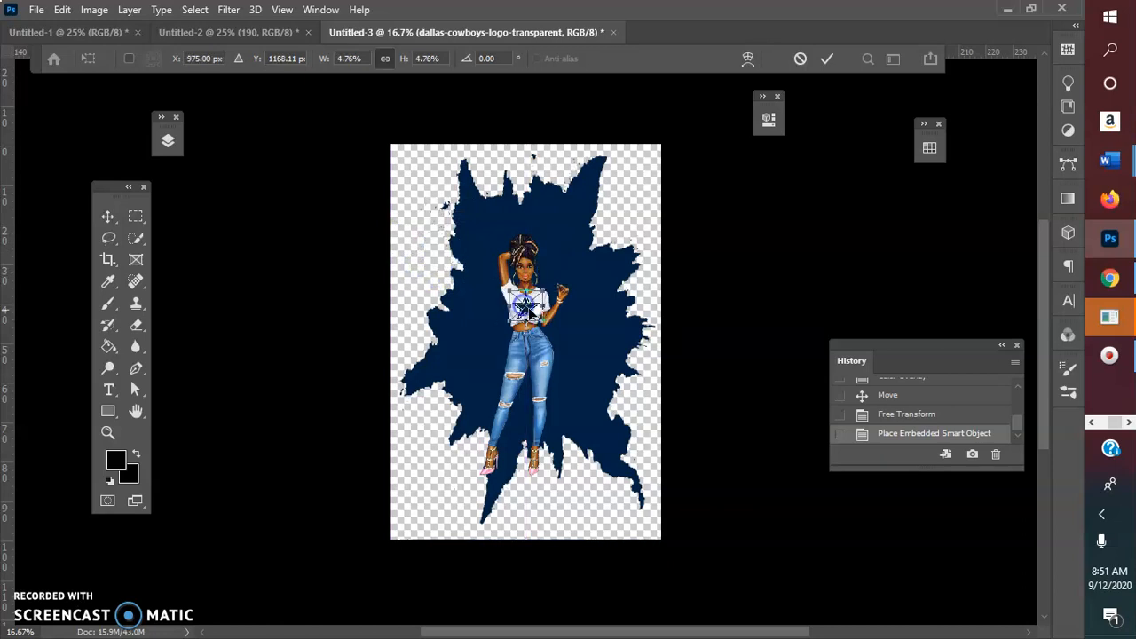
left_click_drag(542, 311, 532, 312)
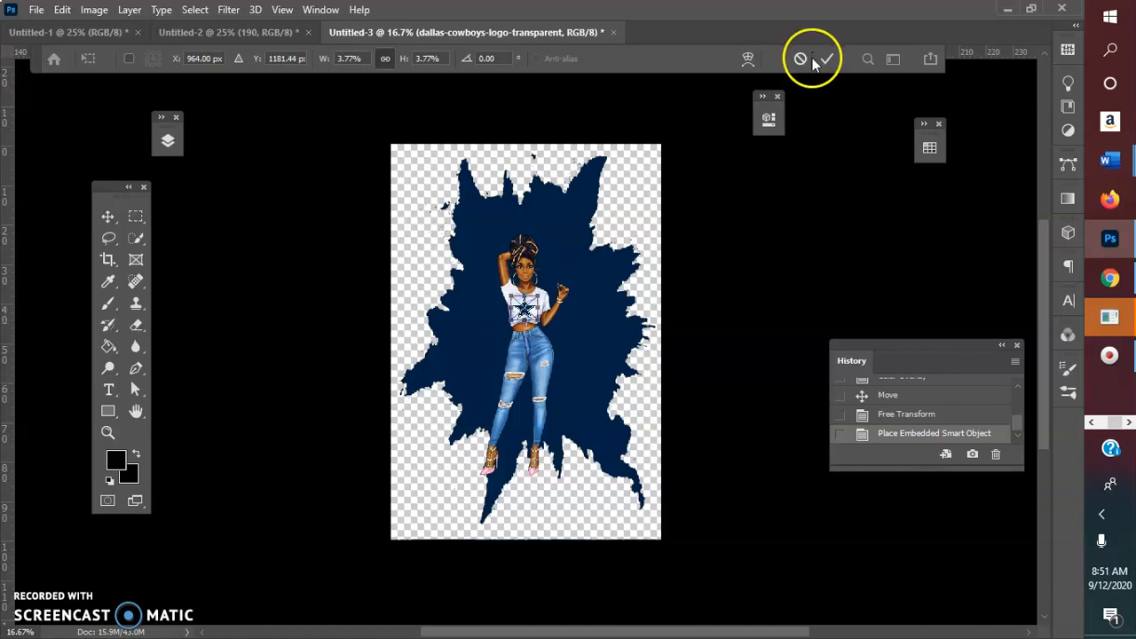
left_click(826, 58)
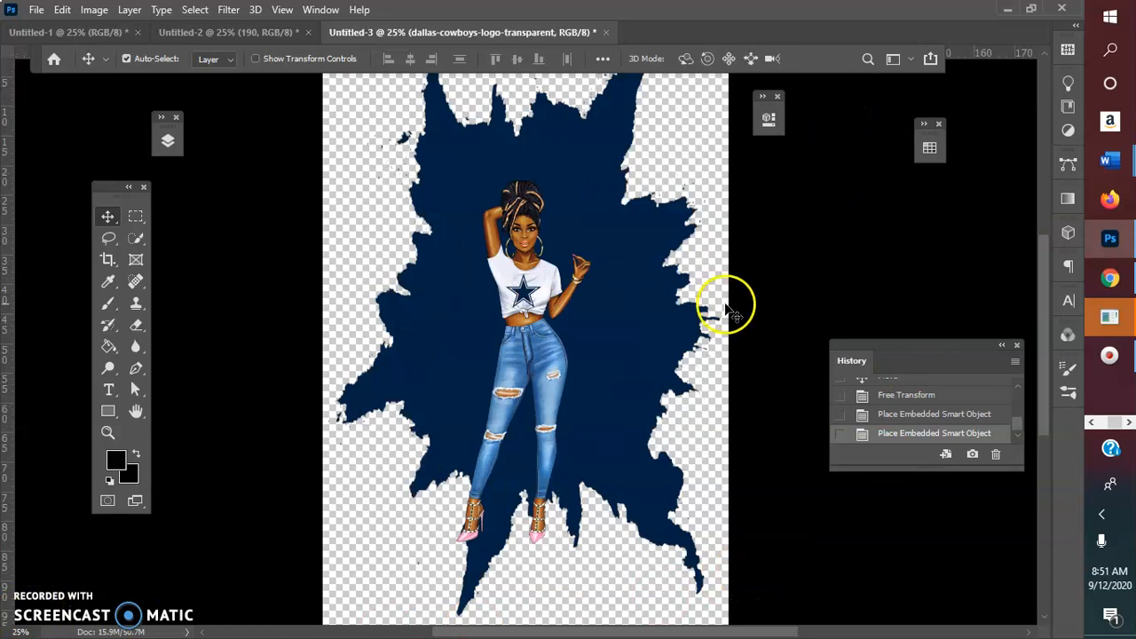
mouse_move(194, 9)
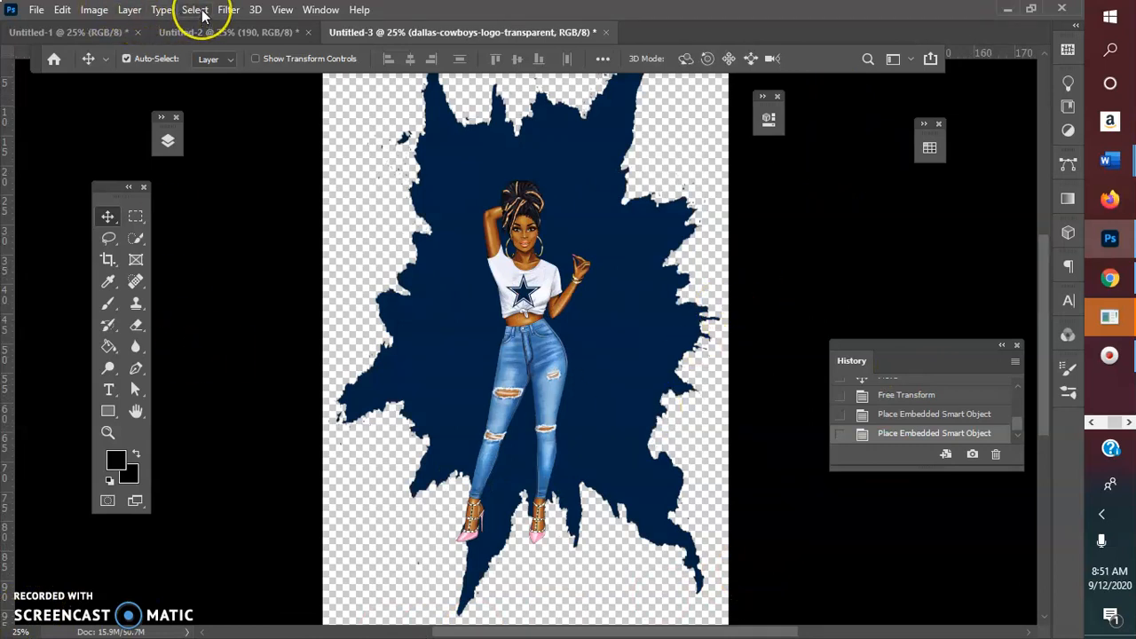
mouse_move(193, 10)
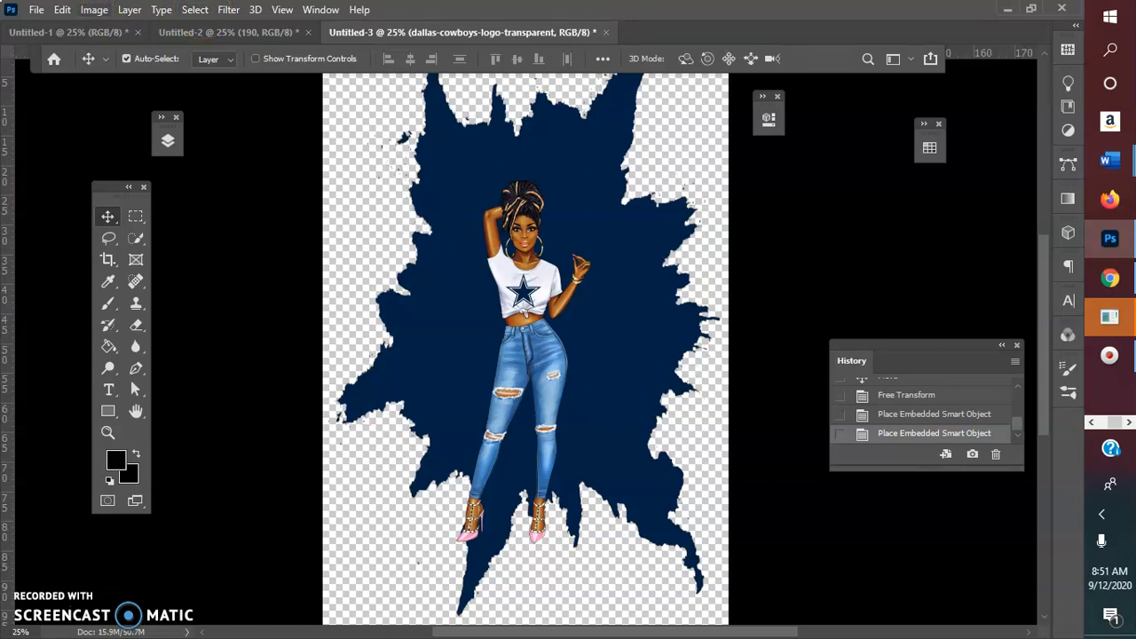
mouse_move(546, 401)
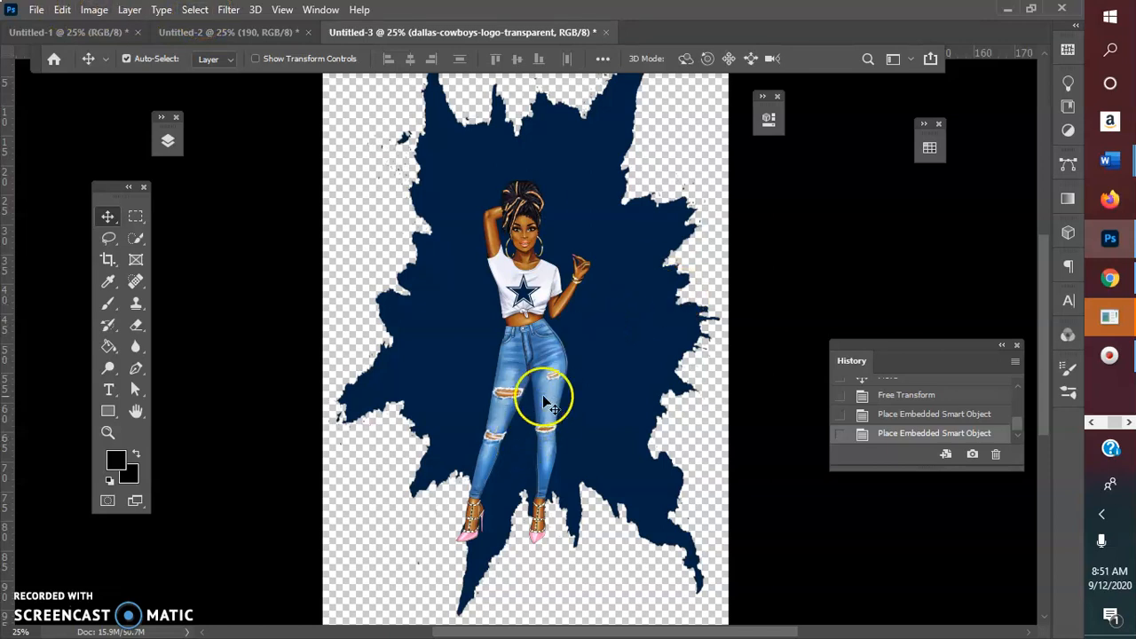
Browse the Layer, Type and neighboring menu bar menus.
left_click(129, 10)
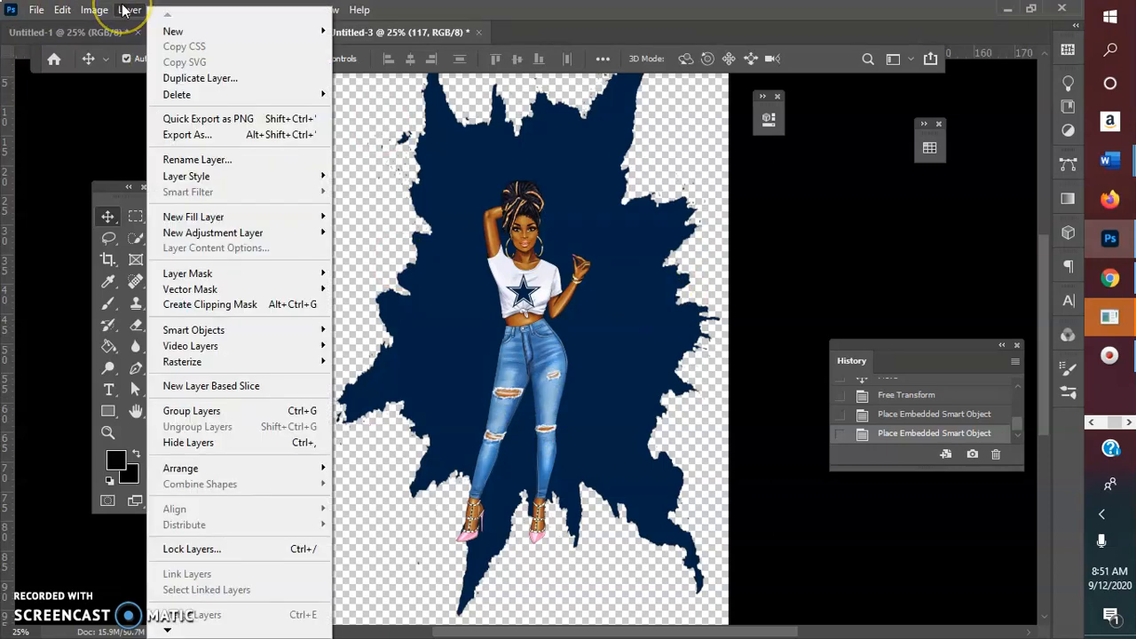
left_click(161, 10)
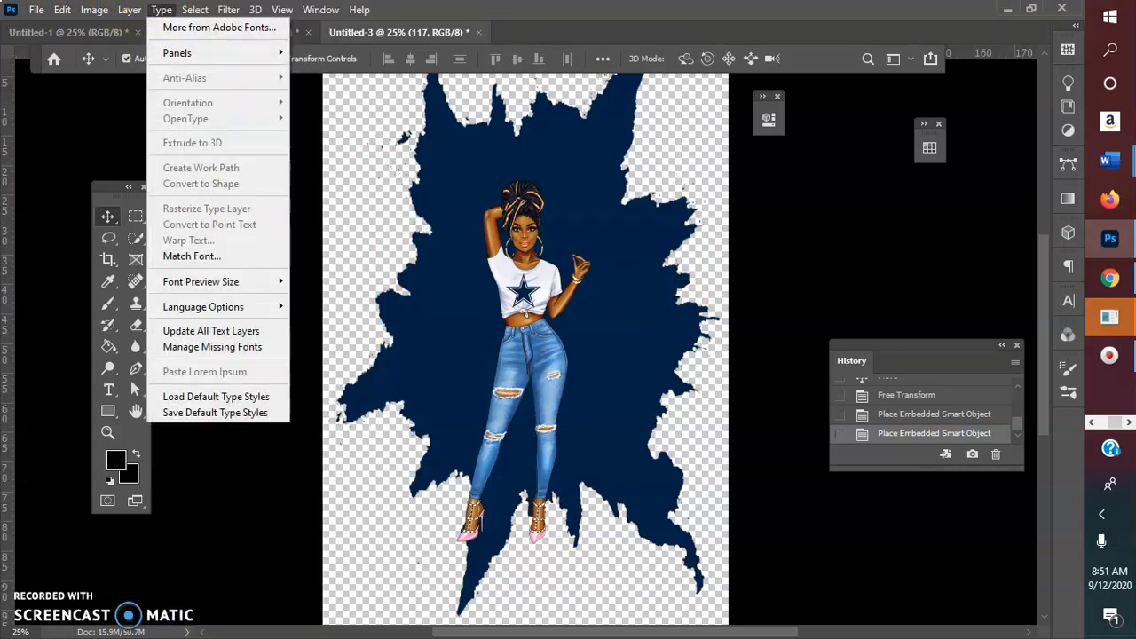
left_click(229, 9)
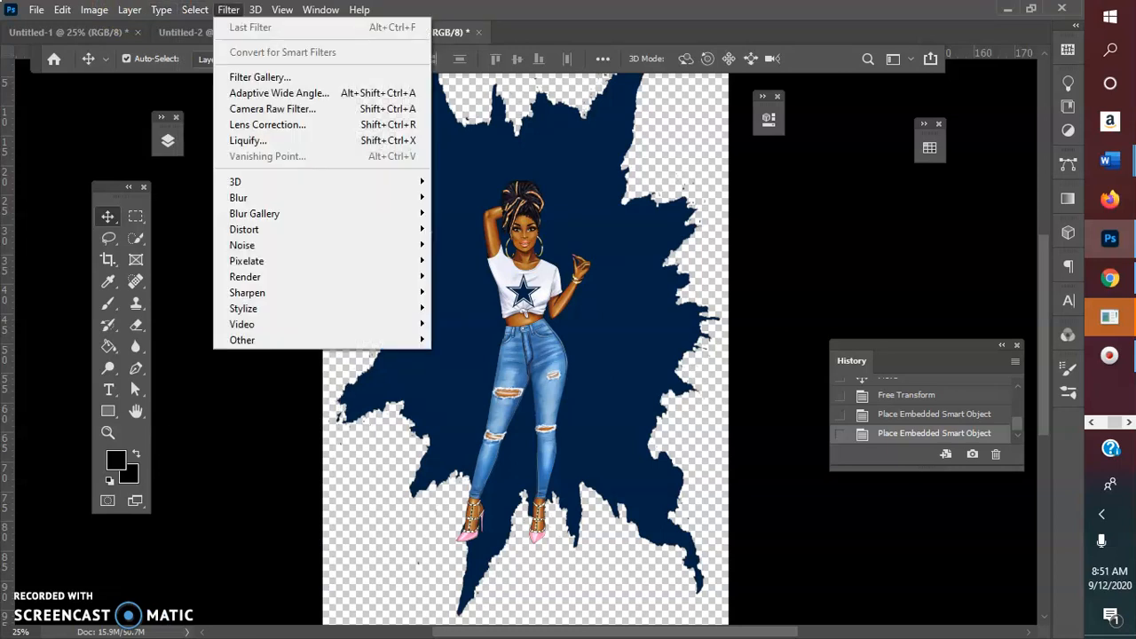
left_click(129, 10)
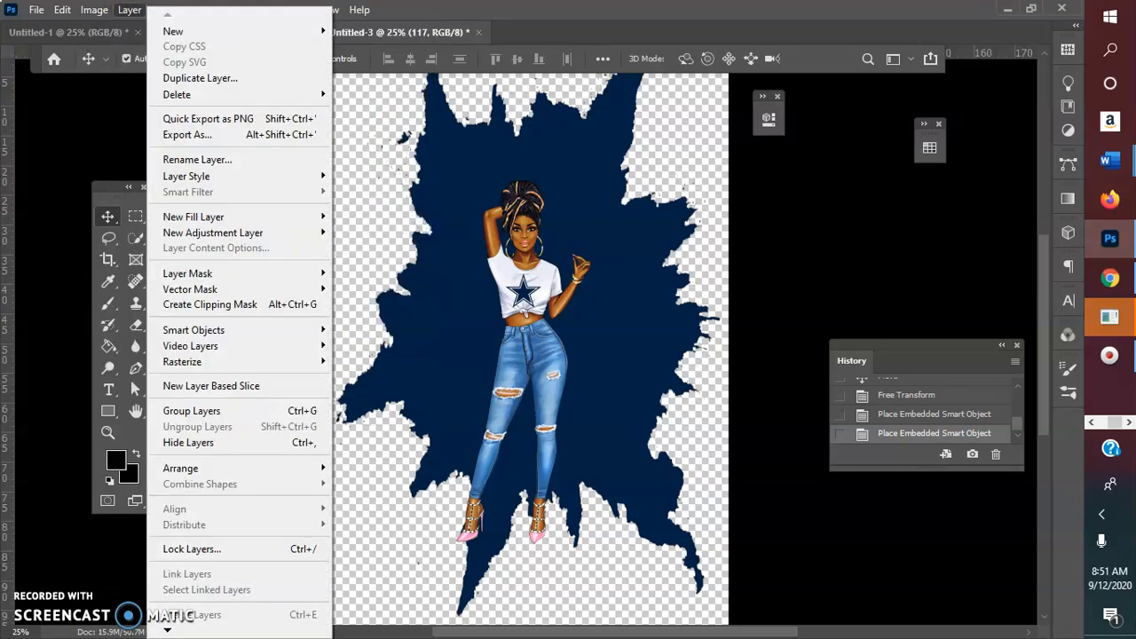
mouse_move(189, 192)
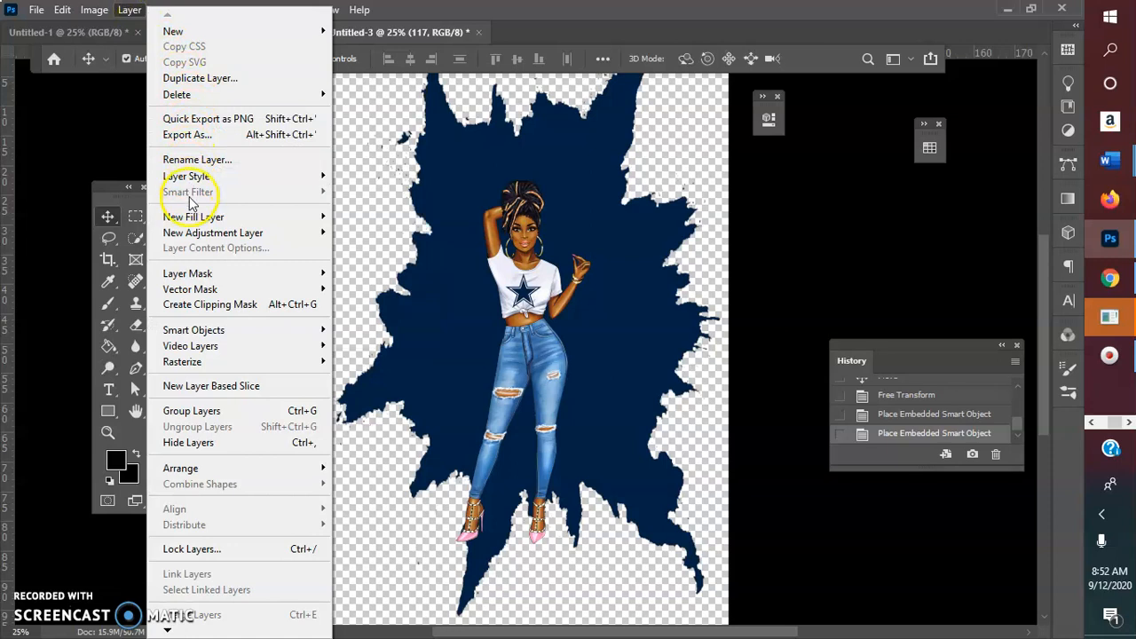
mouse_move(187, 176)
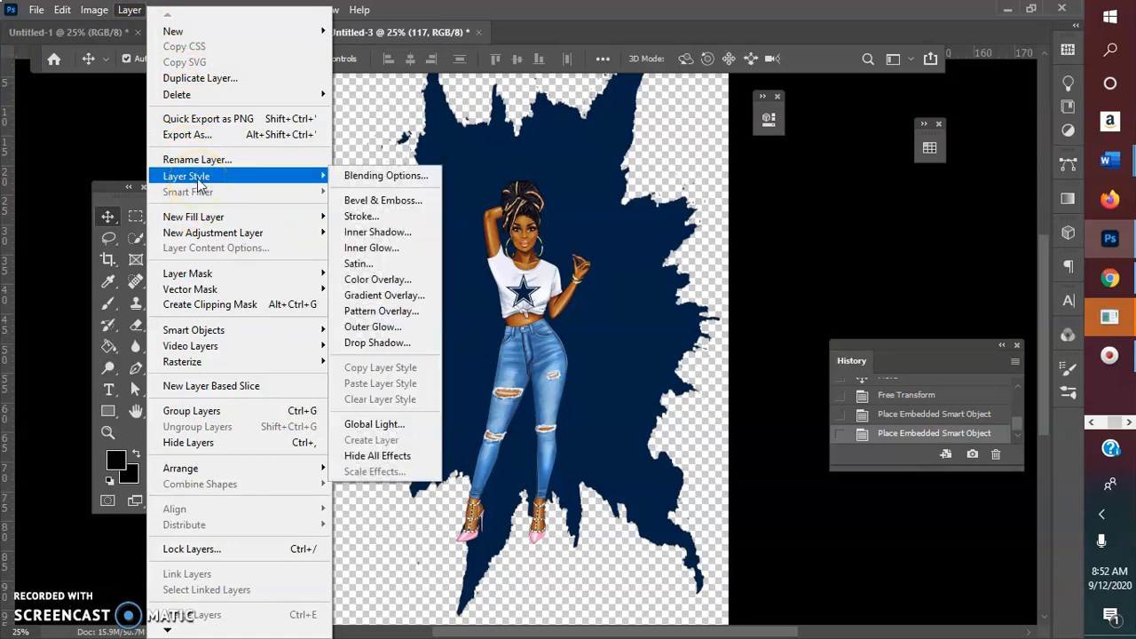
mouse_move(194, 330)
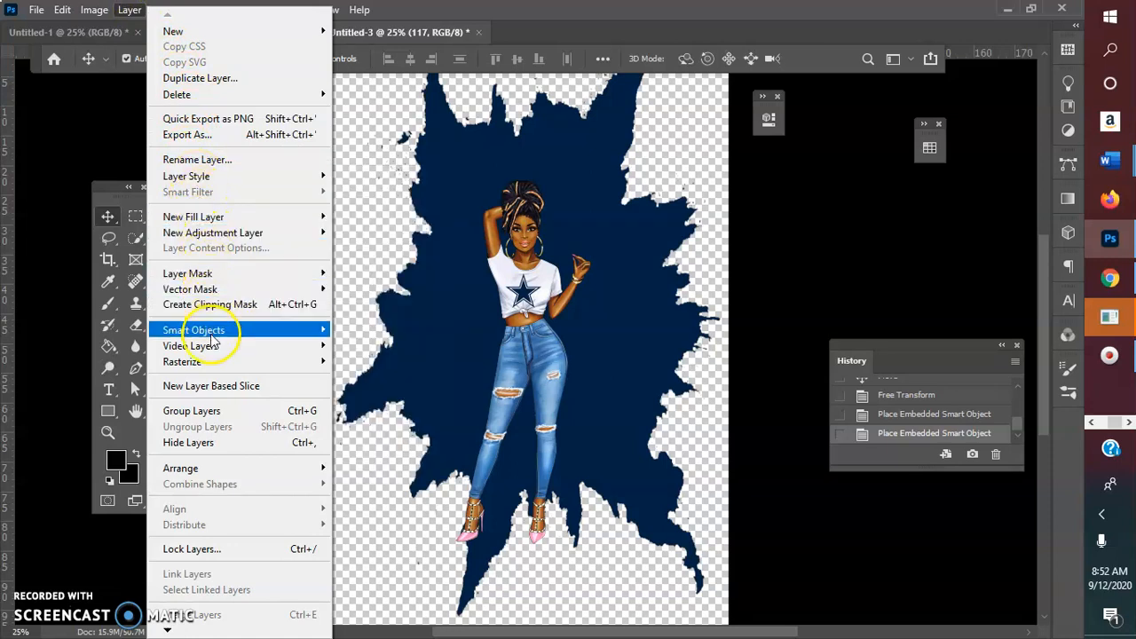
mouse_move(191, 345)
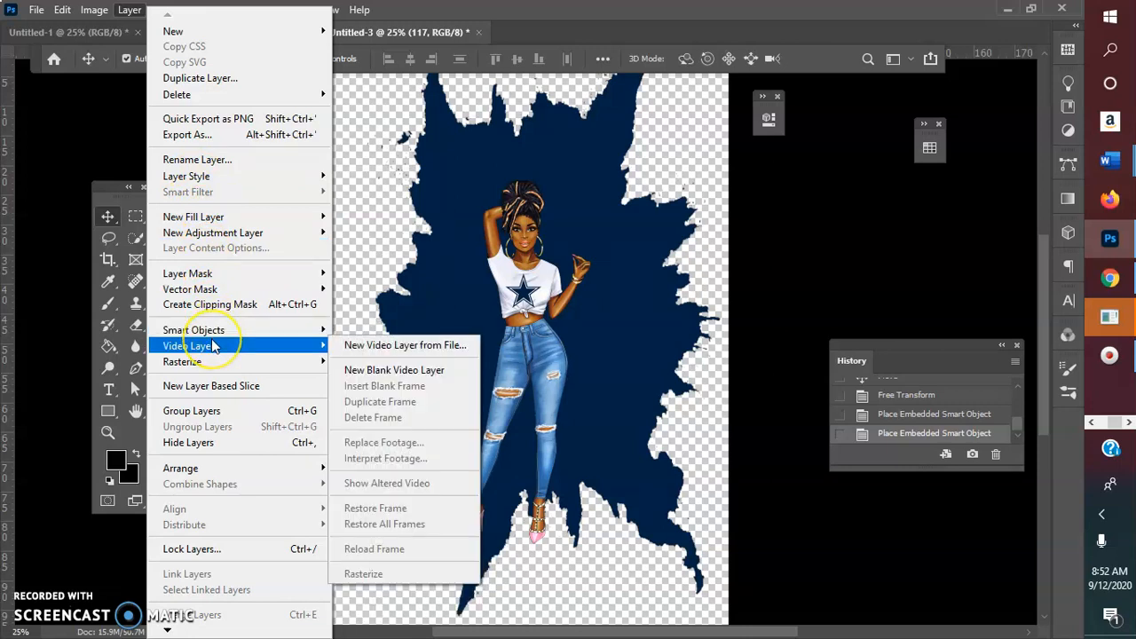
Browse the Image, Edit, Layer and Type menus, then choose Select > Color Range.
left_click(94, 10)
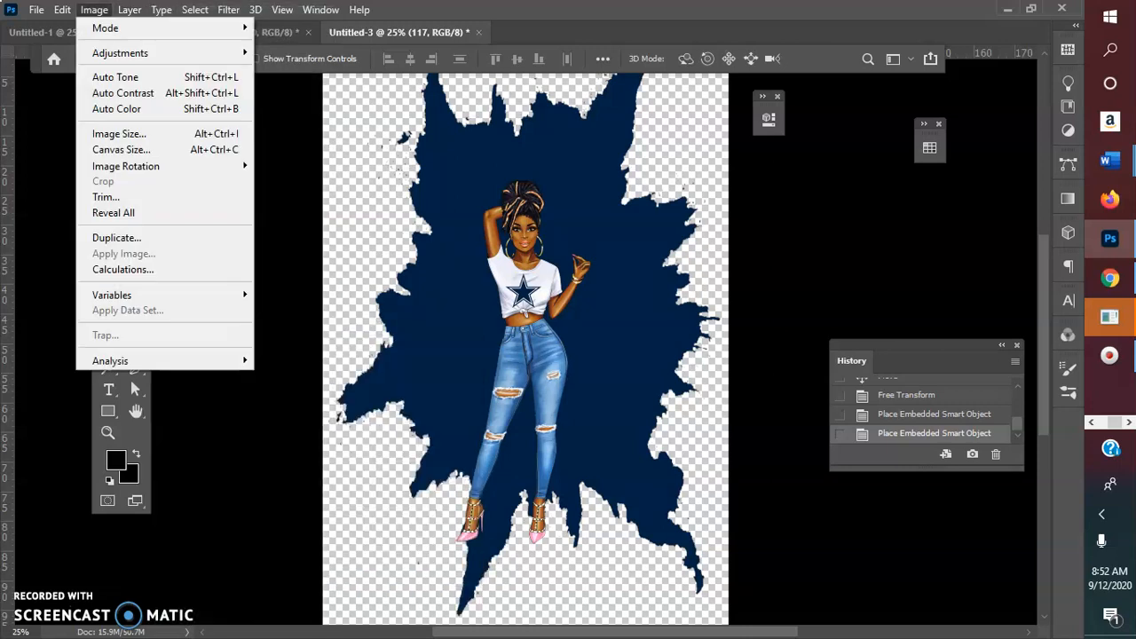
left_click(61, 10)
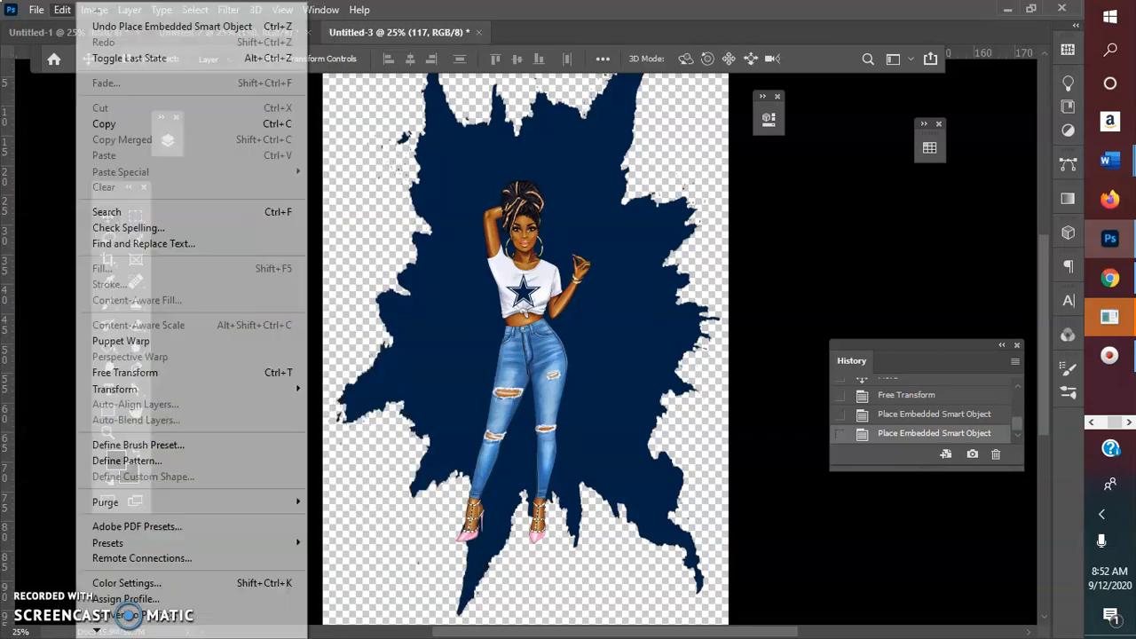
left_click(93, 10)
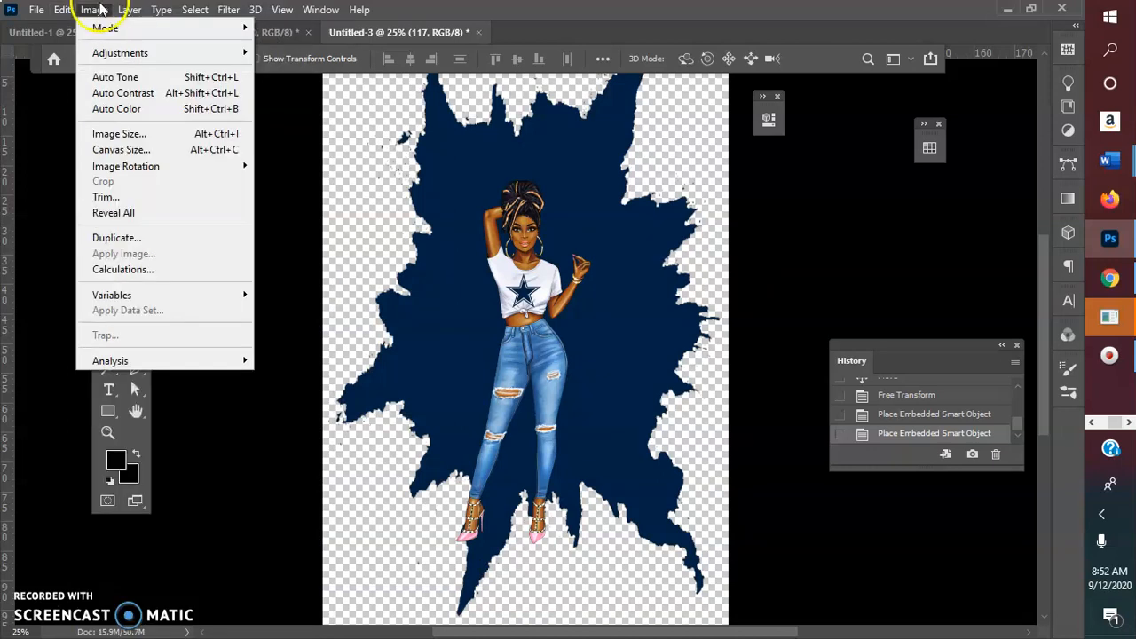
left_click(130, 9)
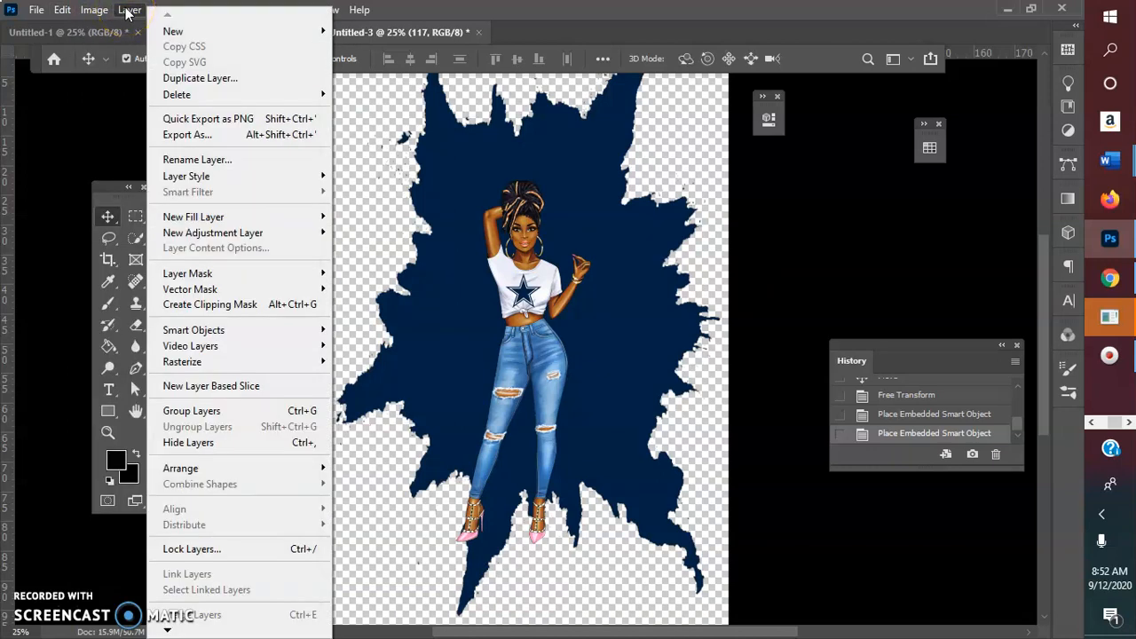
left_click(160, 10)
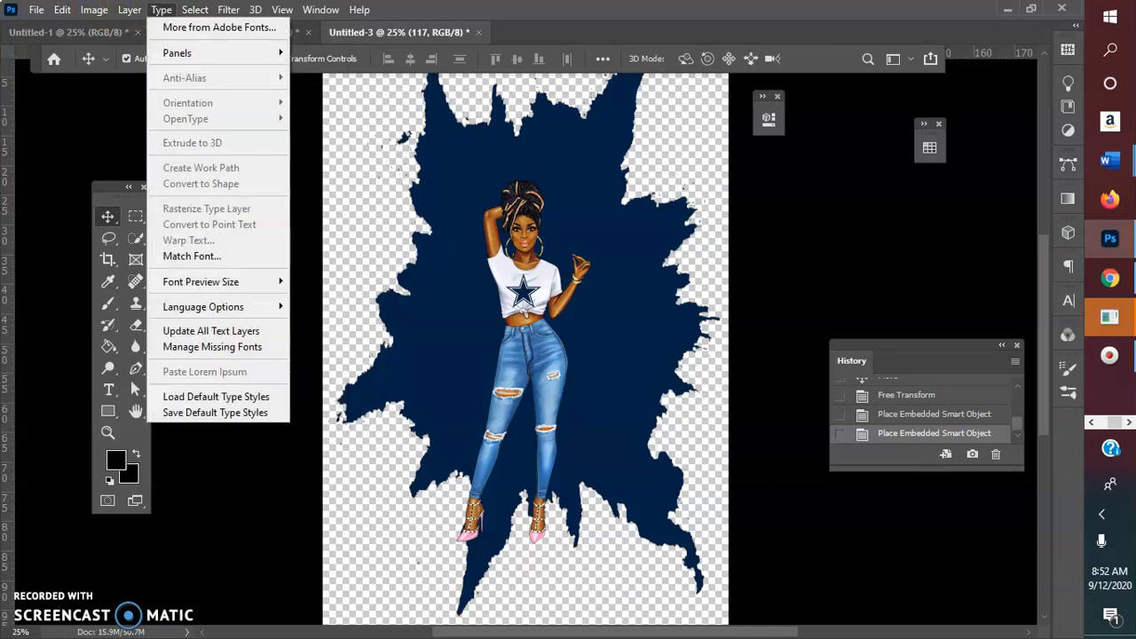
left_click(193, 10)
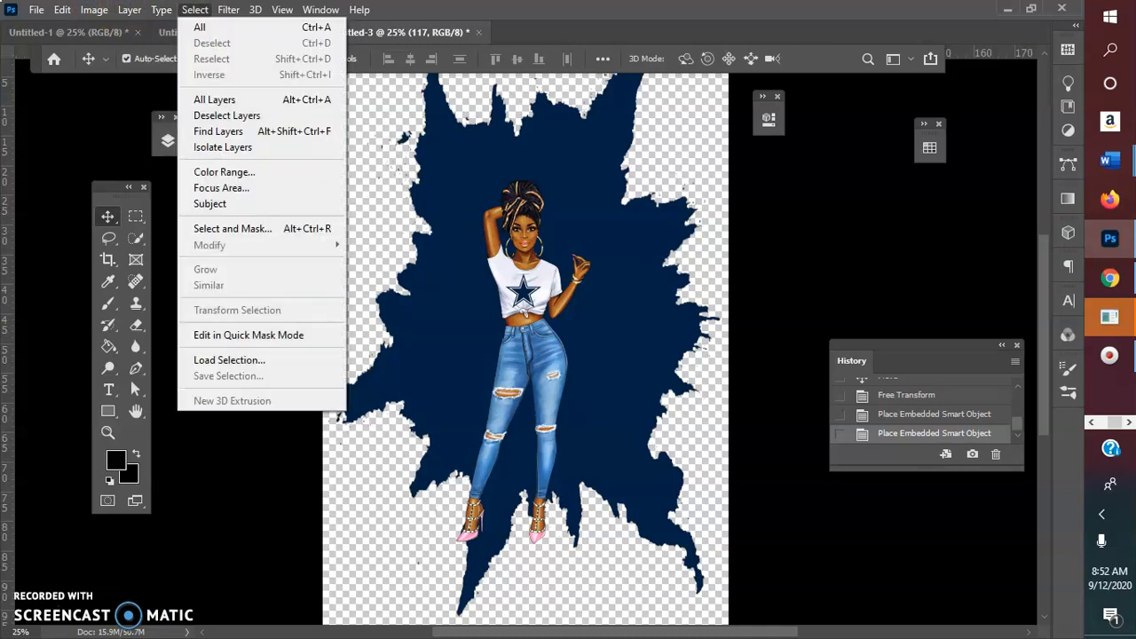
left_click(224, 172)
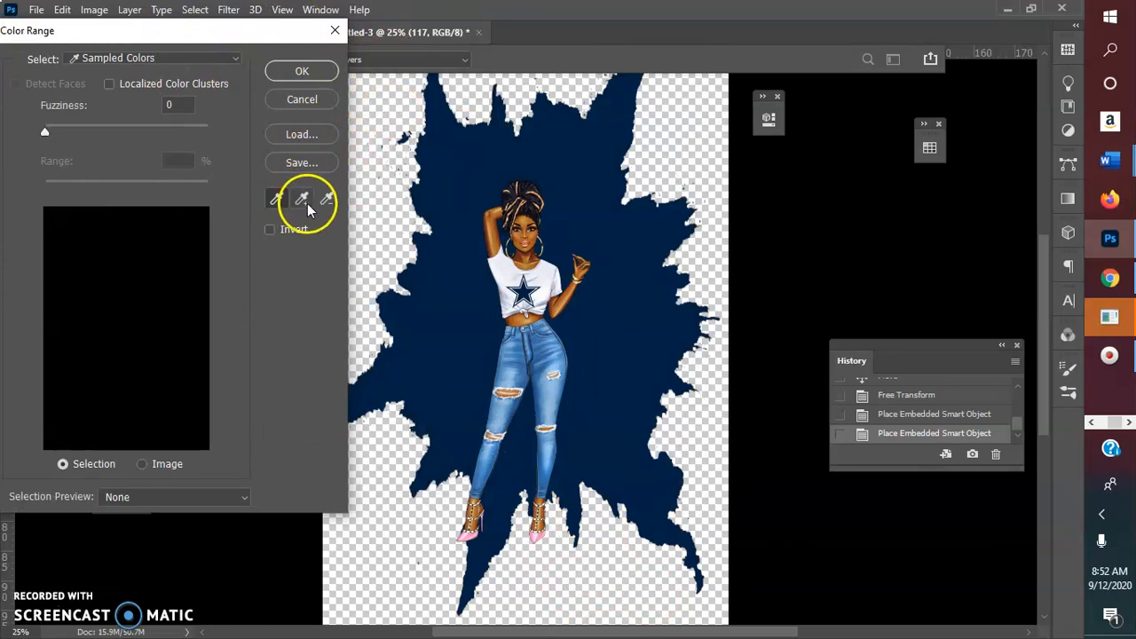
Sample the navy splatter in Color Range, then cancel the selection.
left_click(301, 198)
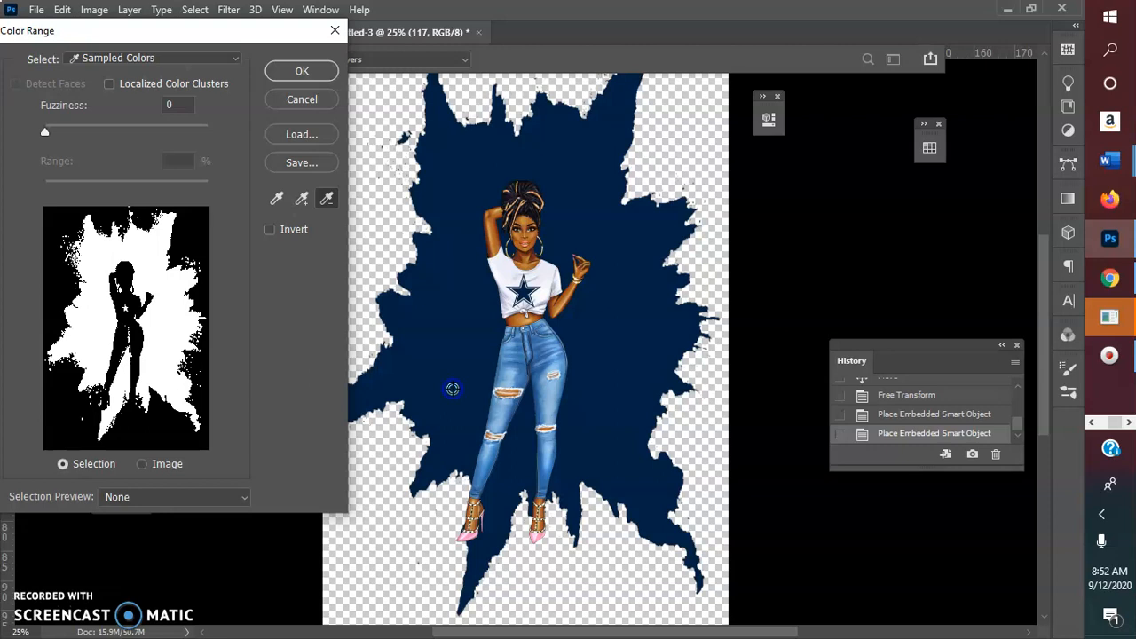
mouse_move(182, 182)
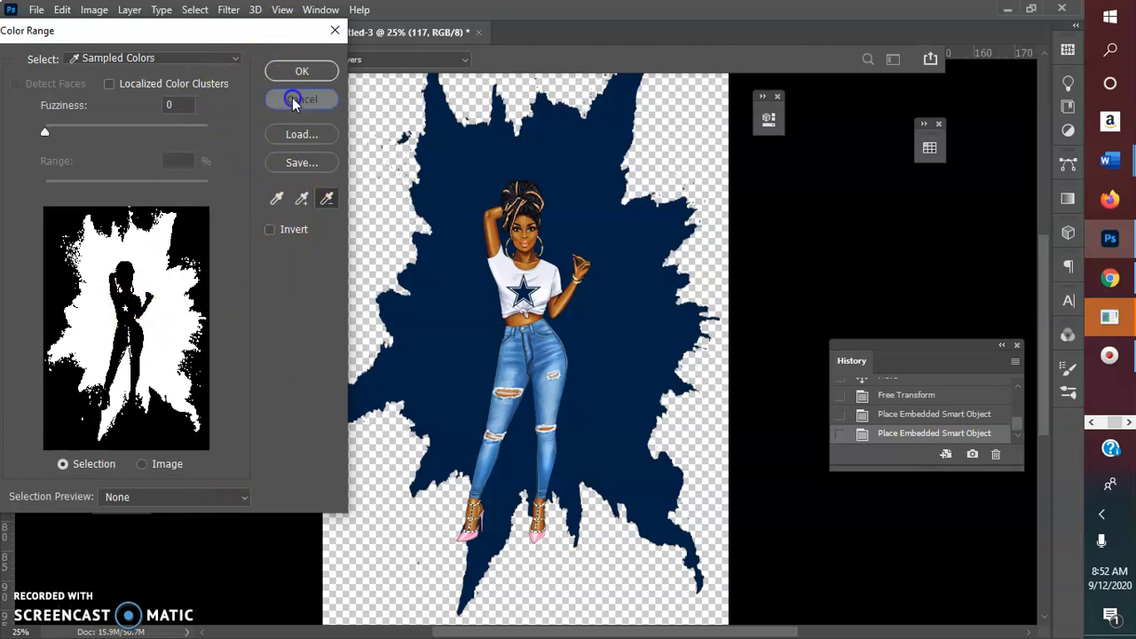
left_click(194, 10)
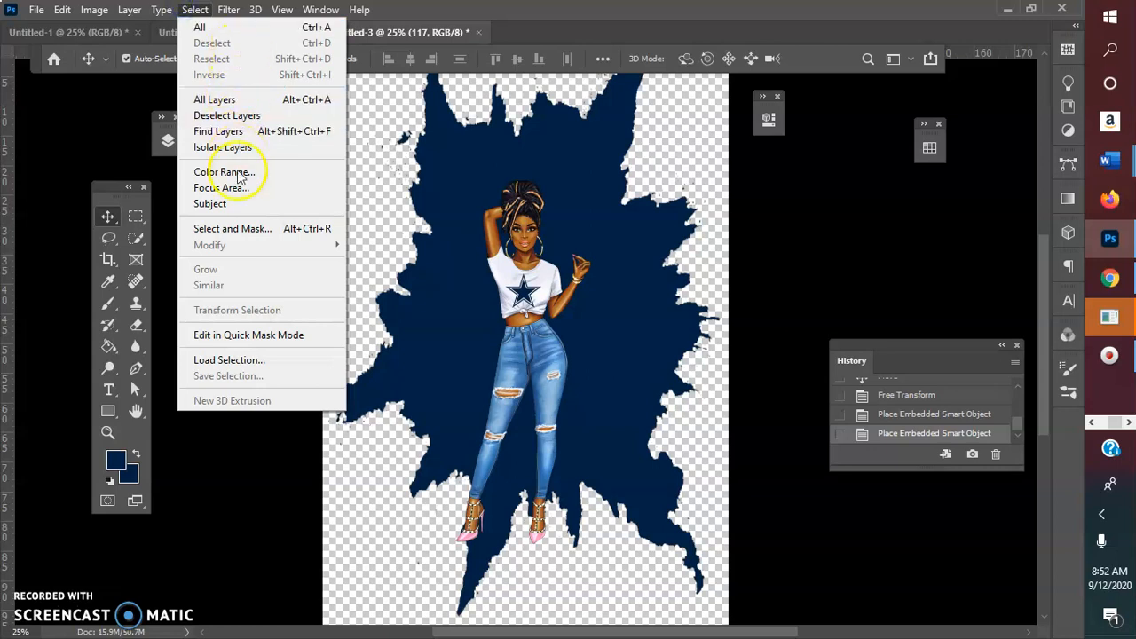
left_click(225, 173)
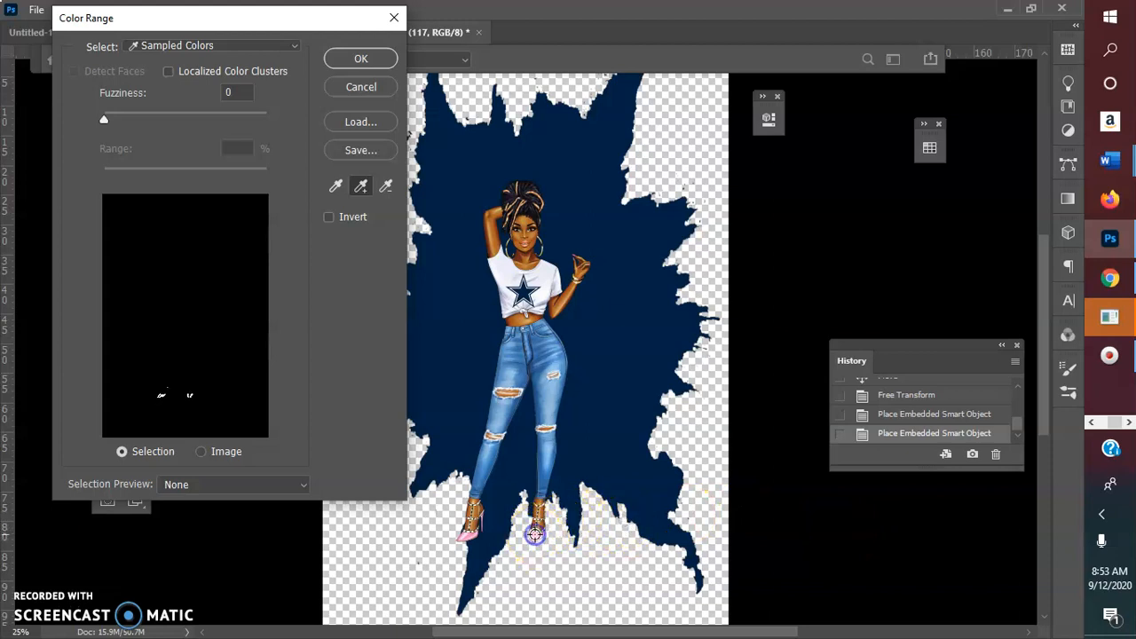
left_click(536, 533)
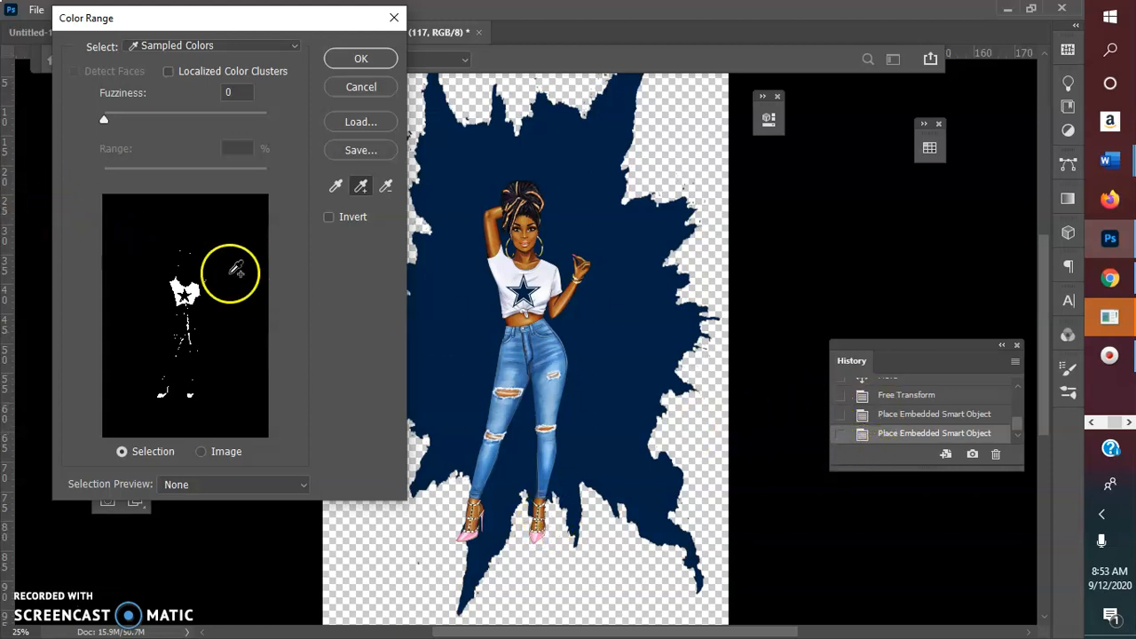
left_click(385, 185)
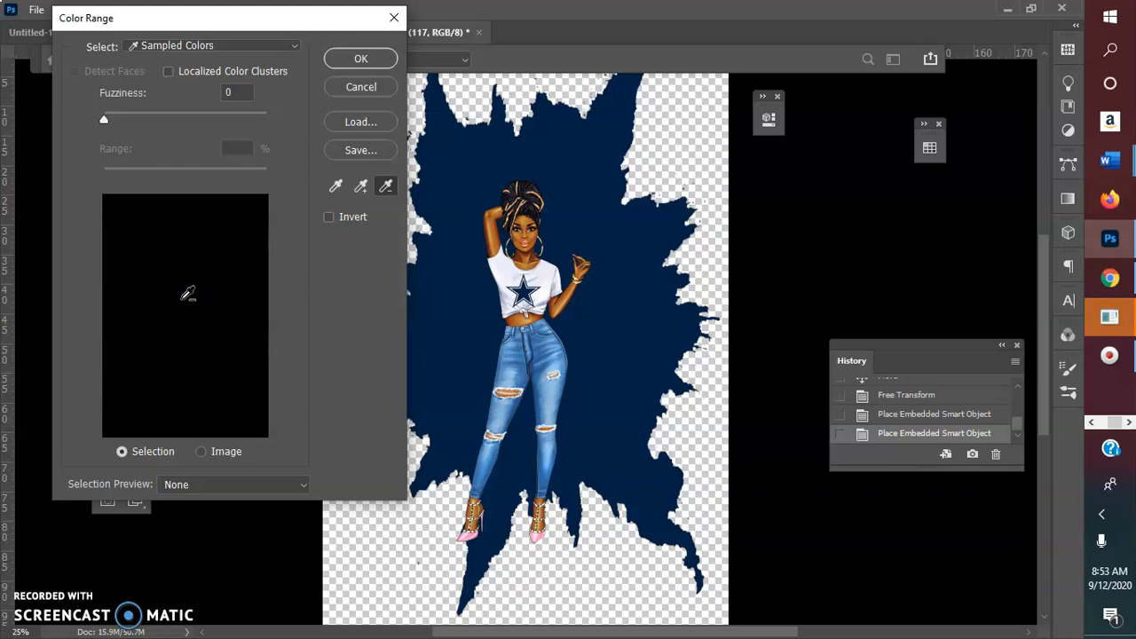
left_click(360, 186)
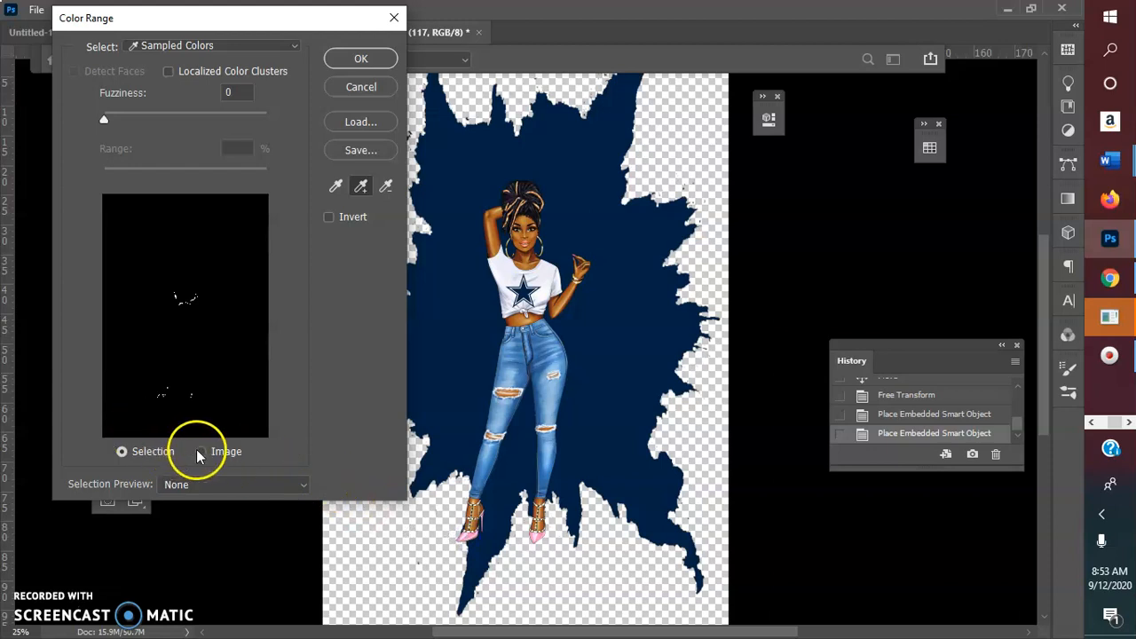
left_click(201, 451)
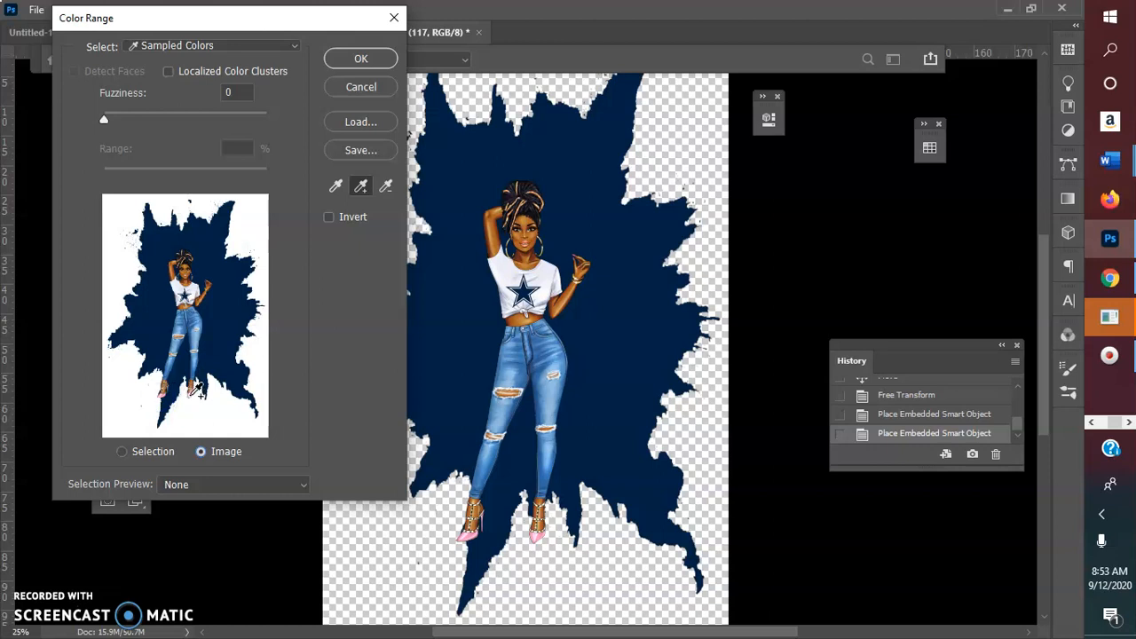
left_click(121, 451)
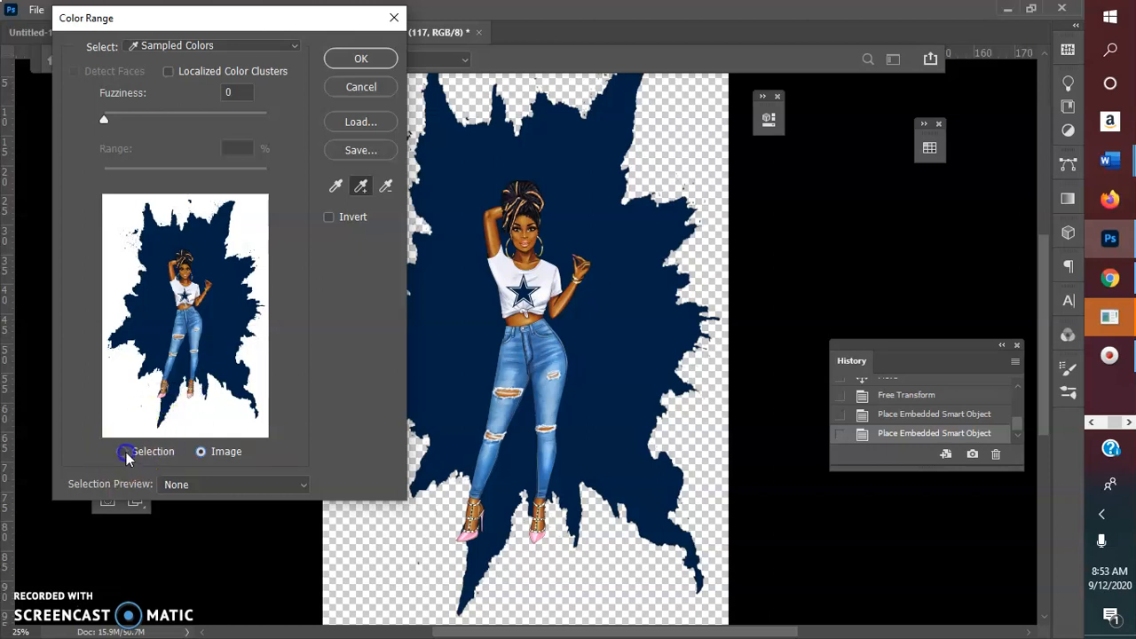
left_click(122, 450)
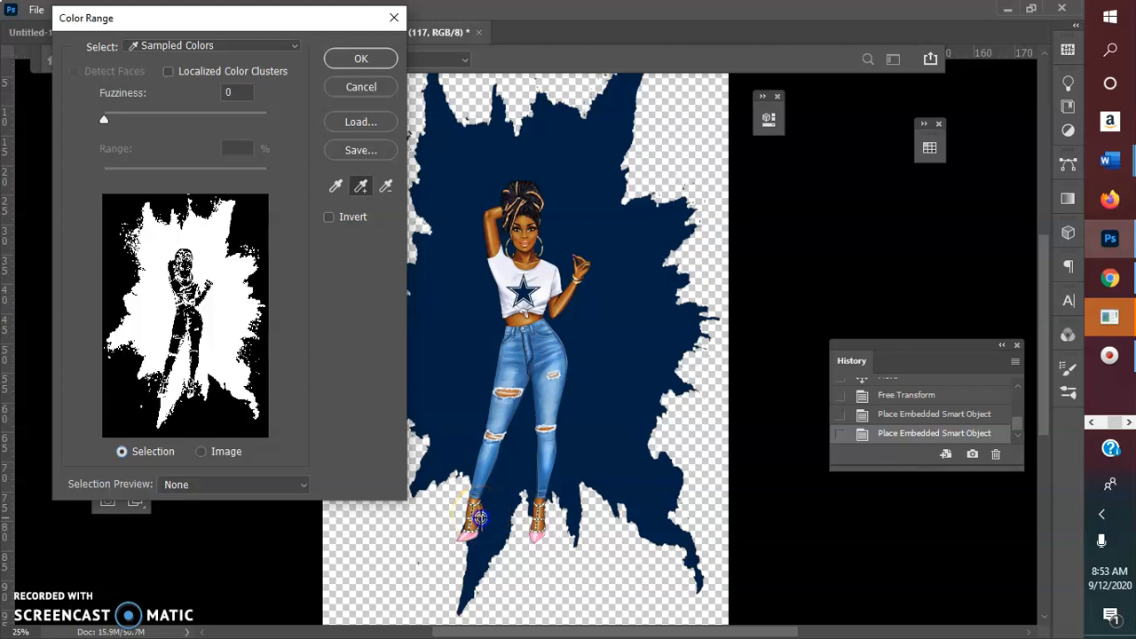
left_click(360, 57)
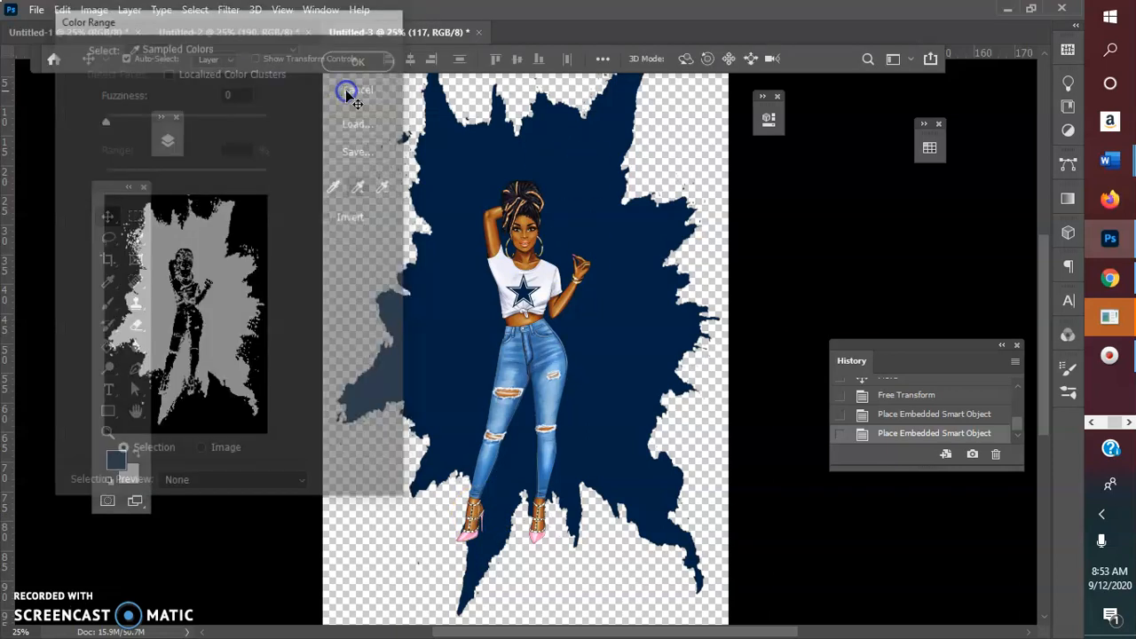
left_click(356, 89)
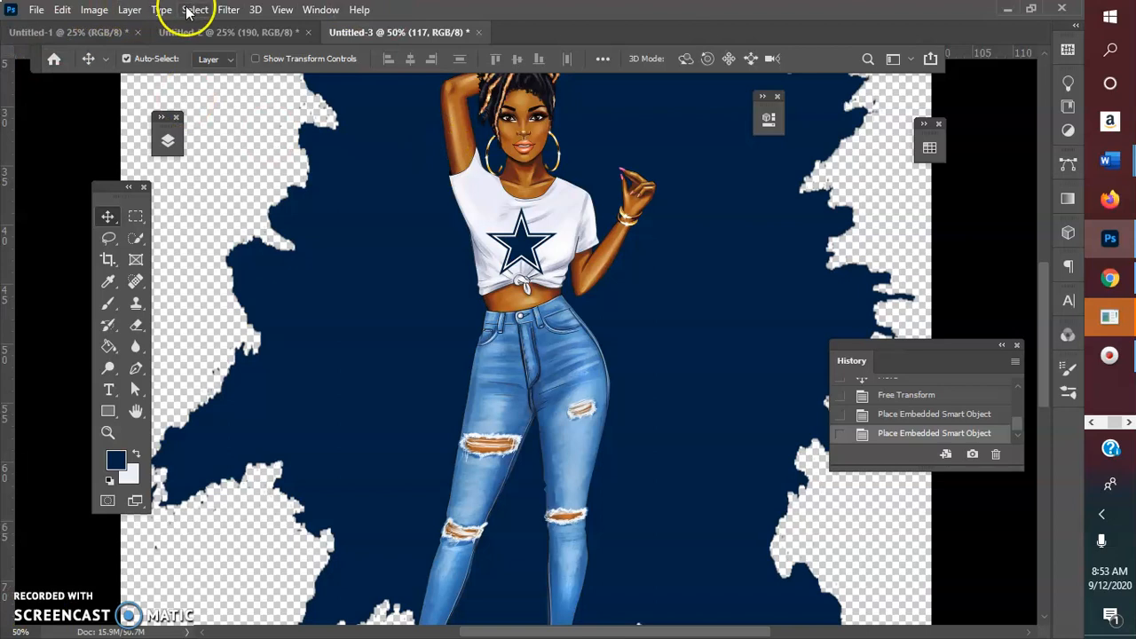
Open Color Range, move the dialog aside, and sample both pink shoes.
left_click(194, 9)
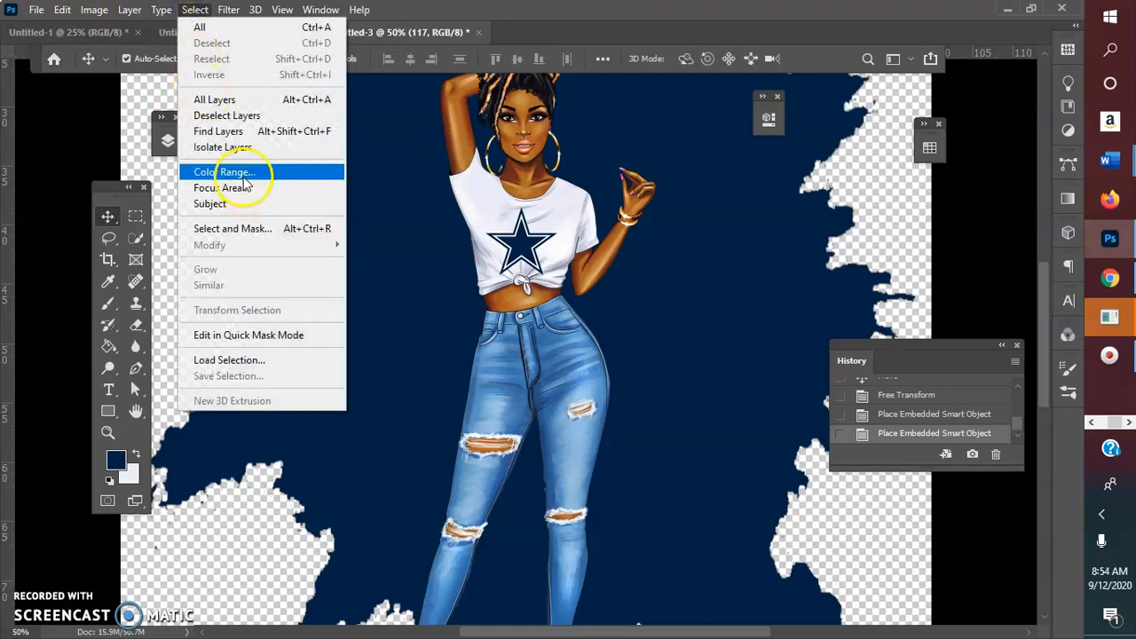
left_click(227, 172)
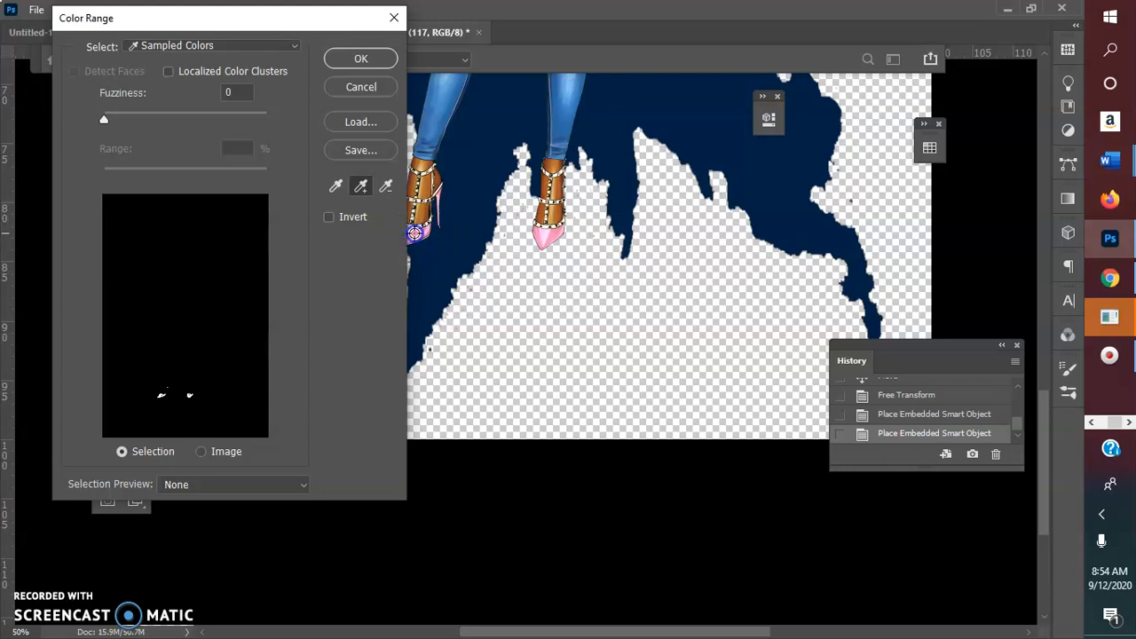
mouse_move(374, 104)
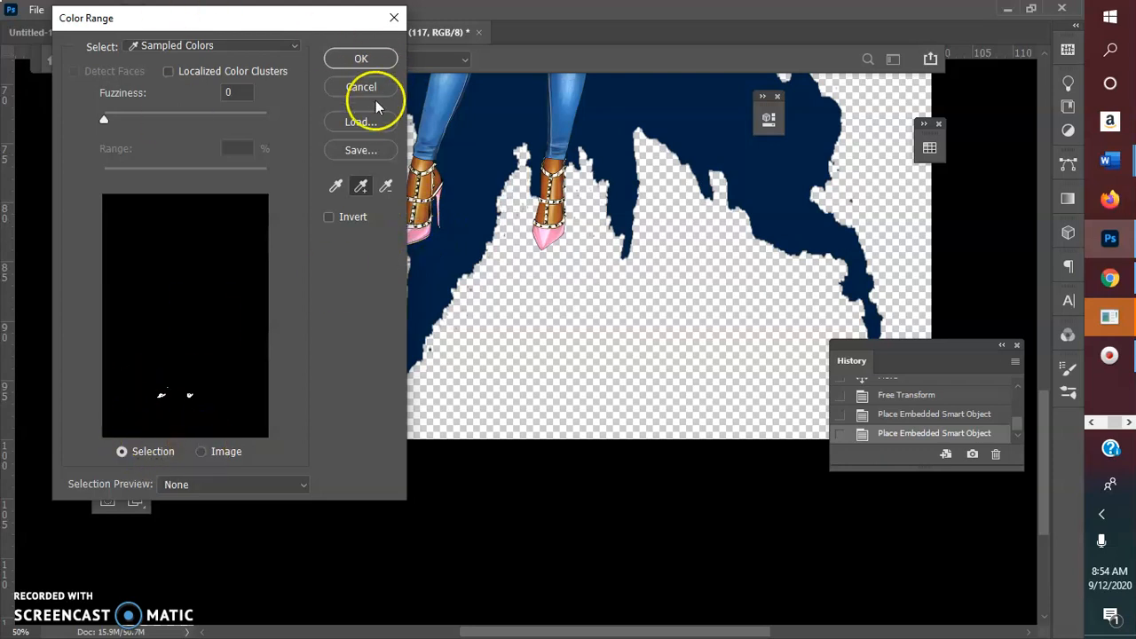
left_click_drag(226, 18, 111, 18)
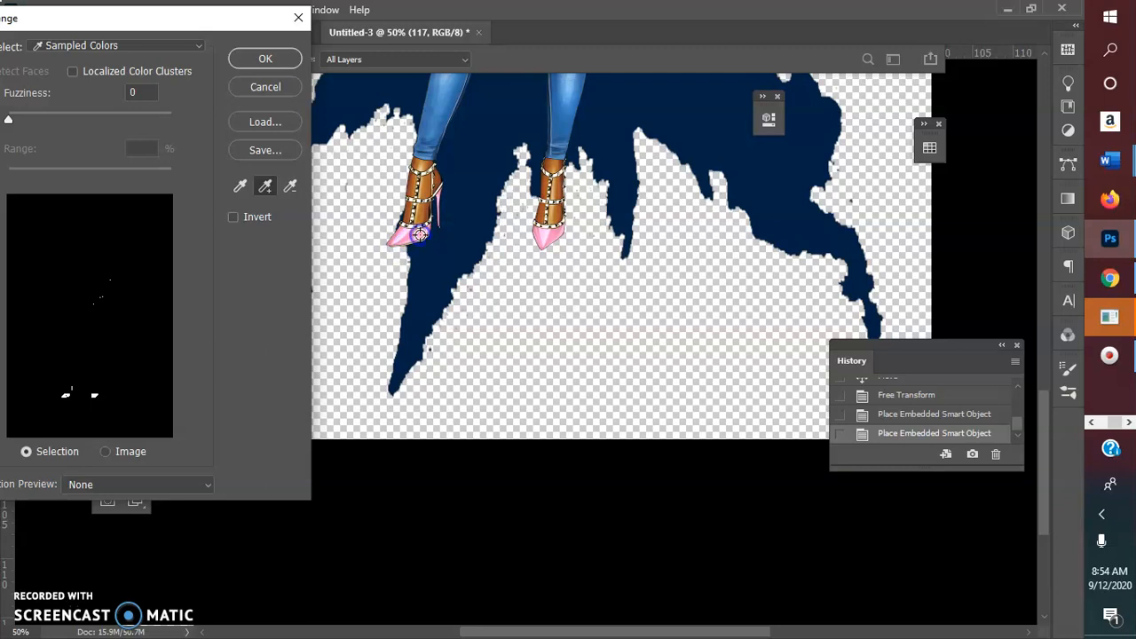
left_click(419, 229)
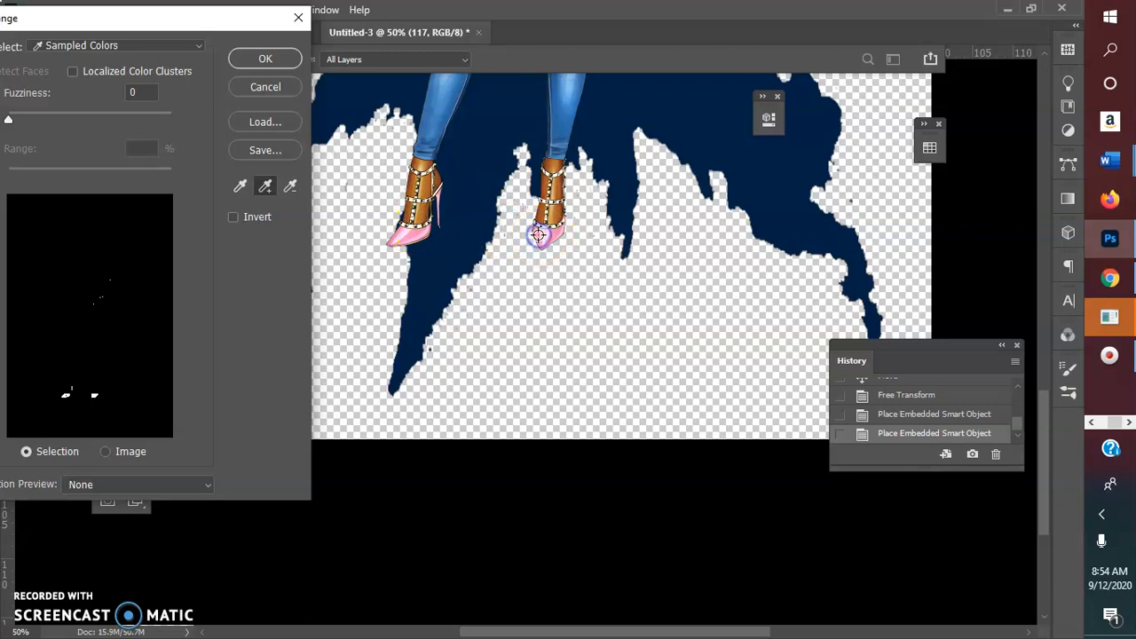
left_click(539, 235)
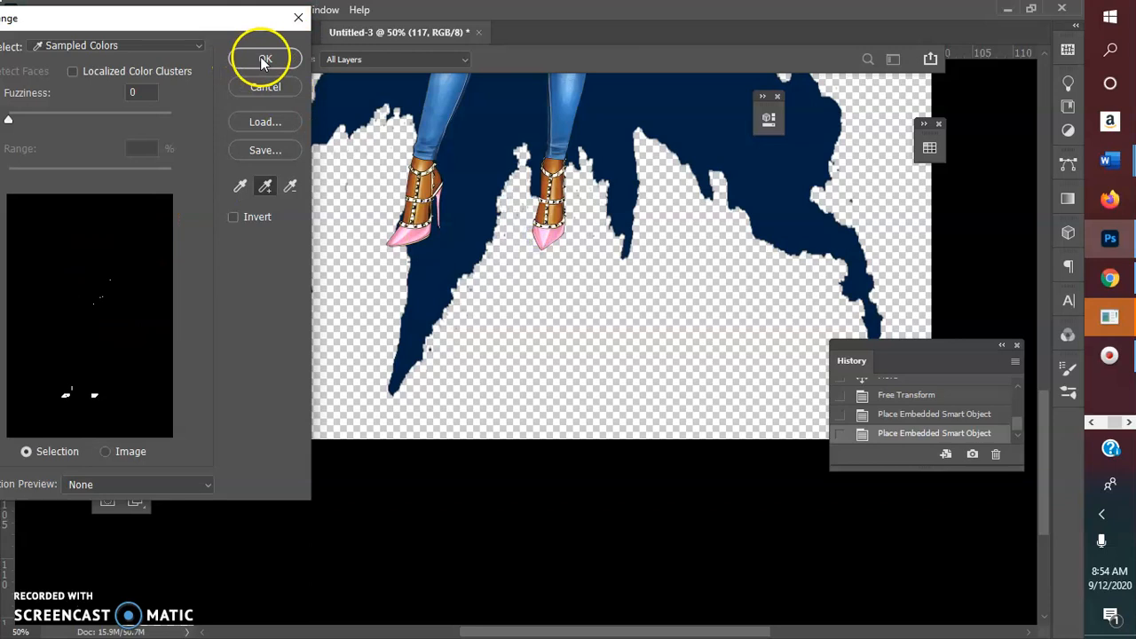
Confirm the pink shoe colour selection and return to the Untitled-2 document.
left_click(264, 58)
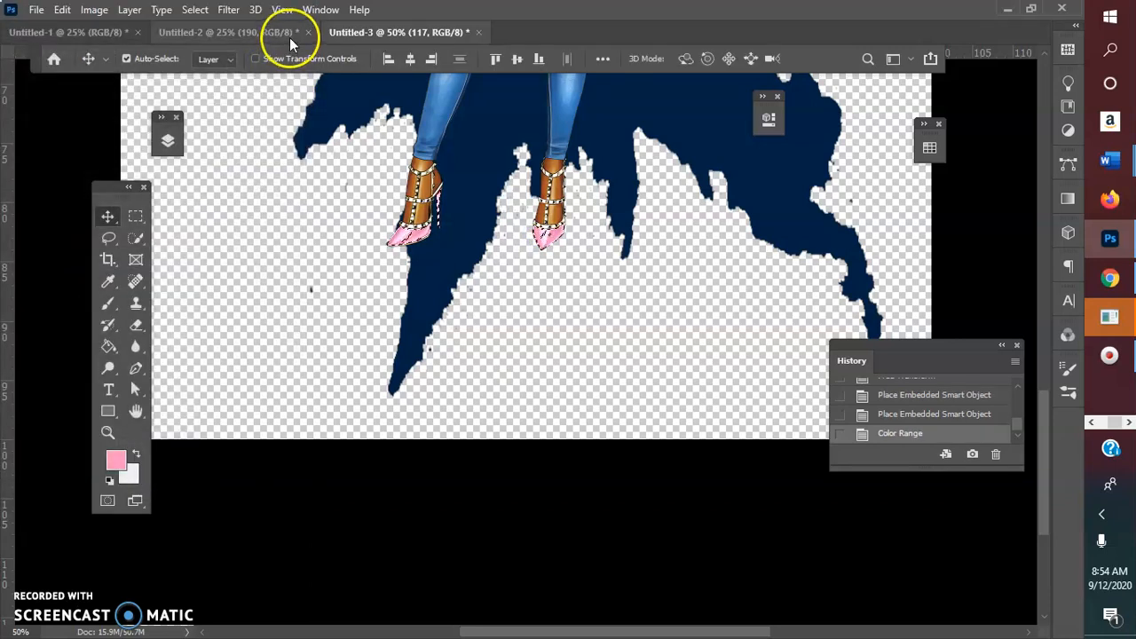
left_click(396, 32)
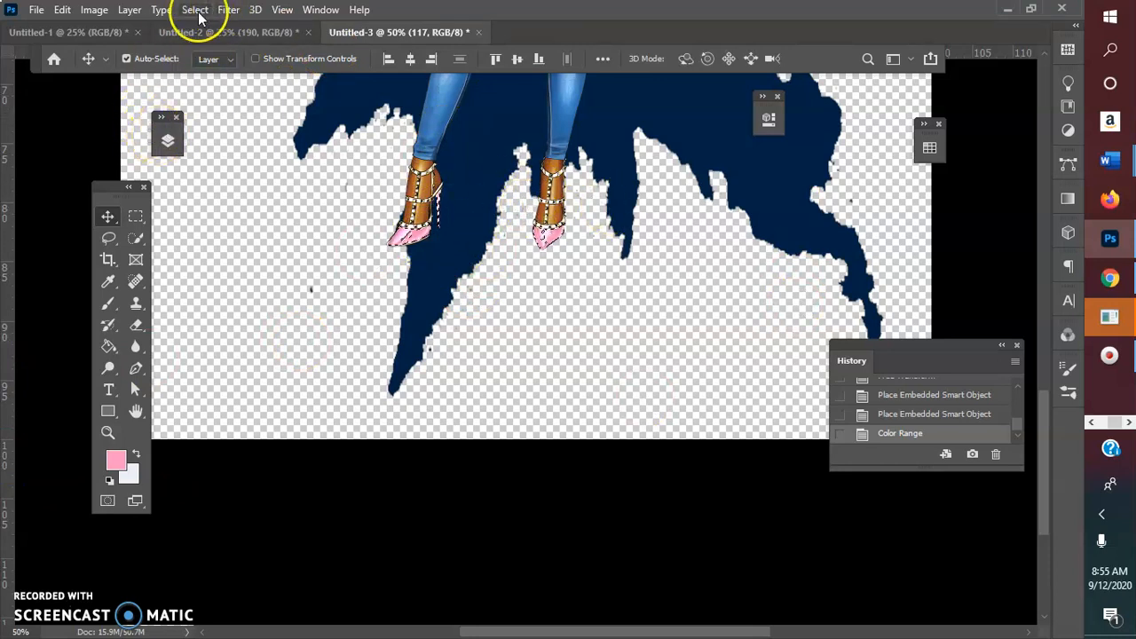
Start a new Hue/Saturation adjustment layer over the selected shoes.
left_click(129, 10)
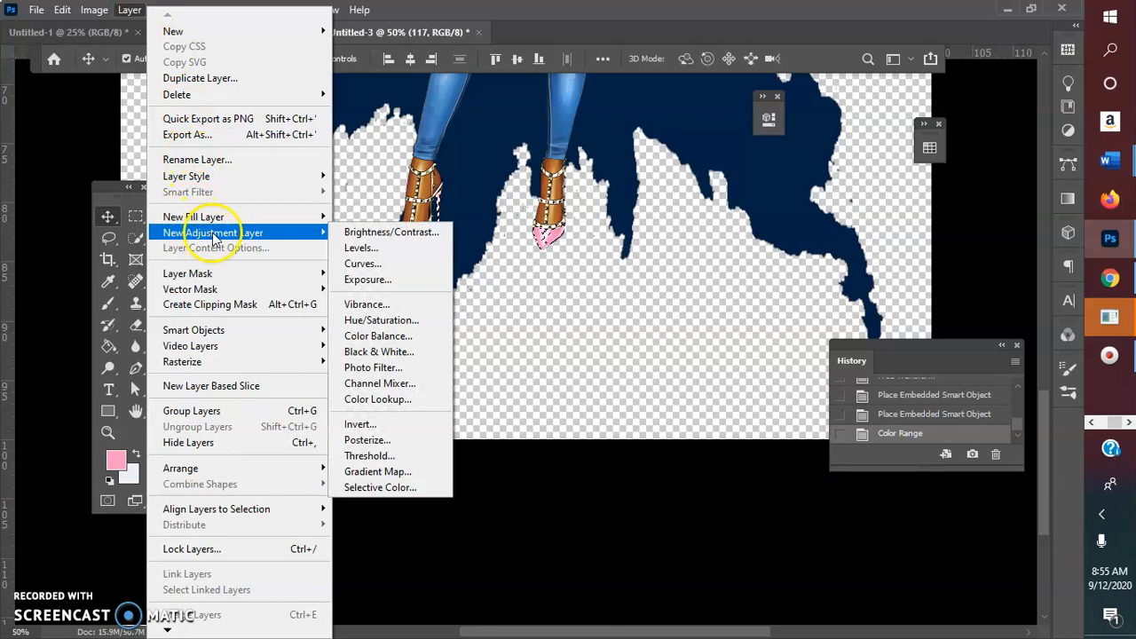
mouse_move(382, 320)
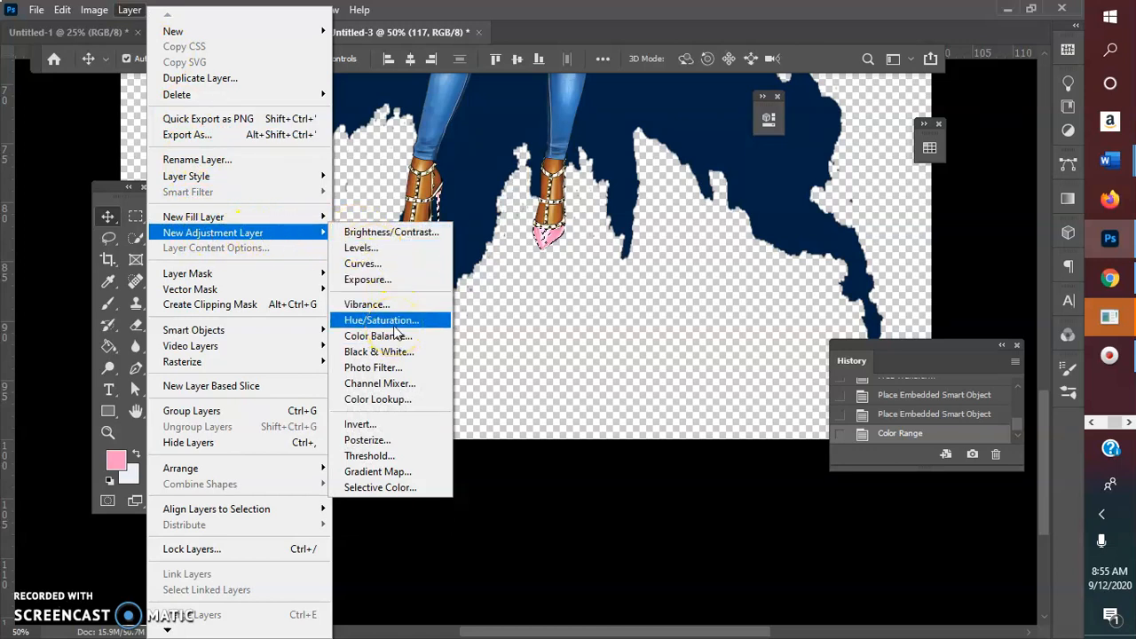
left_click(381, 319)
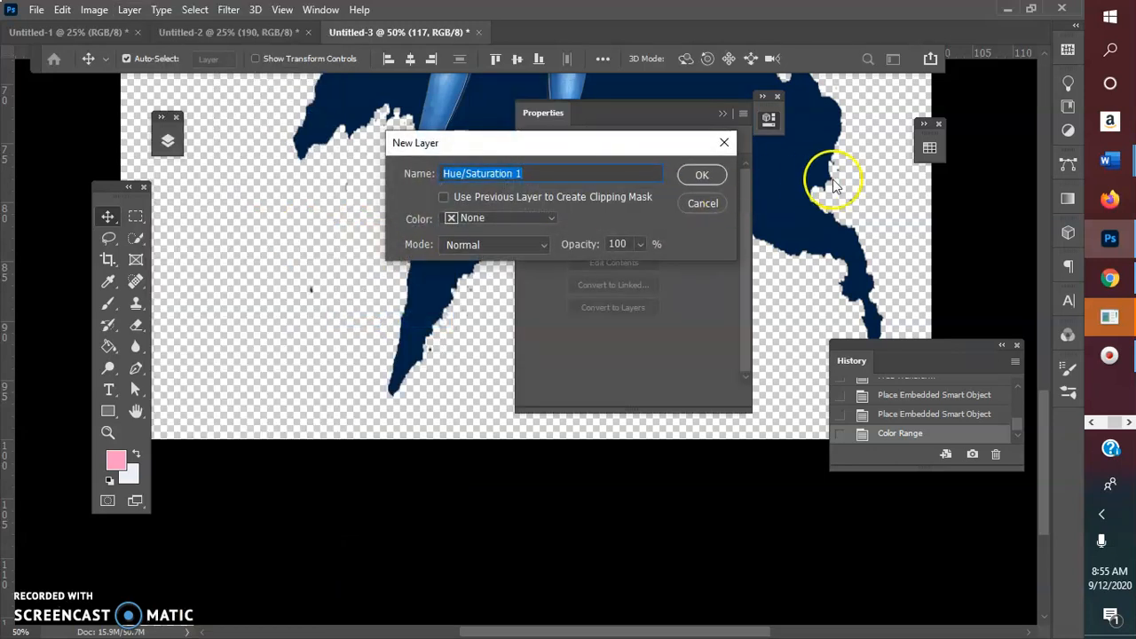
Create the adjustment layer and sweep the hue slider until the shoes turn green.
left_click(701, 174)
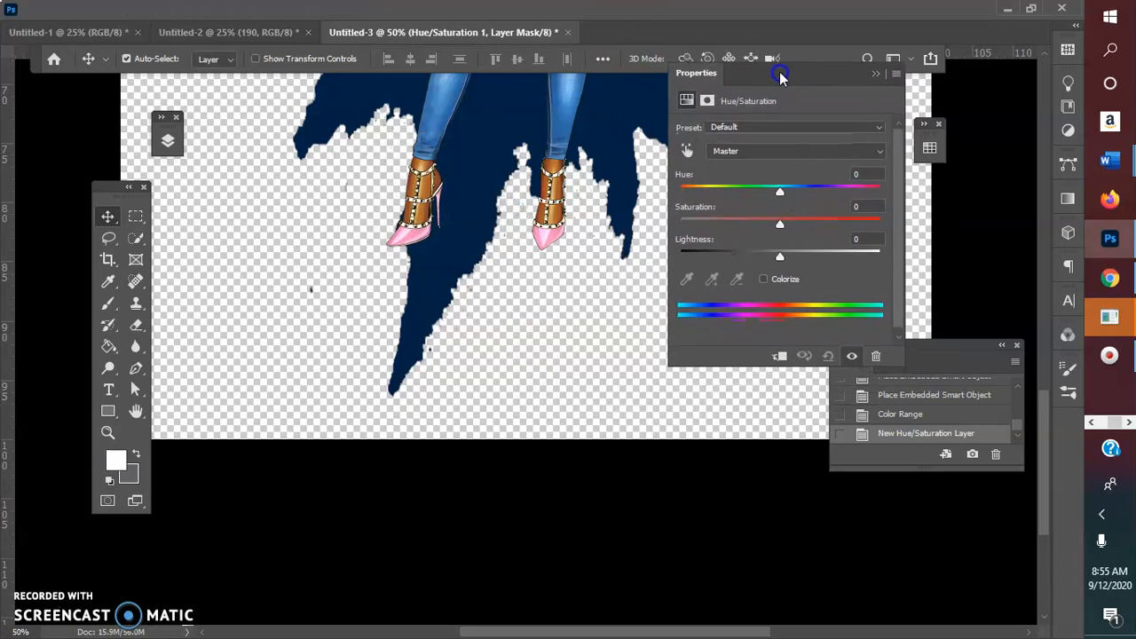
left_click_drag(780, 191, 780, 190)
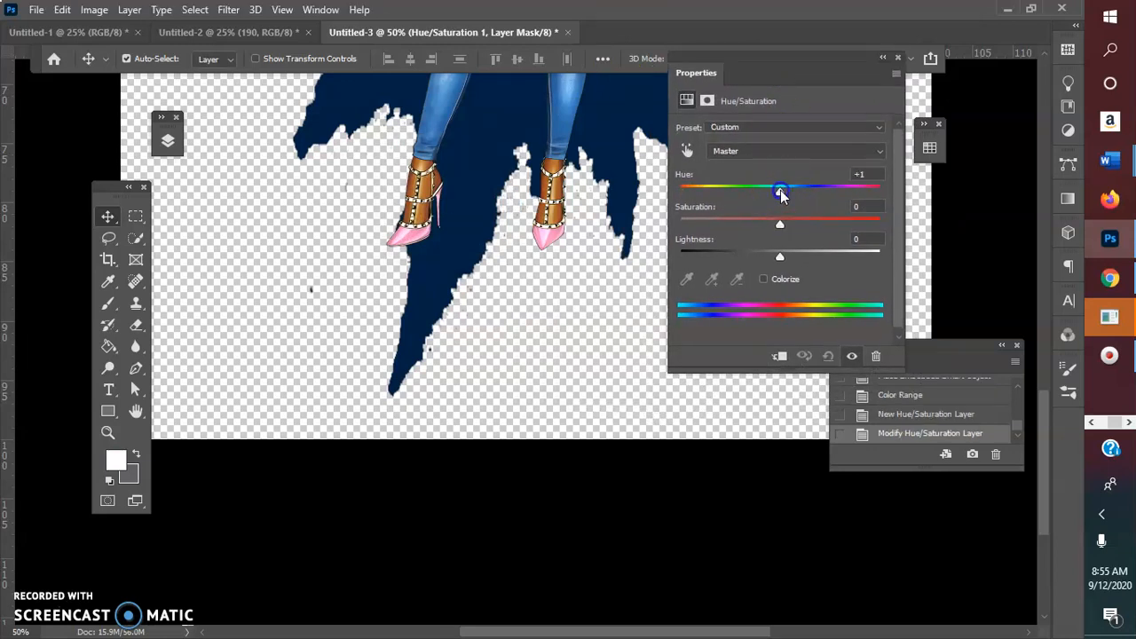
left_click_drag(780, 187, 699, 186)
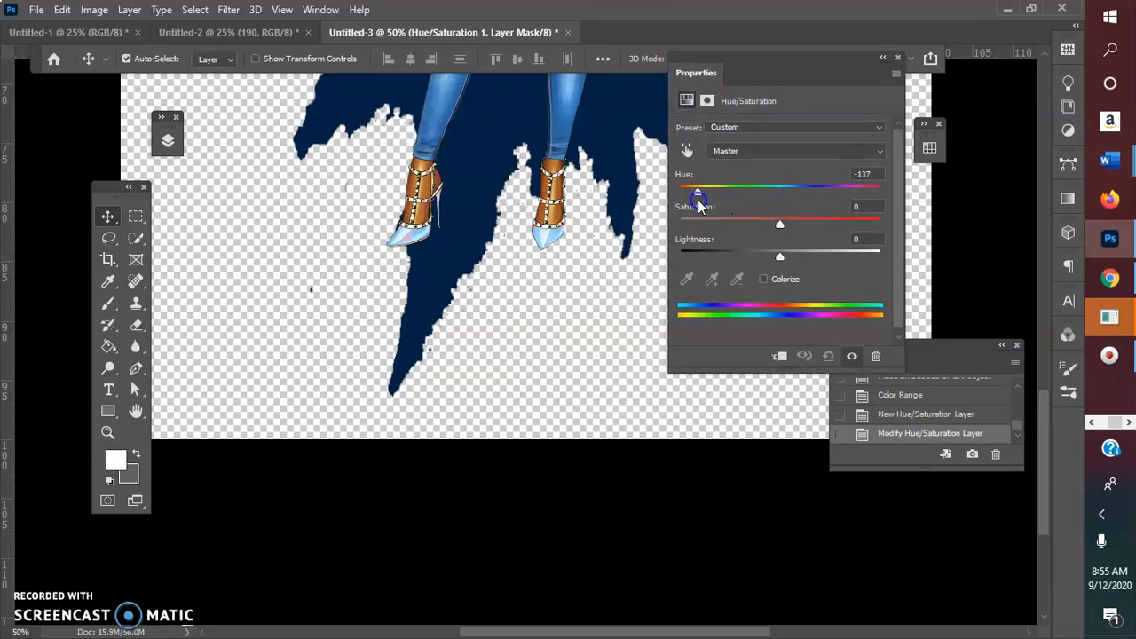
left_click_drag(698, 193, 879, 192)
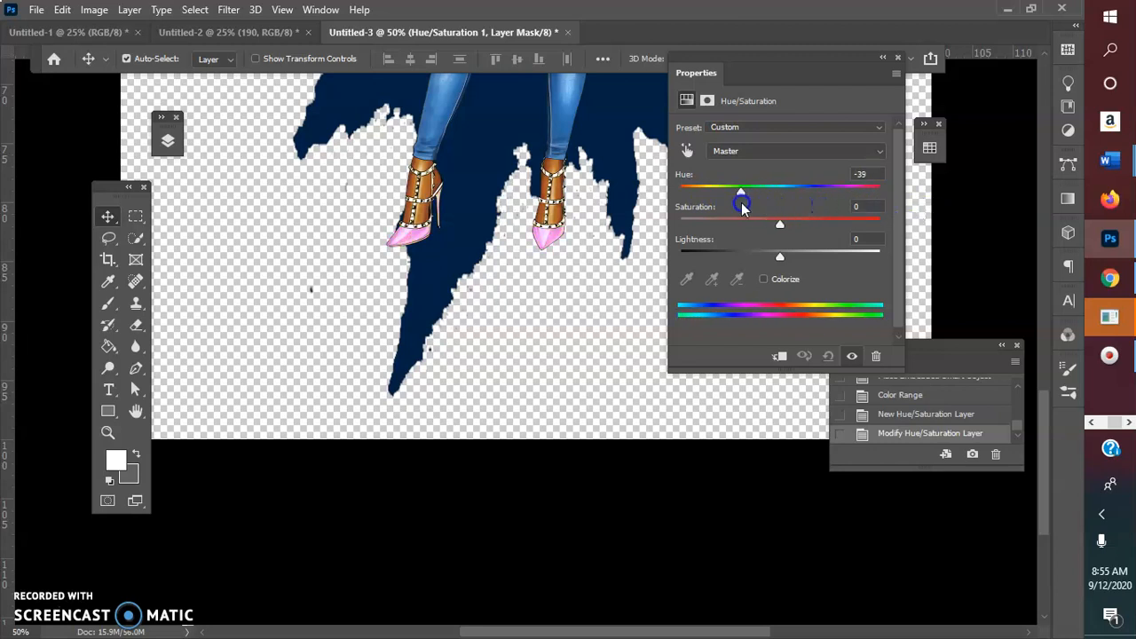
left_click_drag(741, 193, 781, 193)
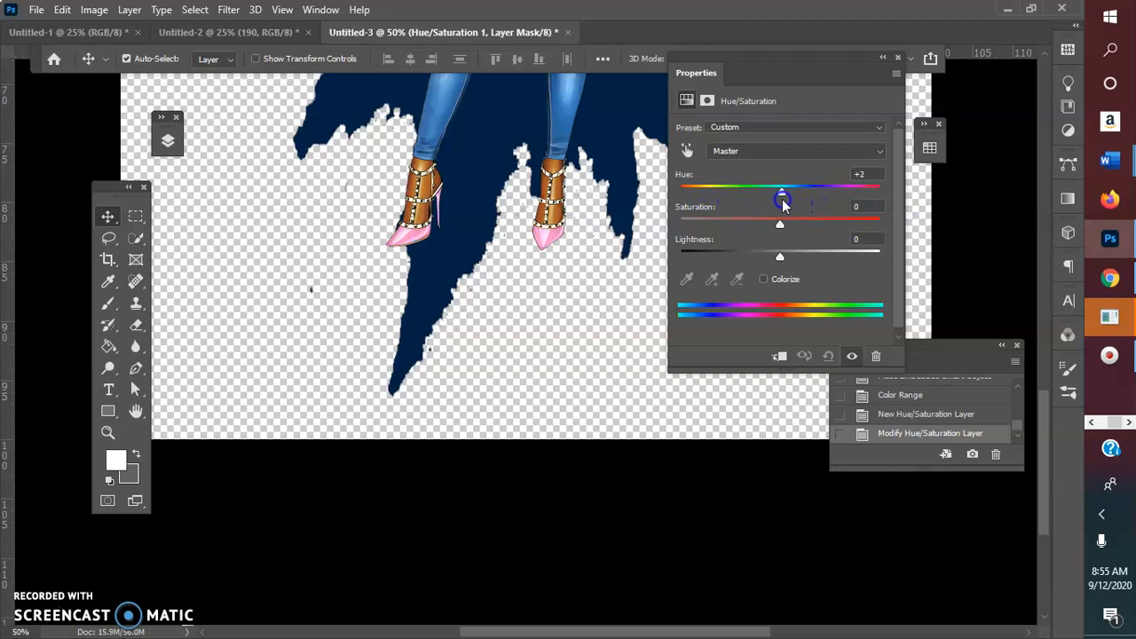
left_click_drag(782, 193, 846, 193)
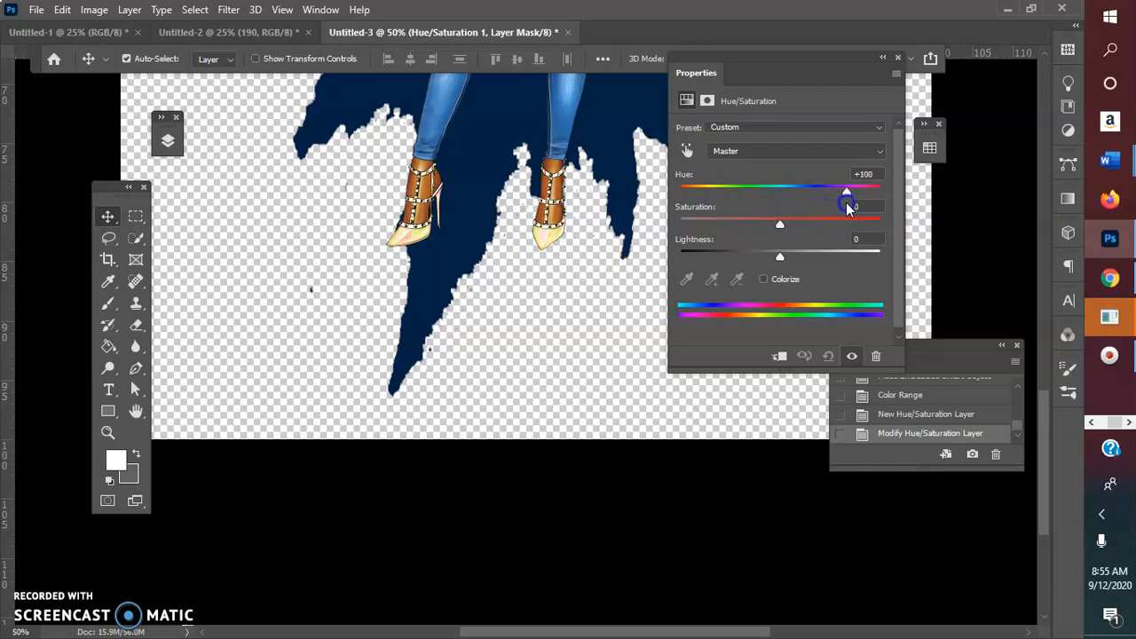
left_click_drag(846, 192, 876, 191)
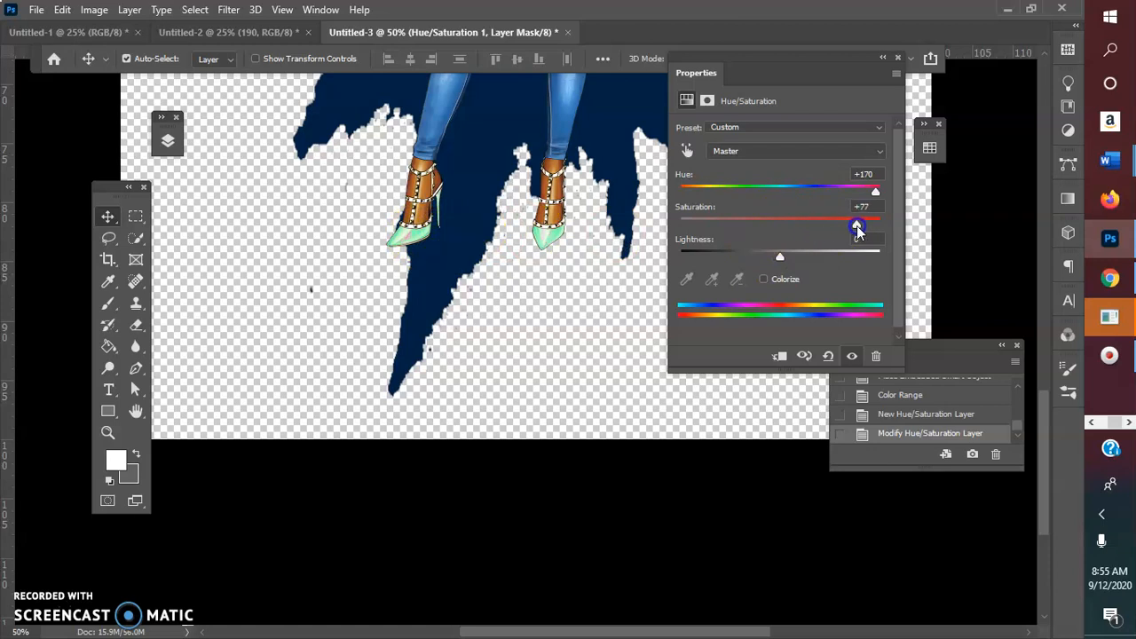
Tune hue, saturation and lightness to about +108, +26 and -45 for olive green.
left_click_drag(857, 229, 680, 224)
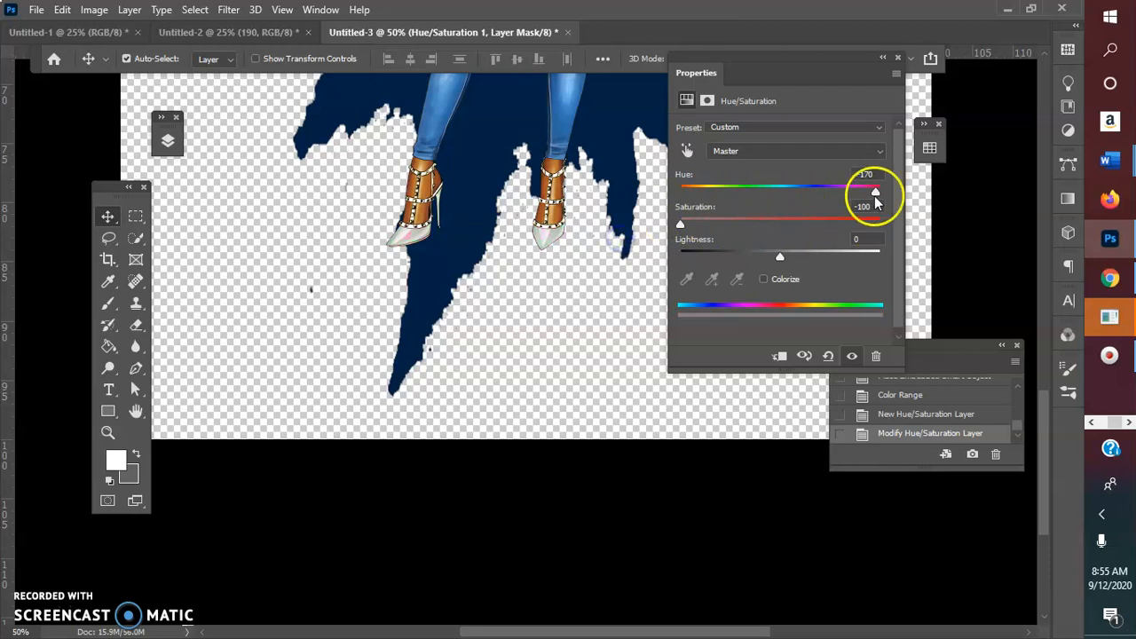
left_click_drag(875, 191, 850, 200)
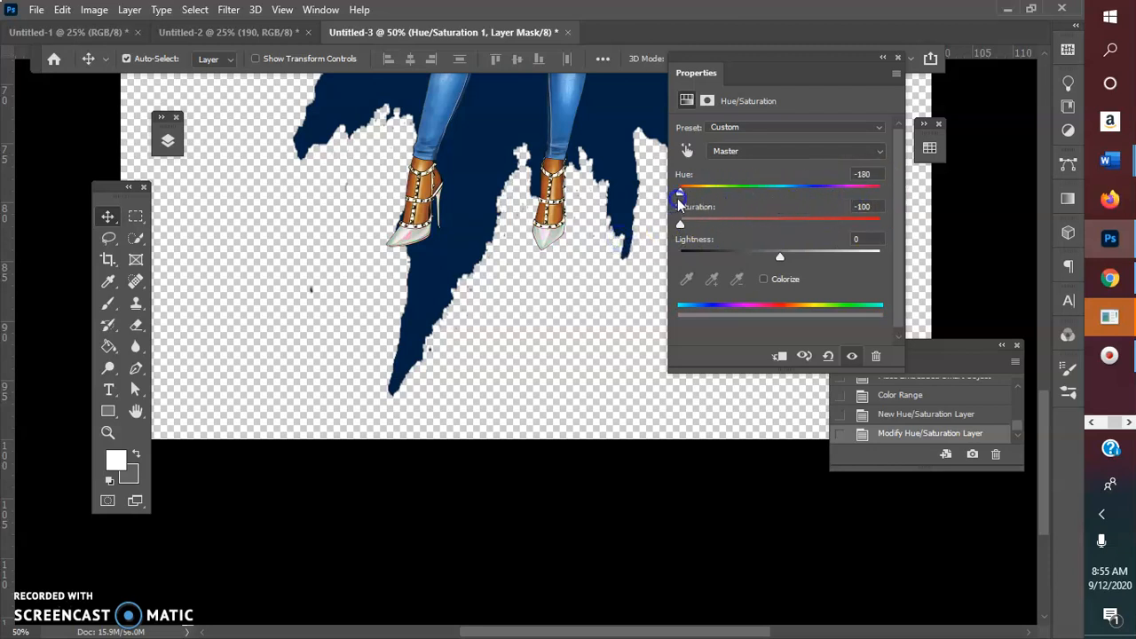
left_click_drag(679, 194, 817, 193)
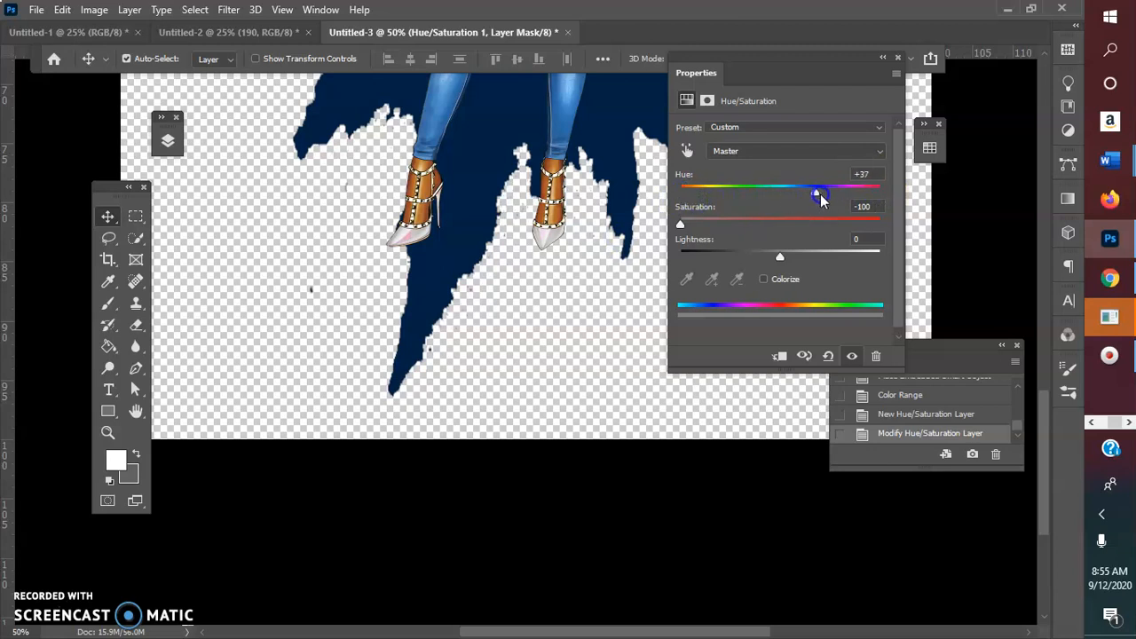
left_click_drag(817, 193, 799, 220)
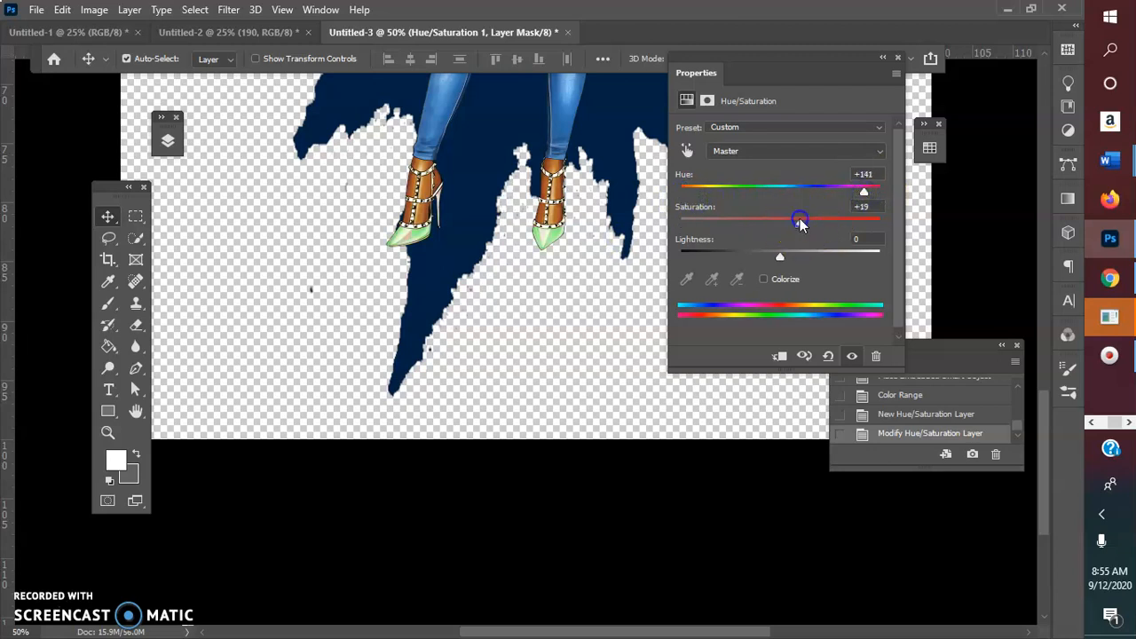
left_click_drag(799, 219, 684, 219)
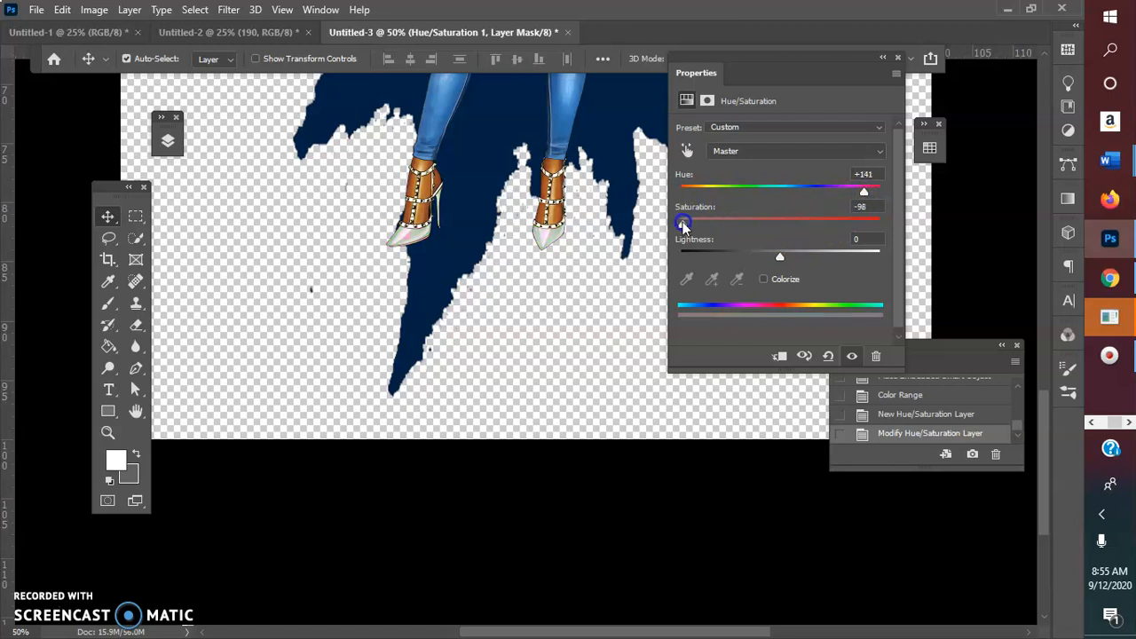
left_click_drag(683, 221, 760, 222)
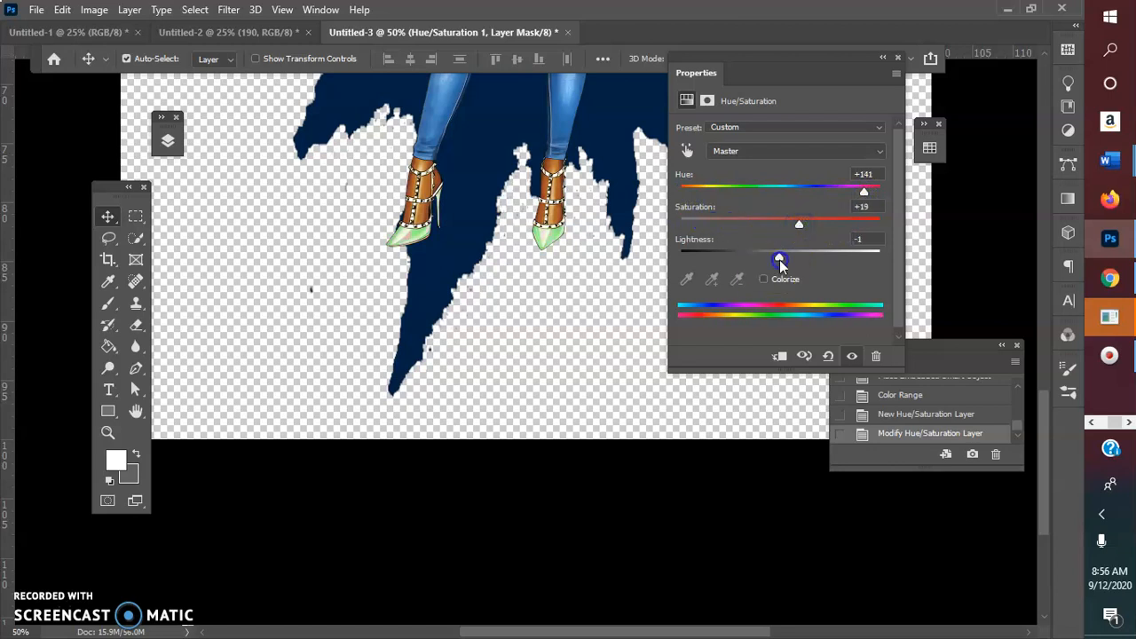
left_click_drag(779, 249, 720, 257)
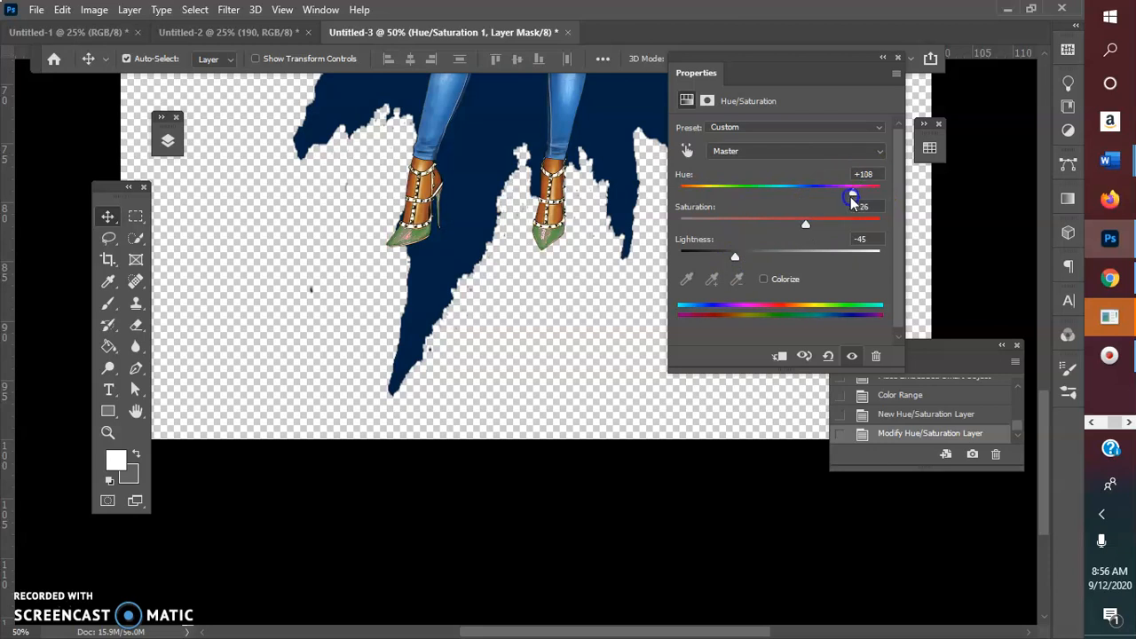
Enable Colorize and set Hue about 233, Saturation 95, Lightness -17 for royal blue.
left_click(762, 279)
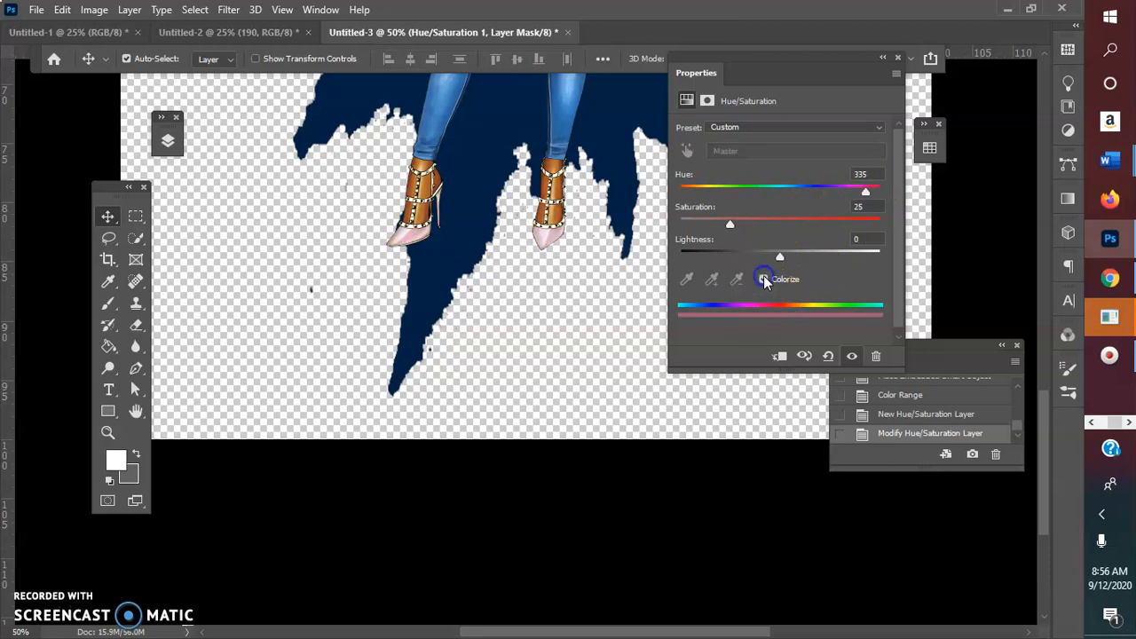
left_click(764, 278)
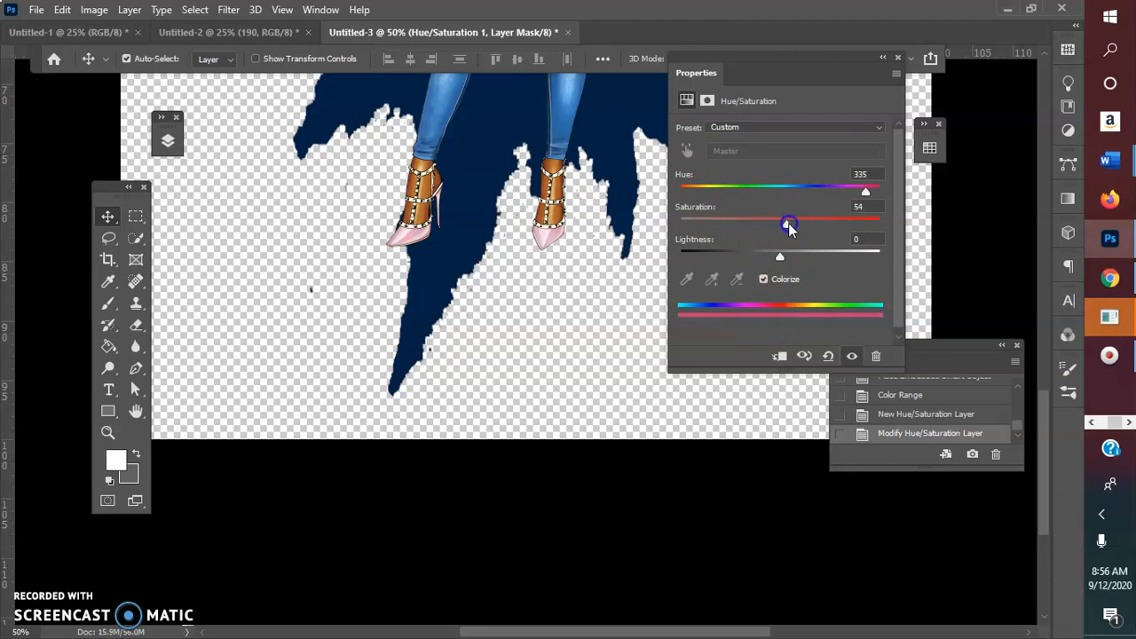
left_click_drag(789, 222, 856, 222)
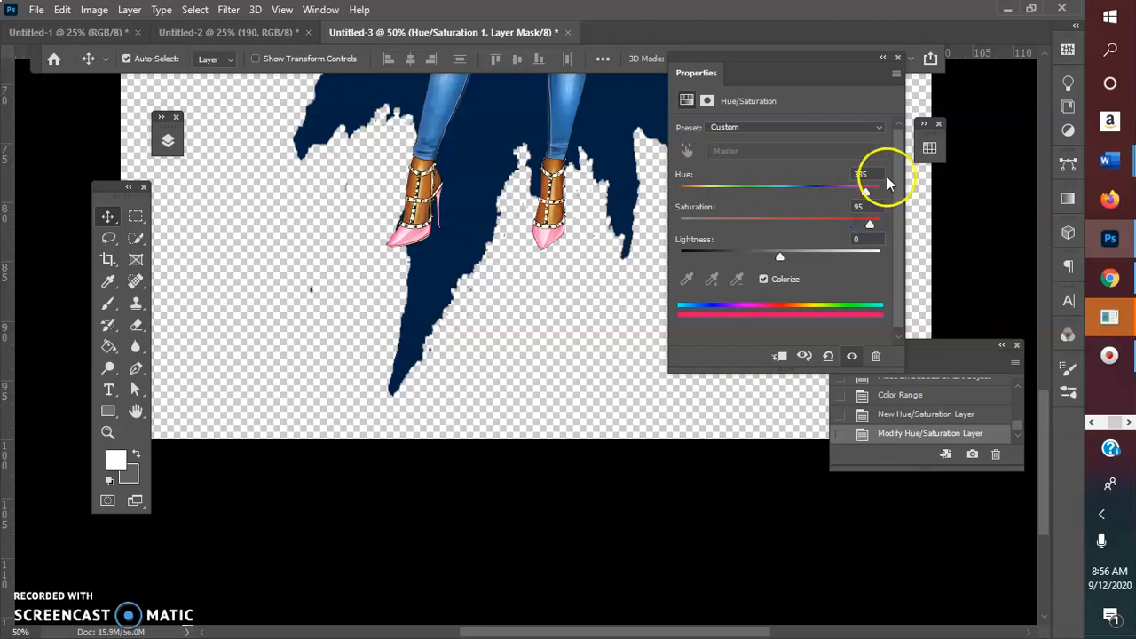
left_click_drag(866, 186, 883, 193)
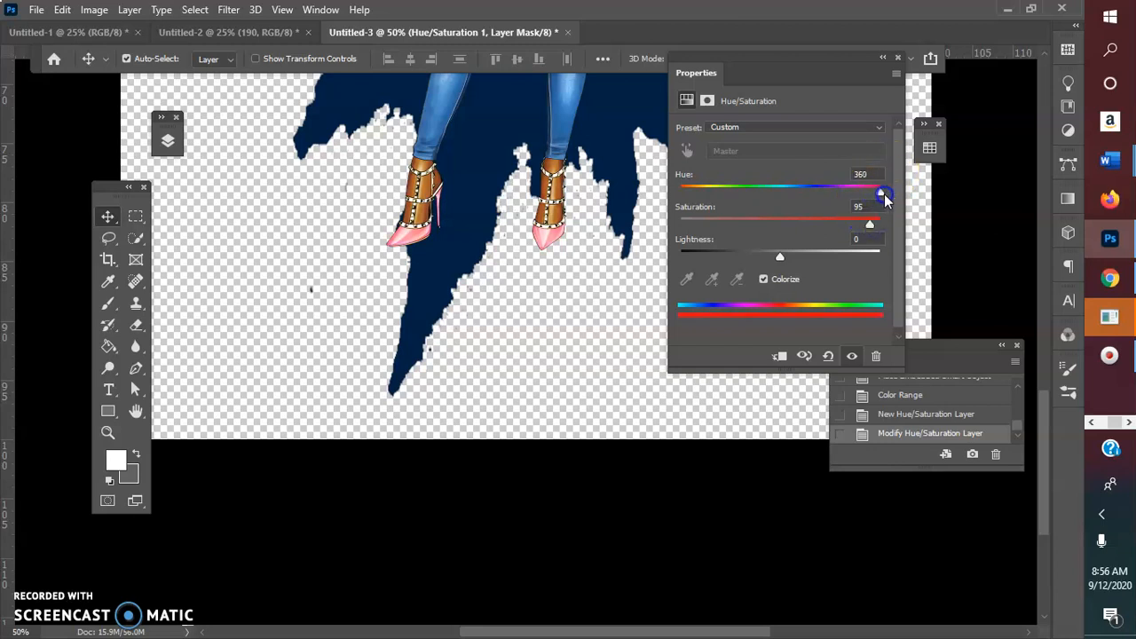
left_click_drag(883, 194, 818, 194)
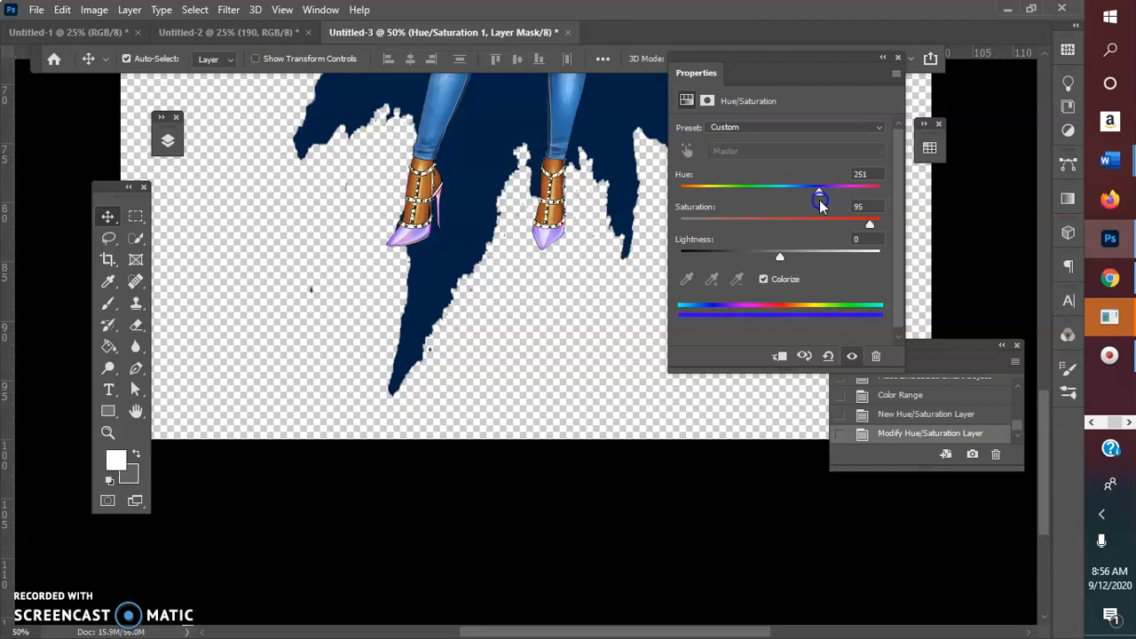
left_click_drag(818, 193, 808, 193)
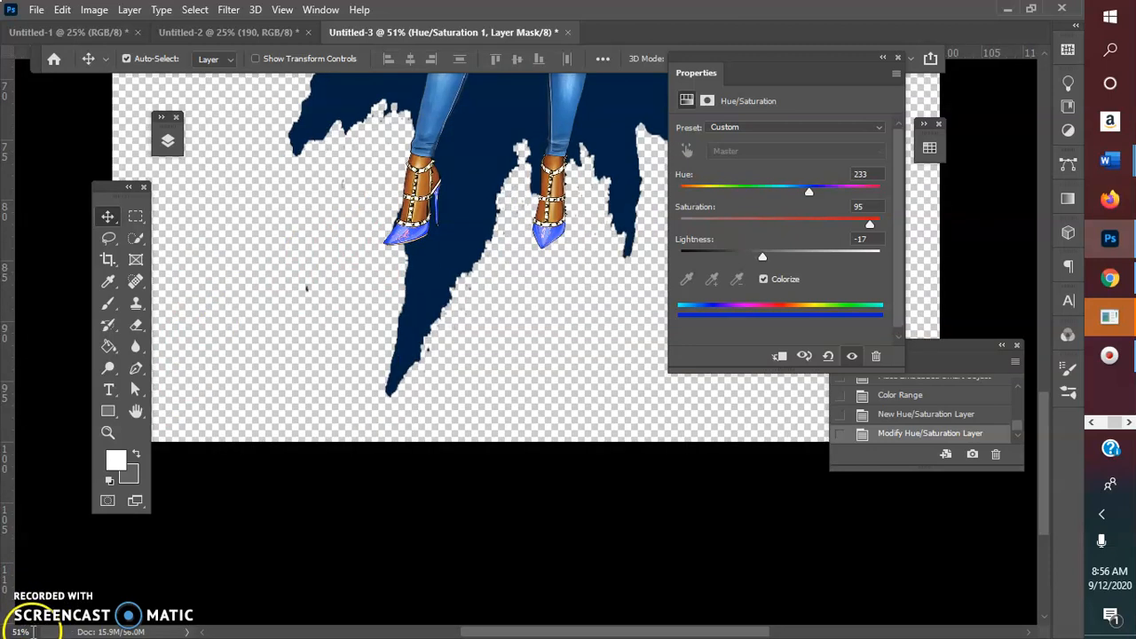
mouse_move(26, 568)
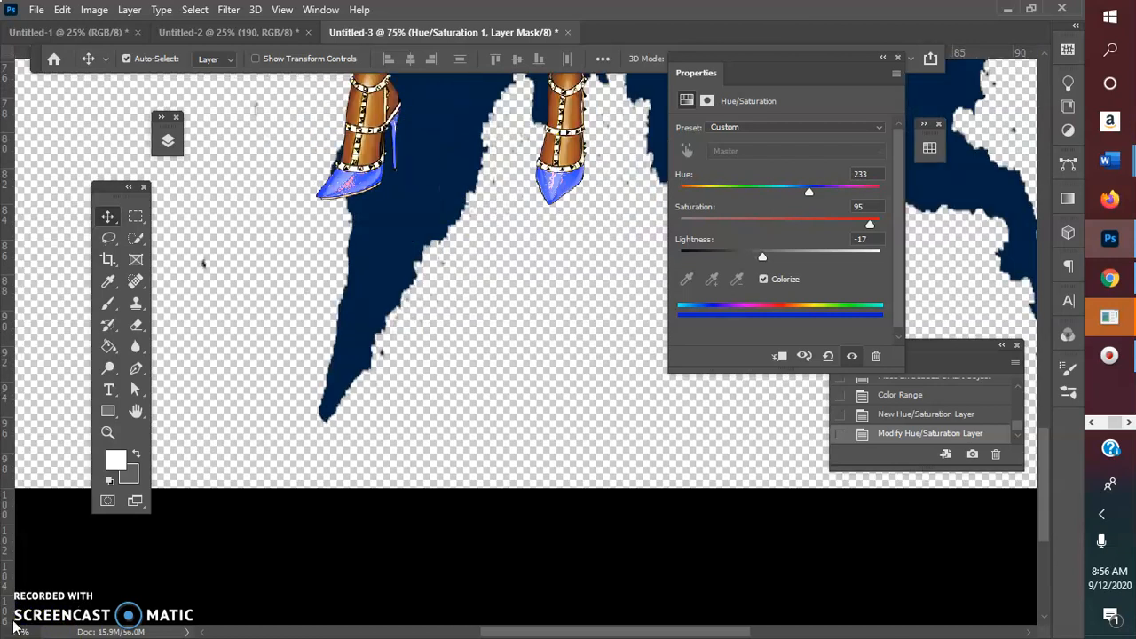
mouse_move(581, 120)
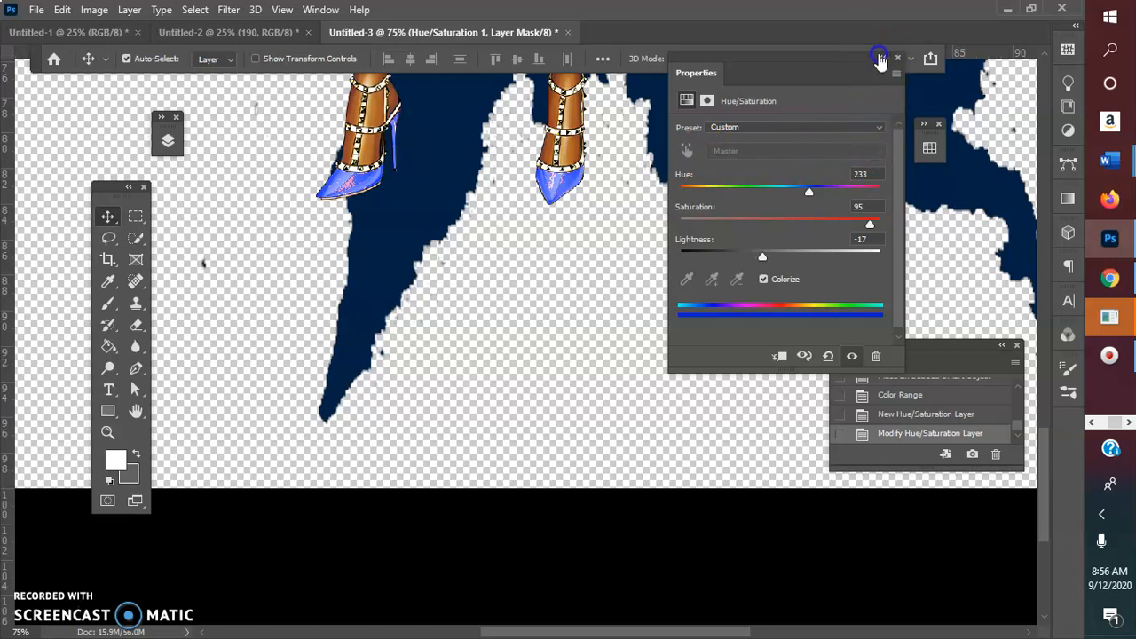
Collapse the Properties panel after inspecting the blue shoes at 75%.
left_click(897, 58)
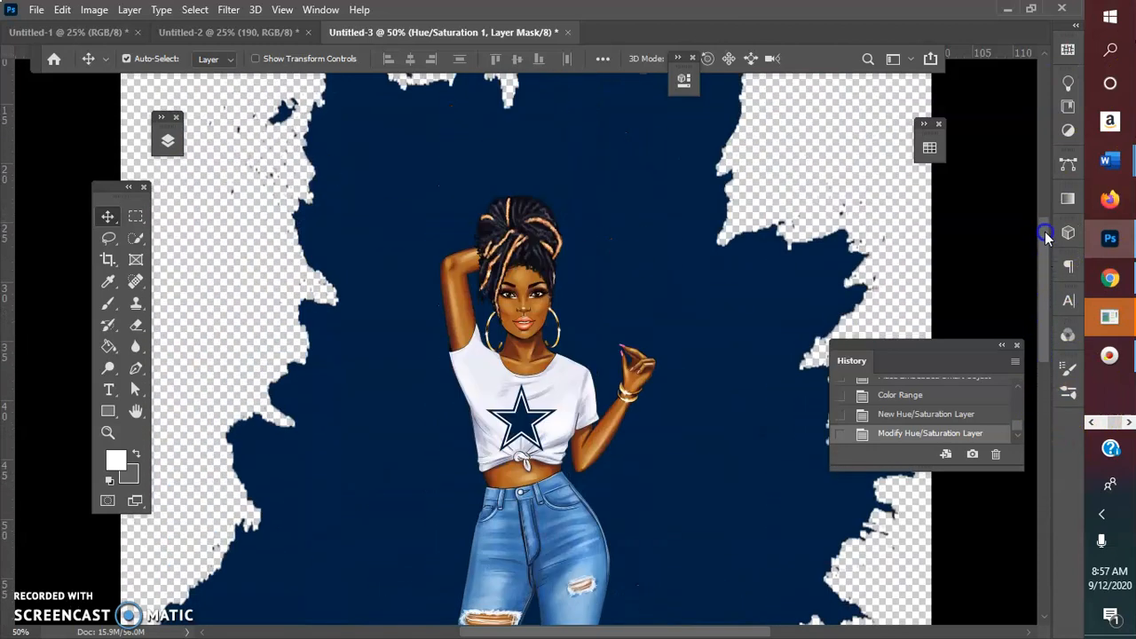
Link layer 117 with Hue/Saturation 1 and drag the girl higher on the splatter.
scroll("down", 3)
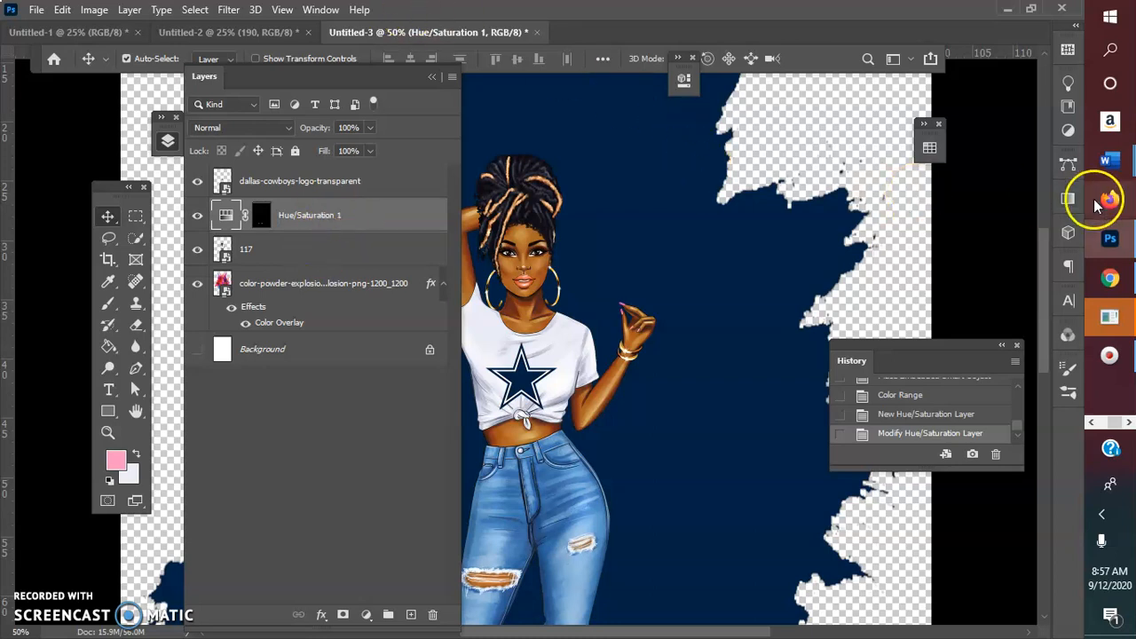
scroll("down", 3)
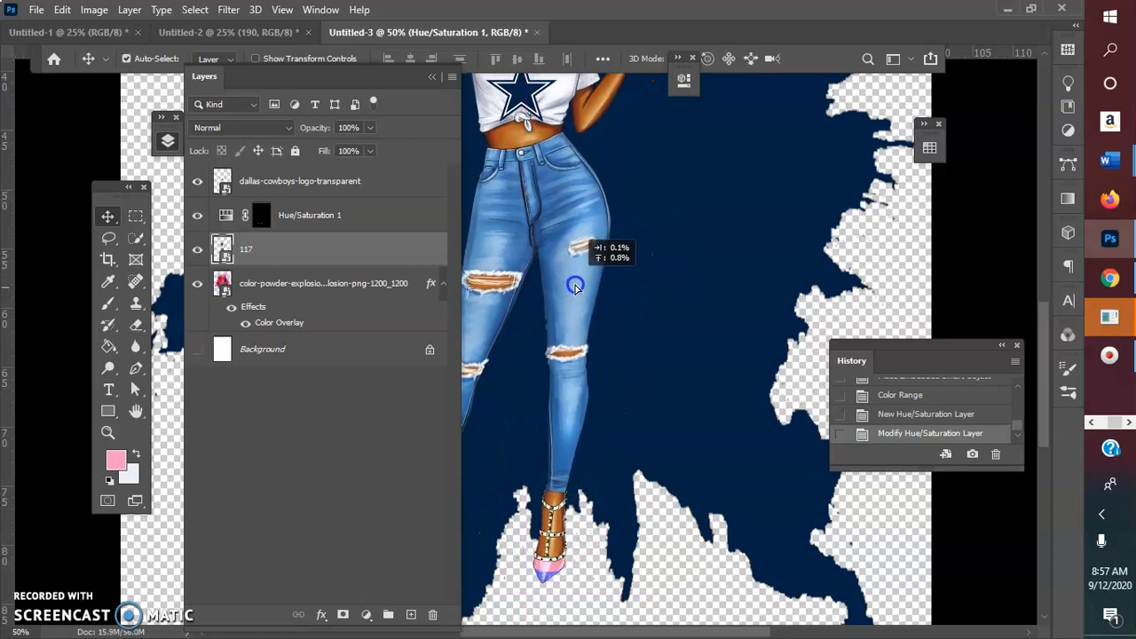
left_click_drag(575, 287, 573, 298)
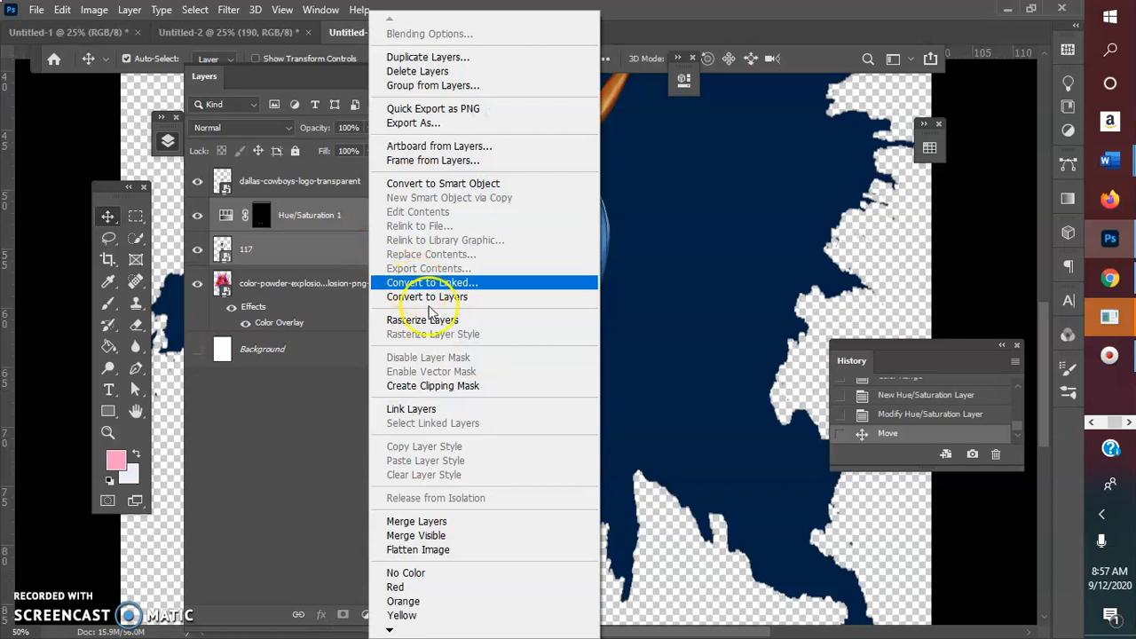
left_click(411, 409)
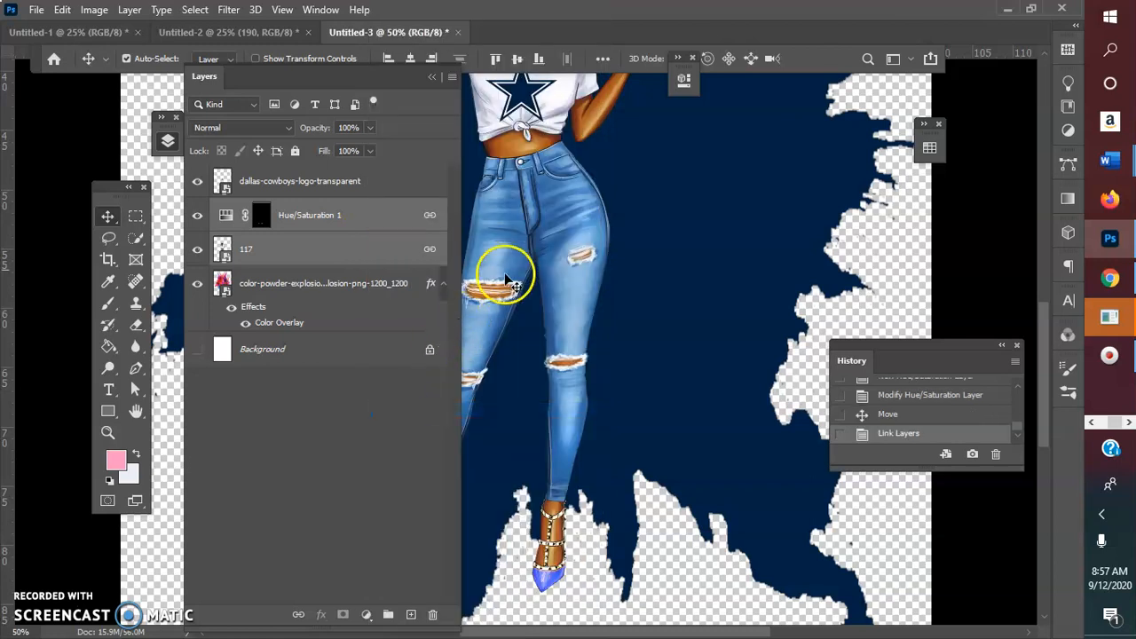
left_click_drag(510, 284, 489, 234)
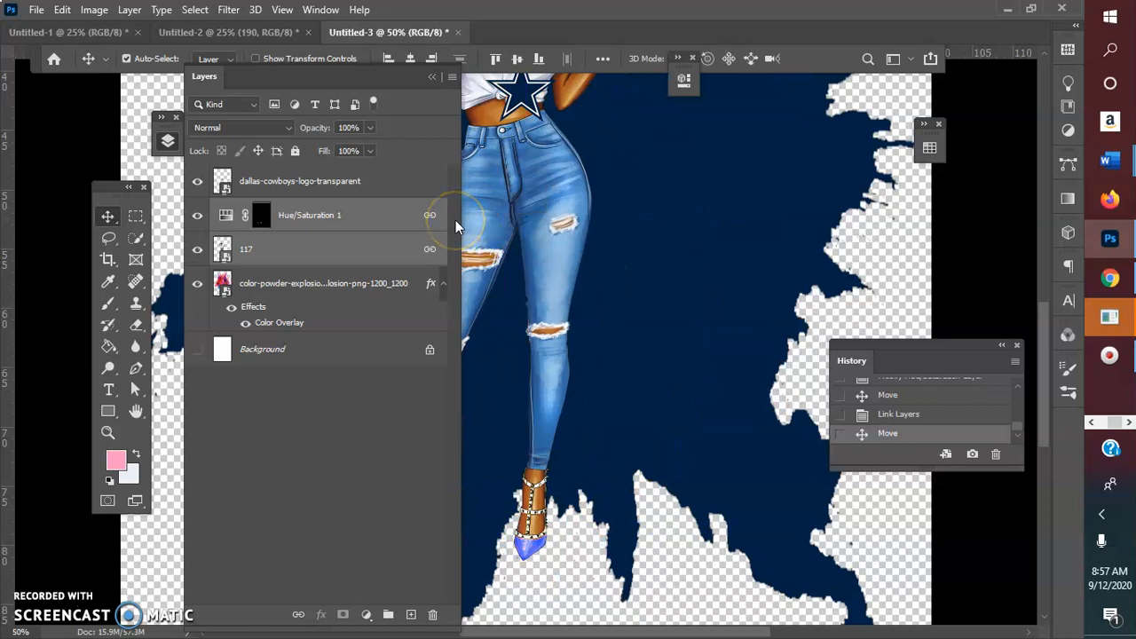
mouse_move(648, 324)
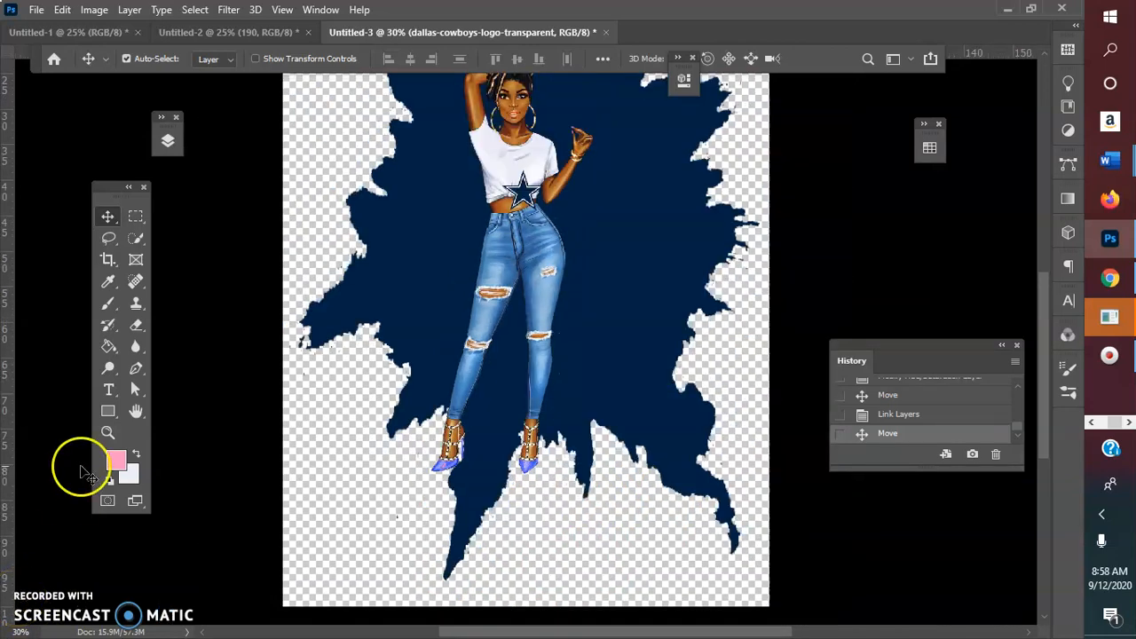
mouse_move(1043, 307)
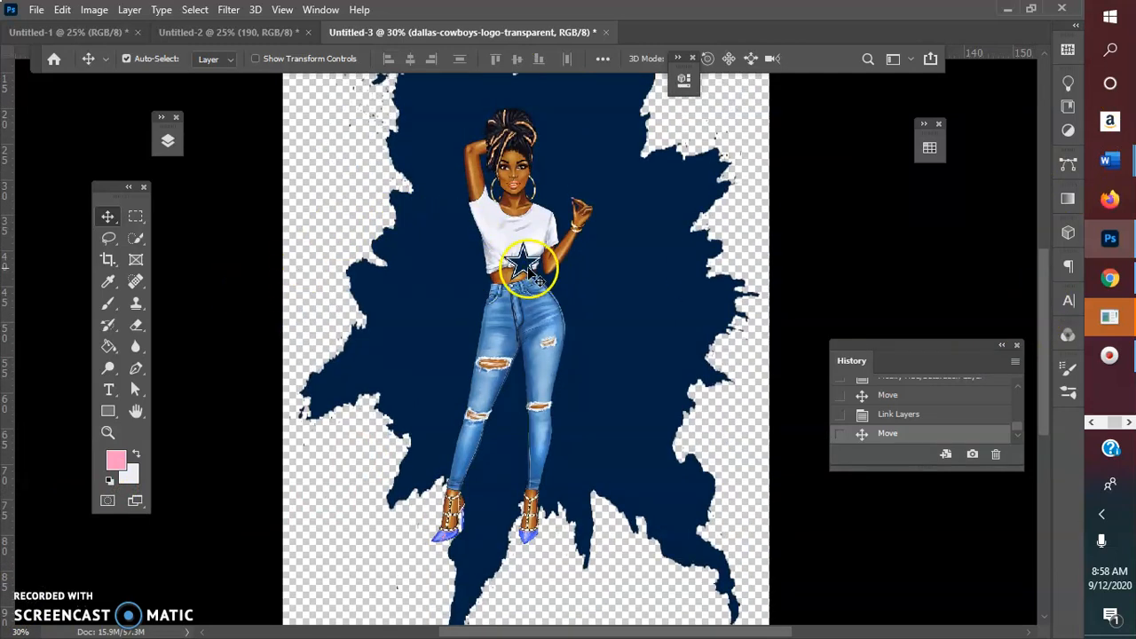
Drag the Cowboys star logo onto the center of the girl's white shirt.
left_click_drag(528, 271, 513, 240)
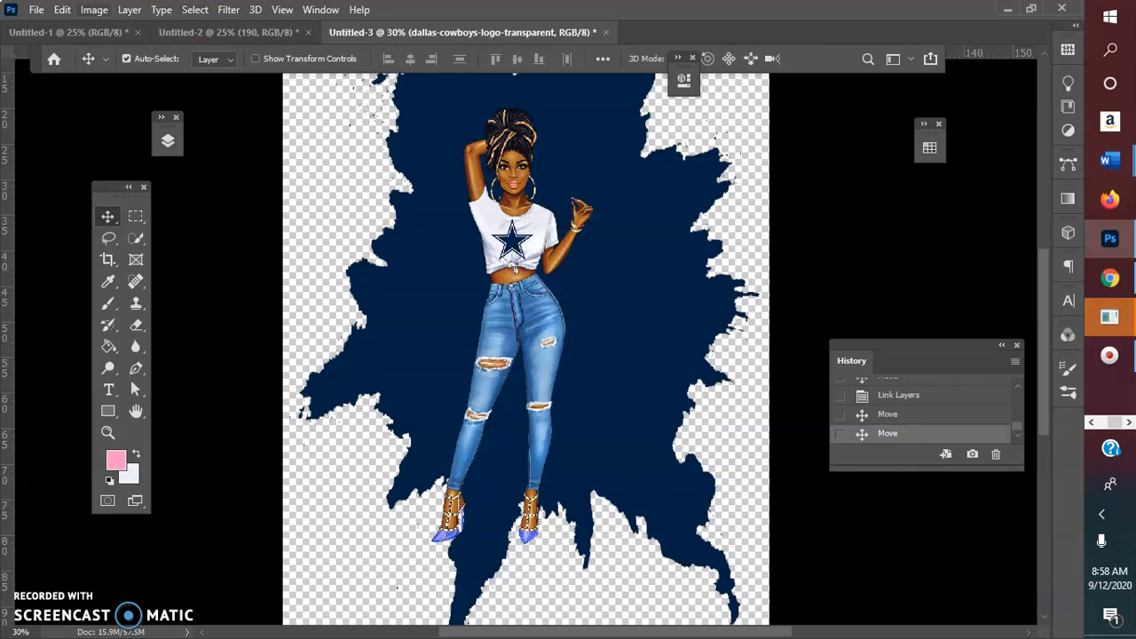
Place embedded clipart image 187, the girl in a black top, into the document.
left_click(37, 10)
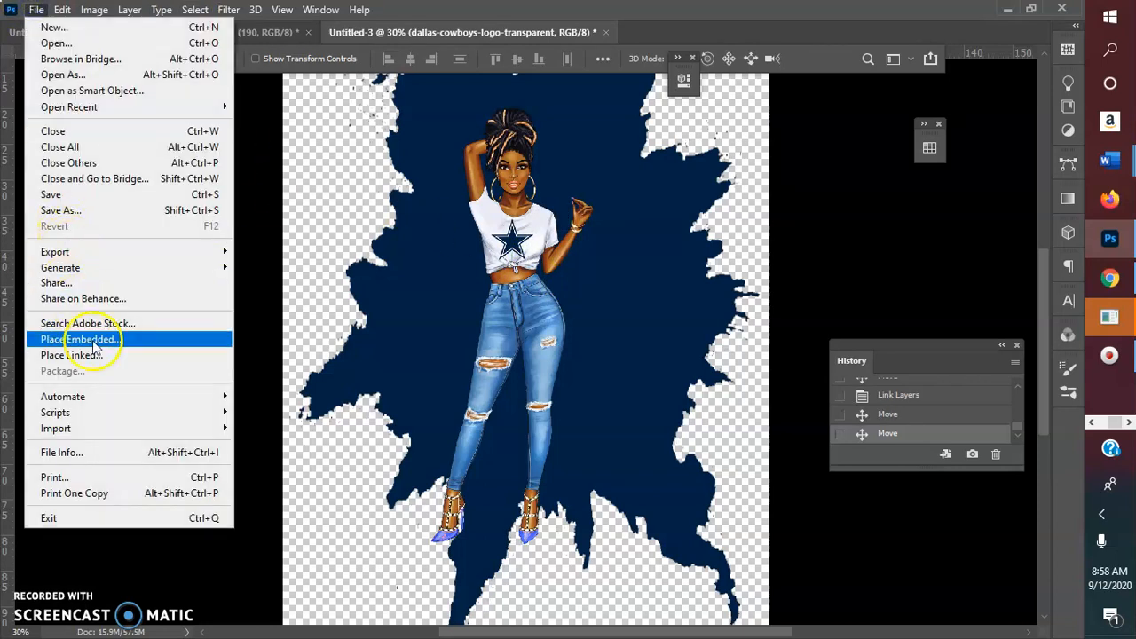
left_click(82, 339)
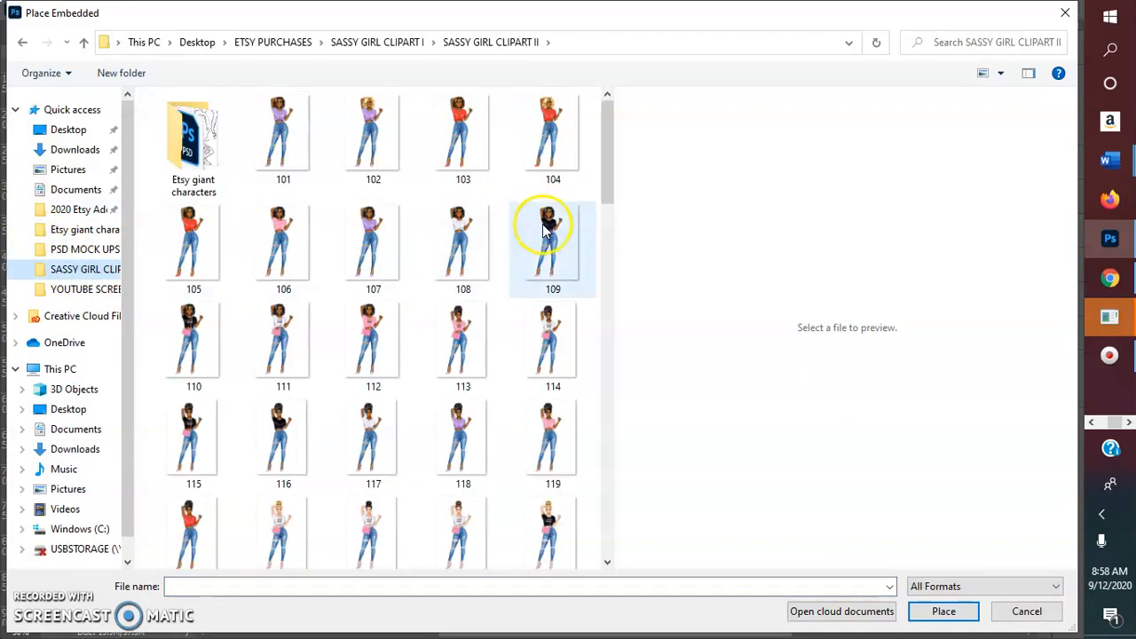
mouse_move(1054, 266)
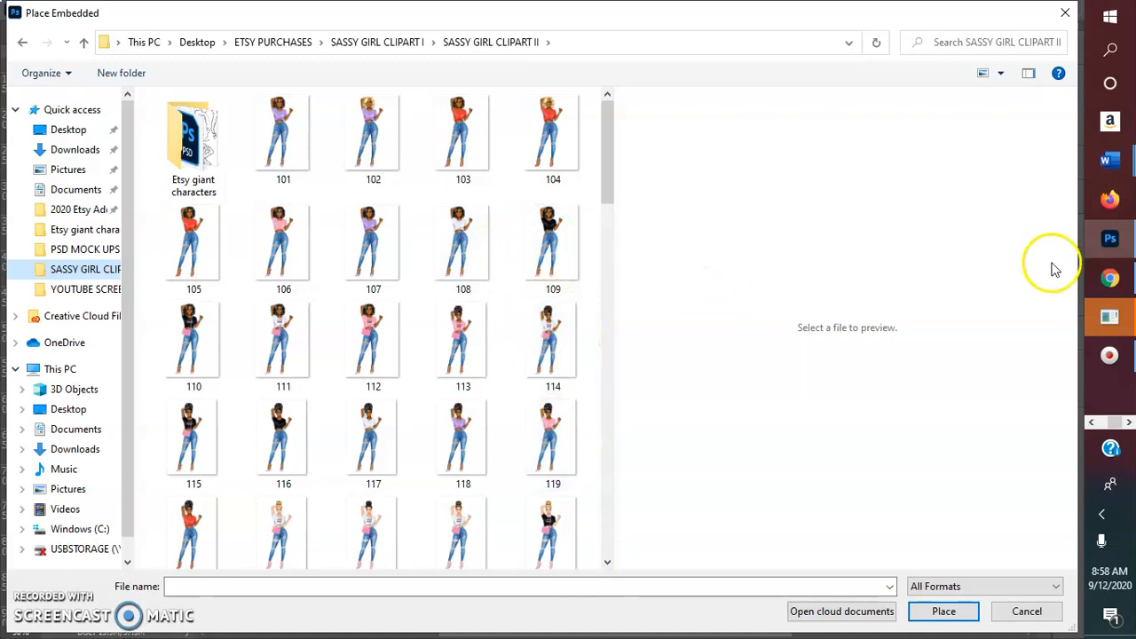
mouse_move(956, 318)
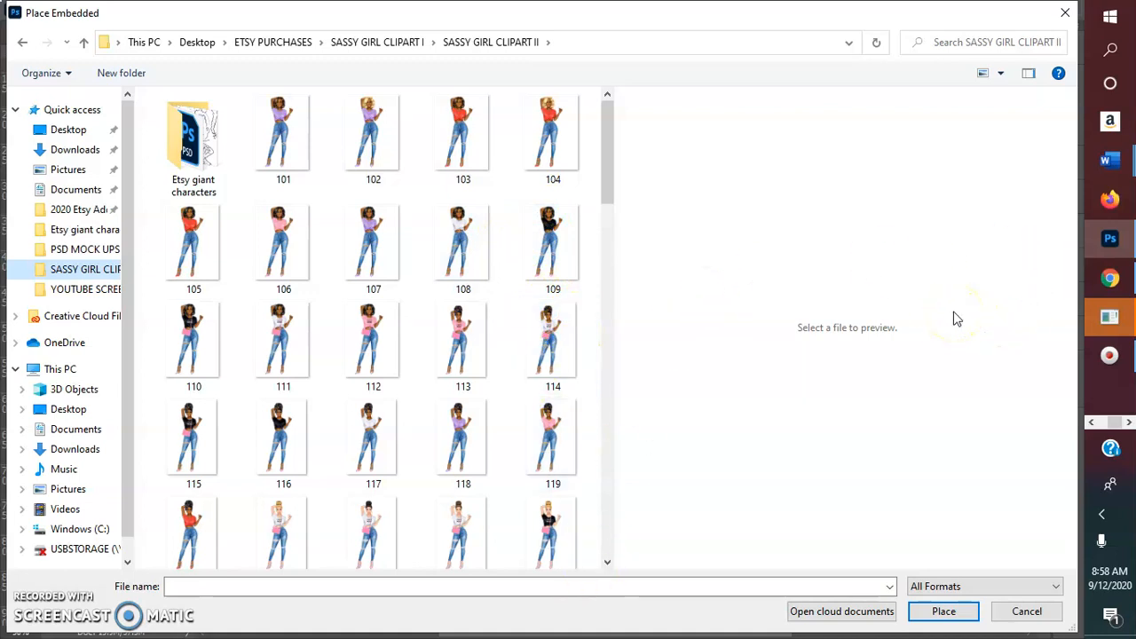
mouse_move(1021, 315)
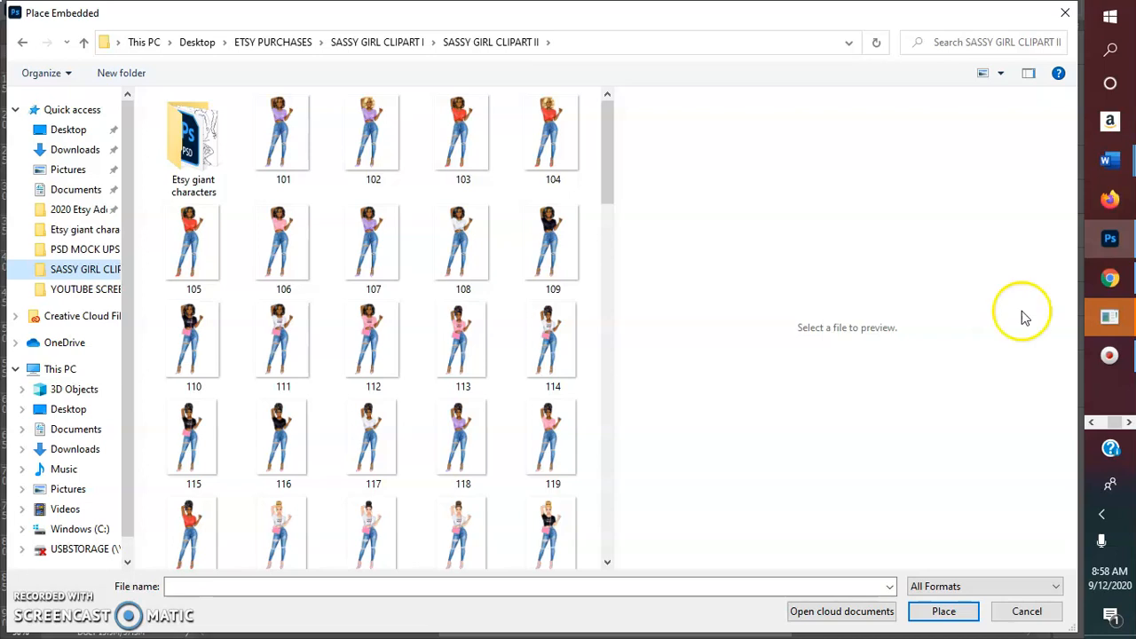
mouse_move(629, 191)
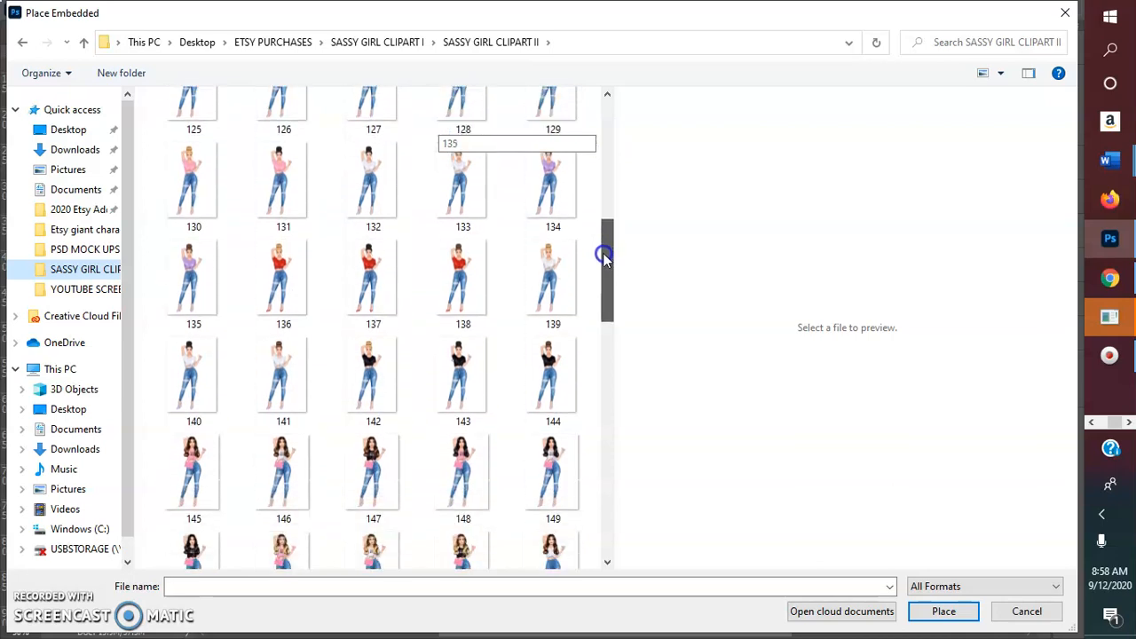
scroll("down", 3)
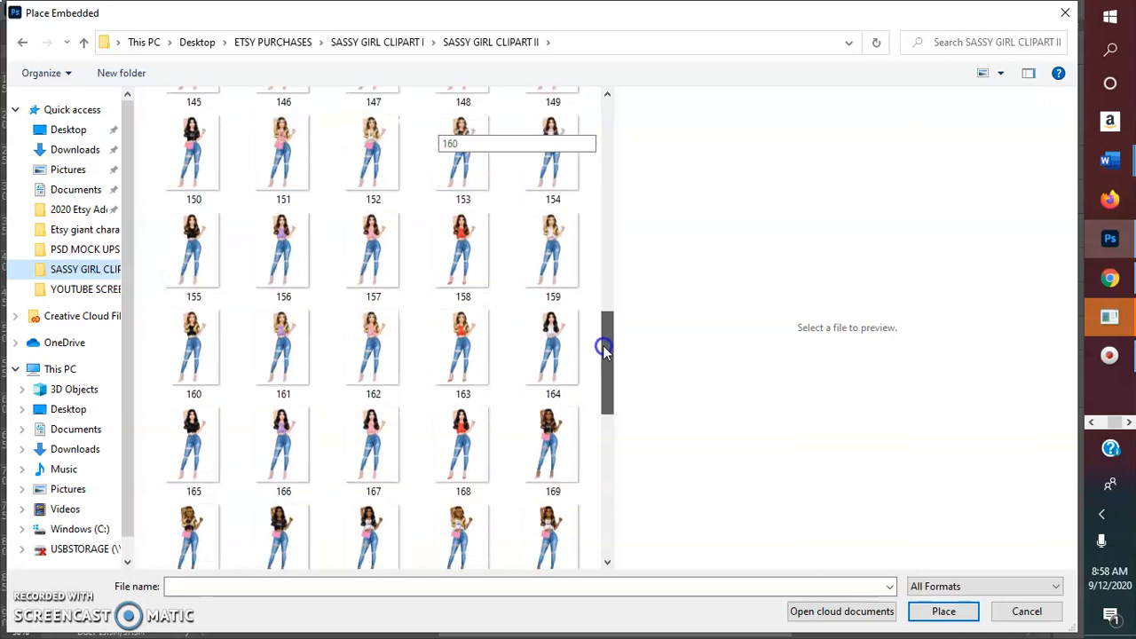
scroll("down", 3)
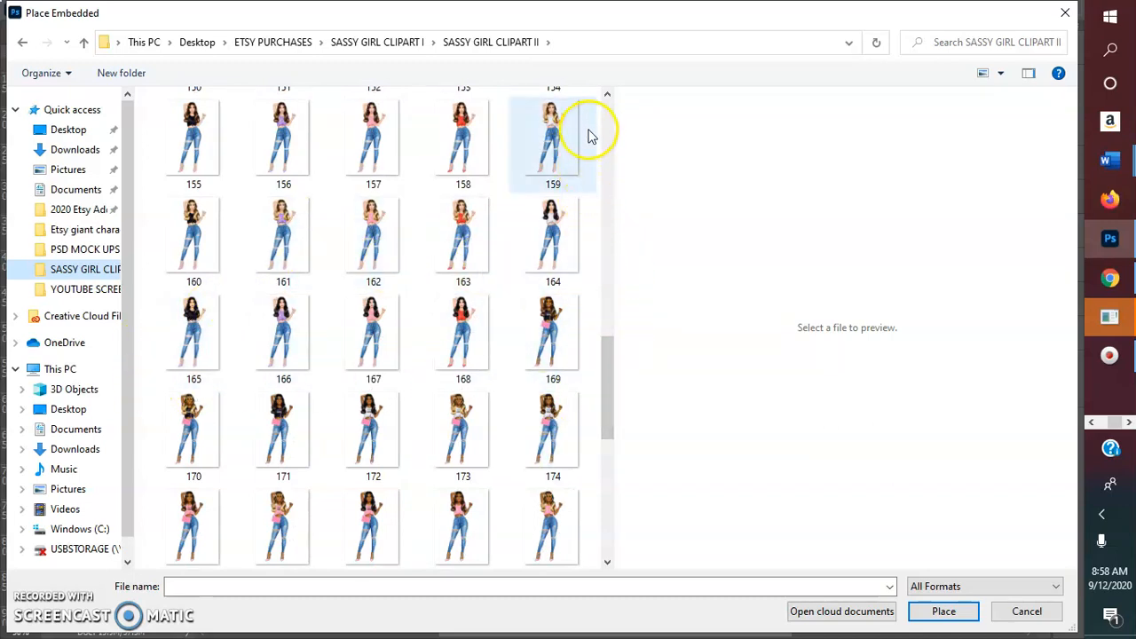
scroll("down", 3)
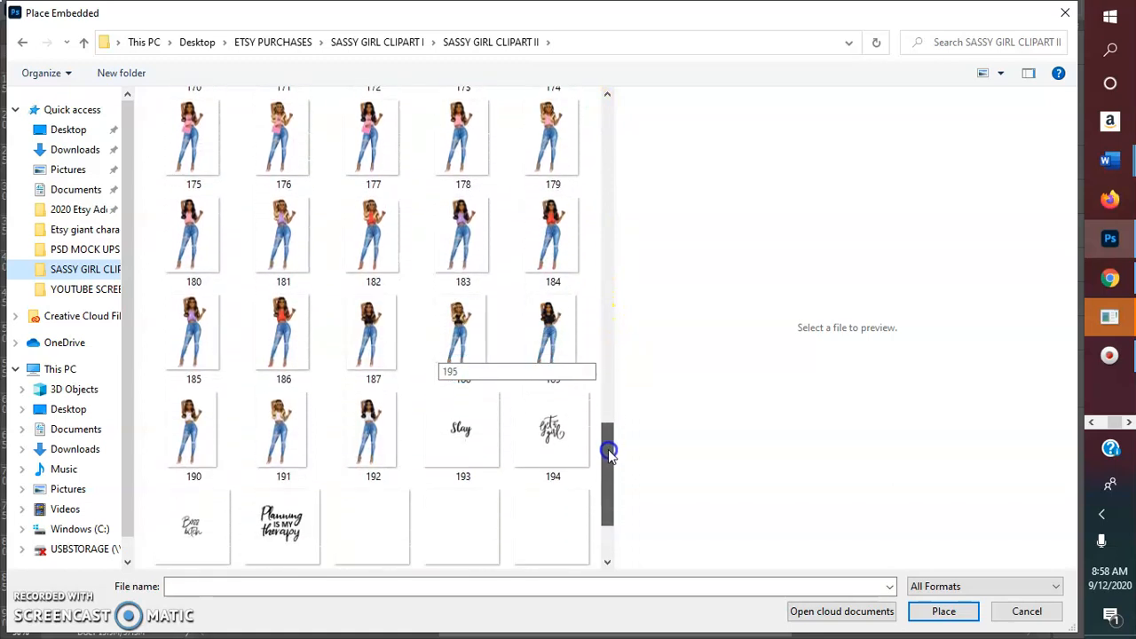
left_click(373, 338)
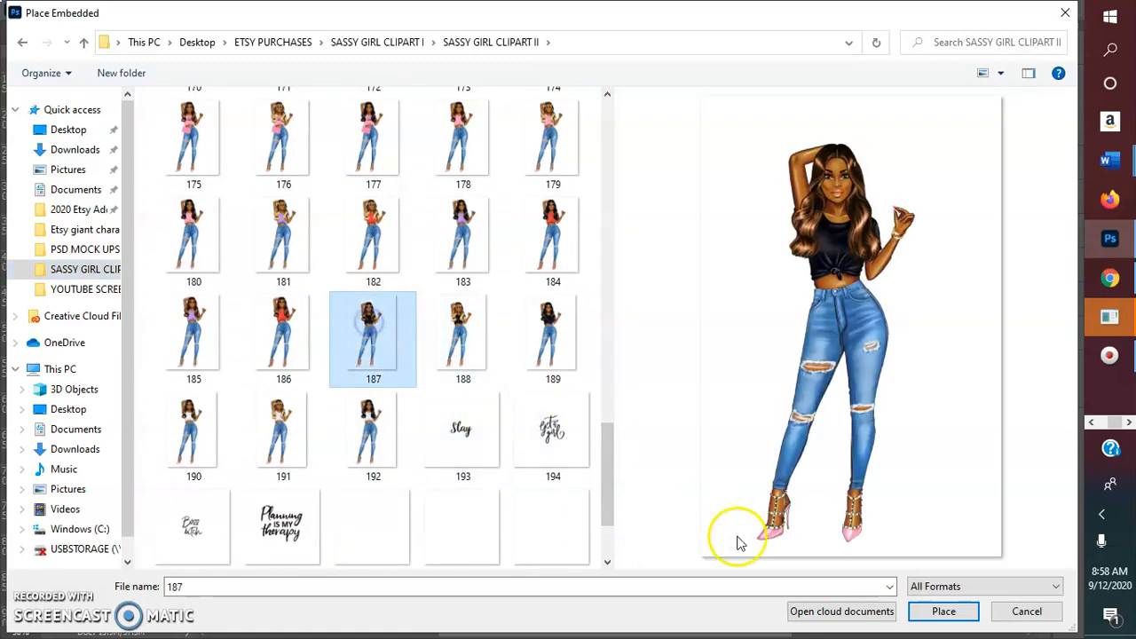
left_click(944, 611)
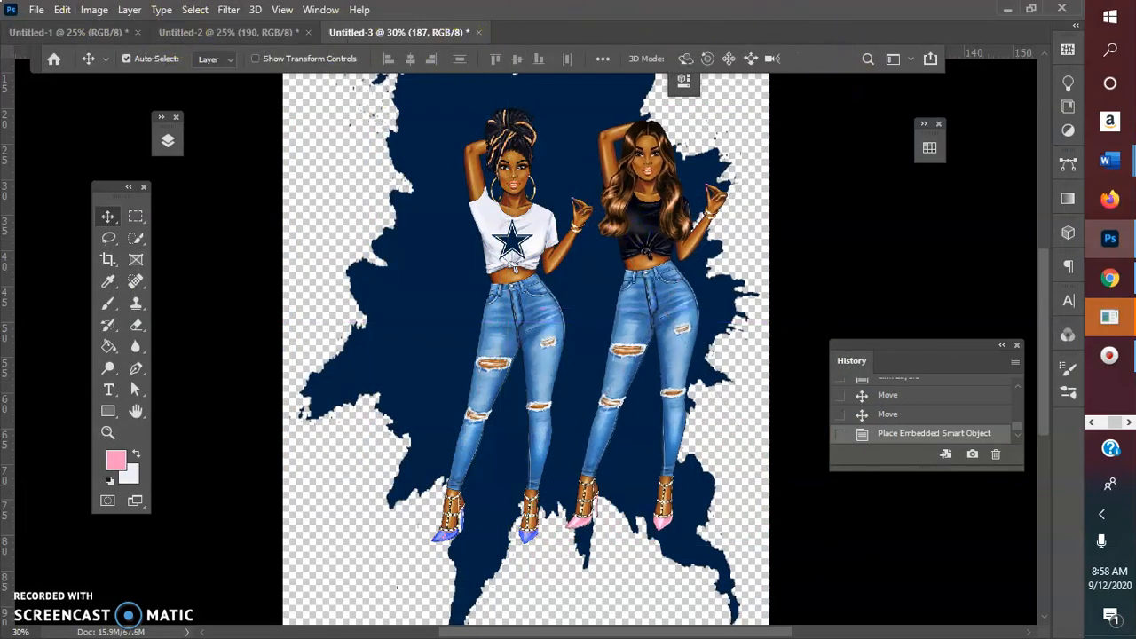
Place the SAINTS LOGO file as an embedded image in the document.
left_click(37, 10)
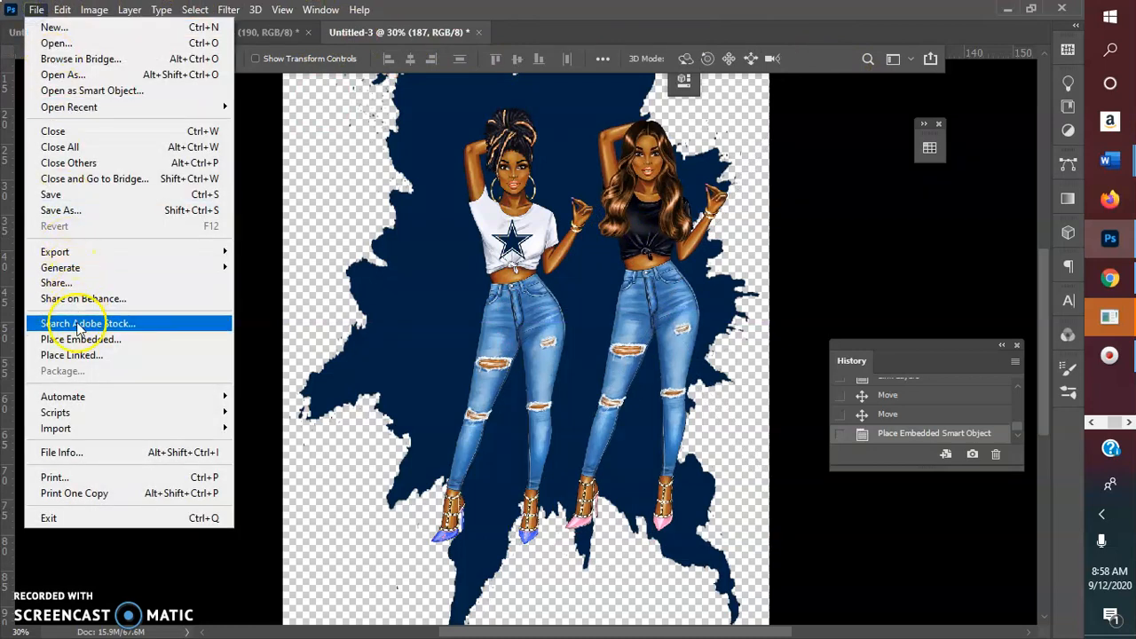
left_click(71, 339)
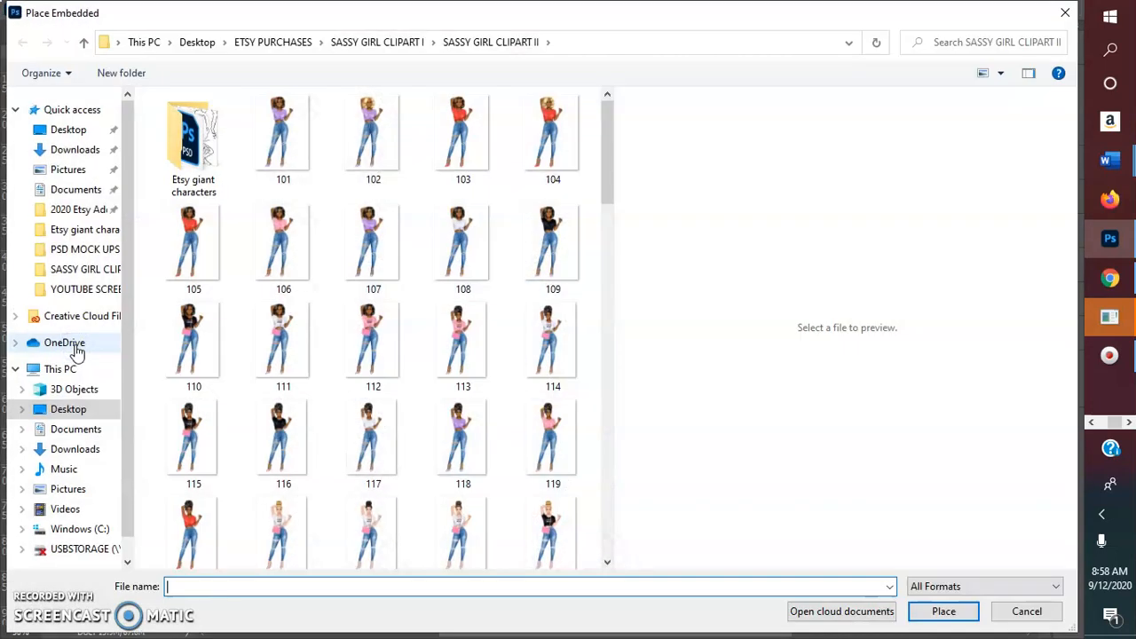
left_click(72, 110)
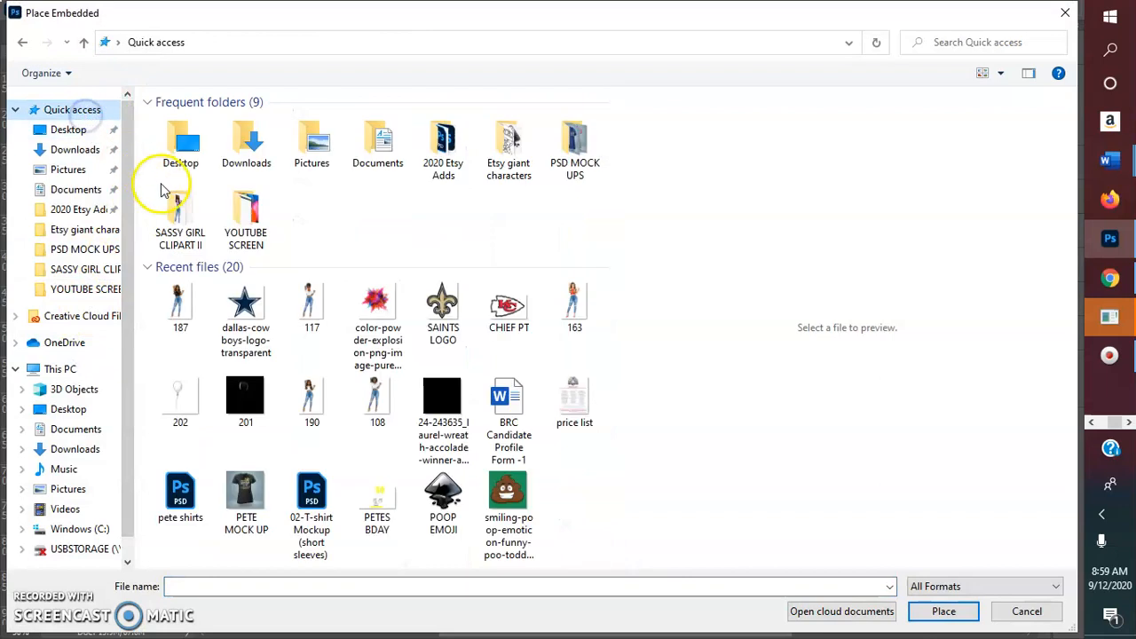
left_click(443, 311)
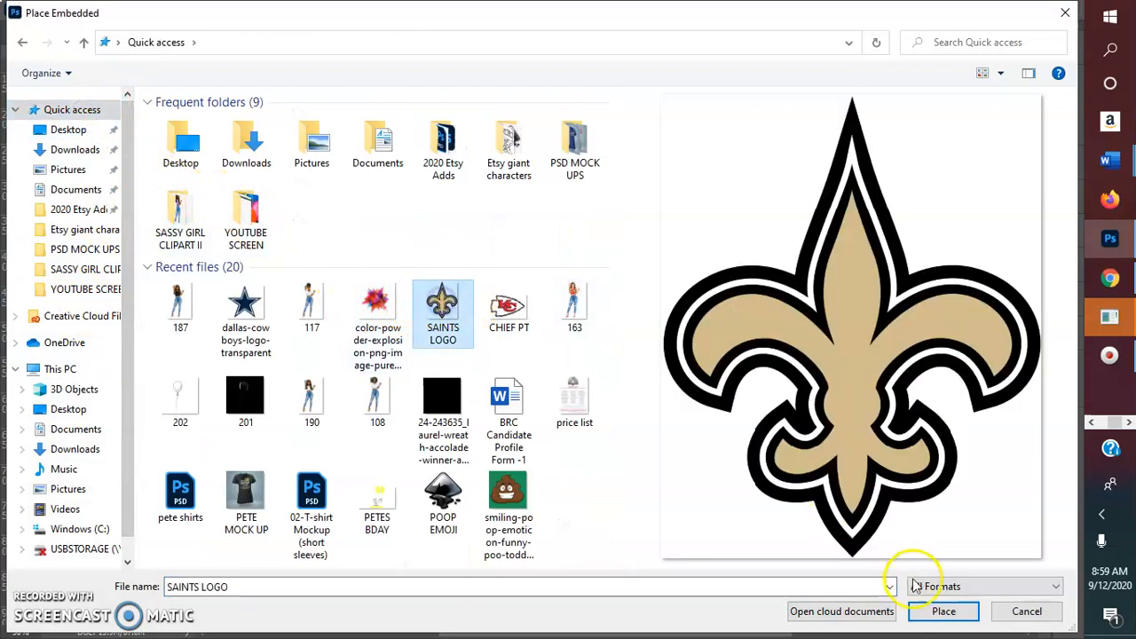
left_click(944, 611)
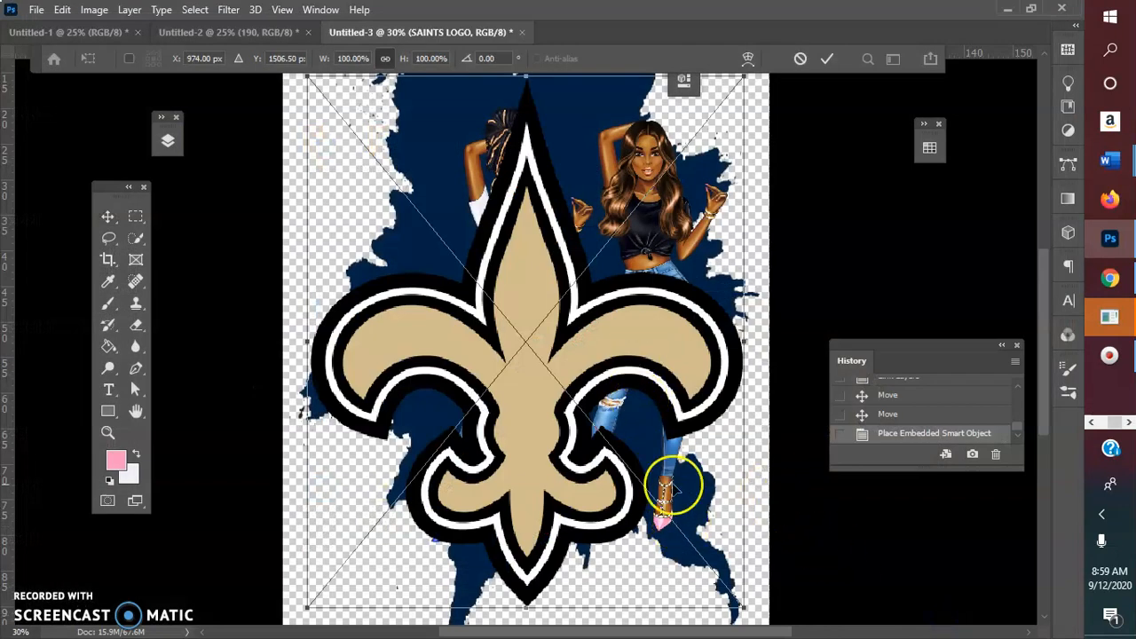
mouse_move(385, 67)
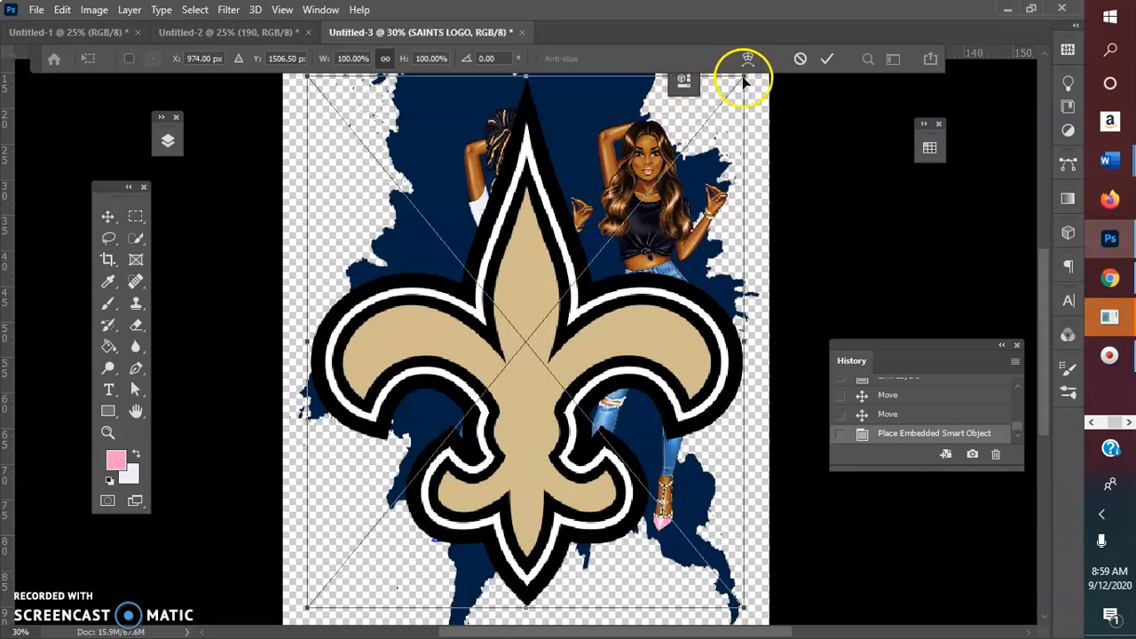
Shrink the Saints logo to a small size and move it onto the black top.
left_click_drag(746, 80, 373, 551)
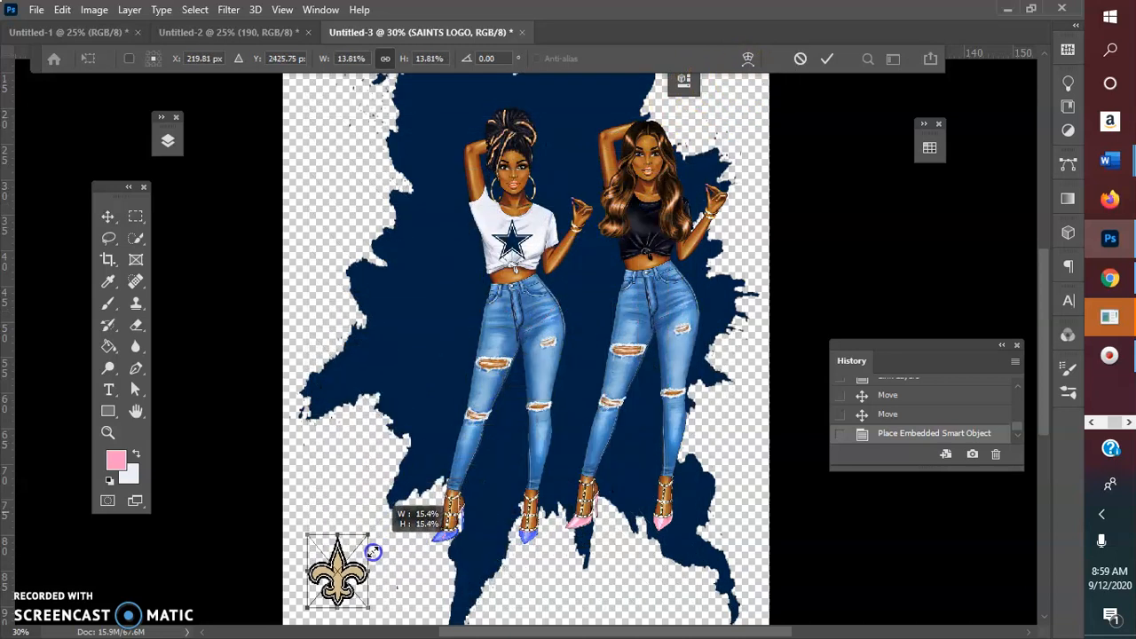
left_click_drag(373, 552, 355, 586)
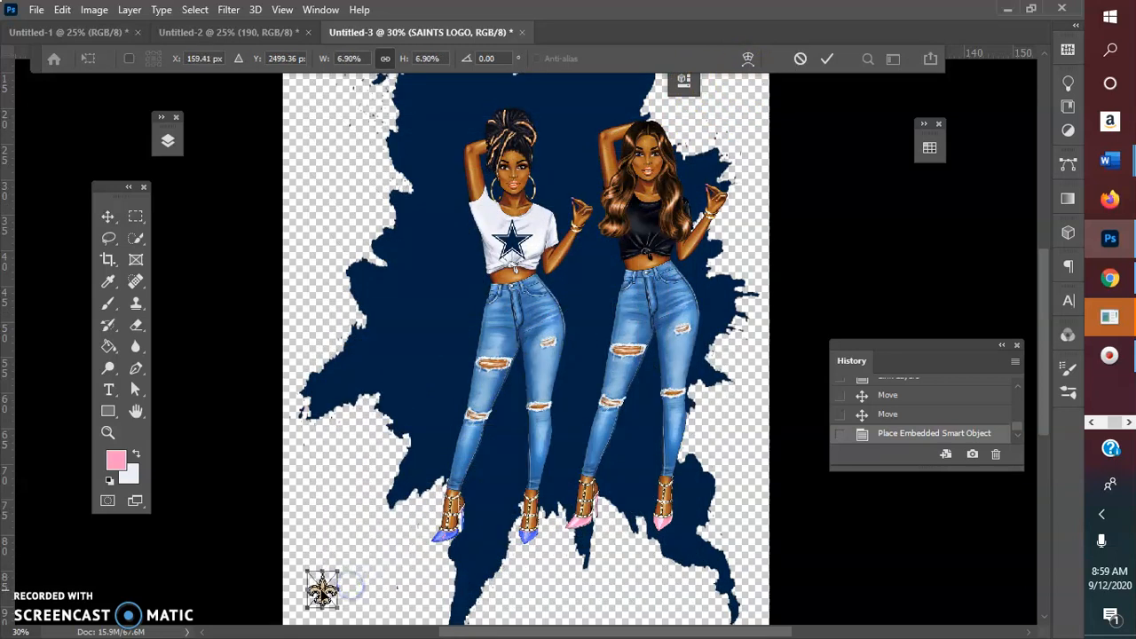
left_click_drag(322, 590, 644, 227)
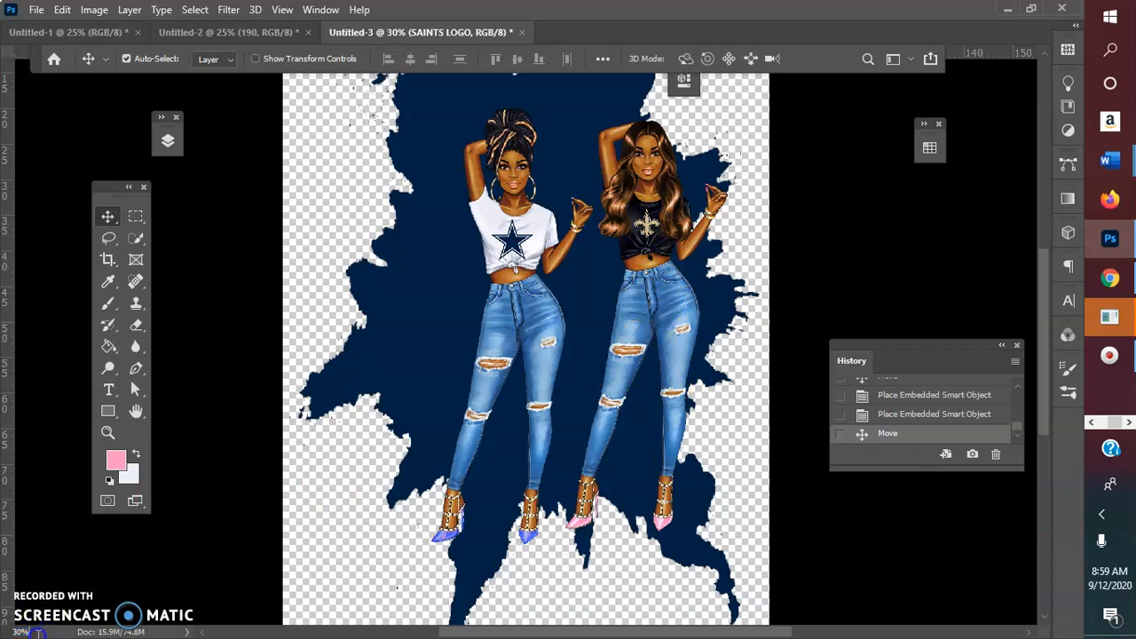
mouse_move(26, 9)
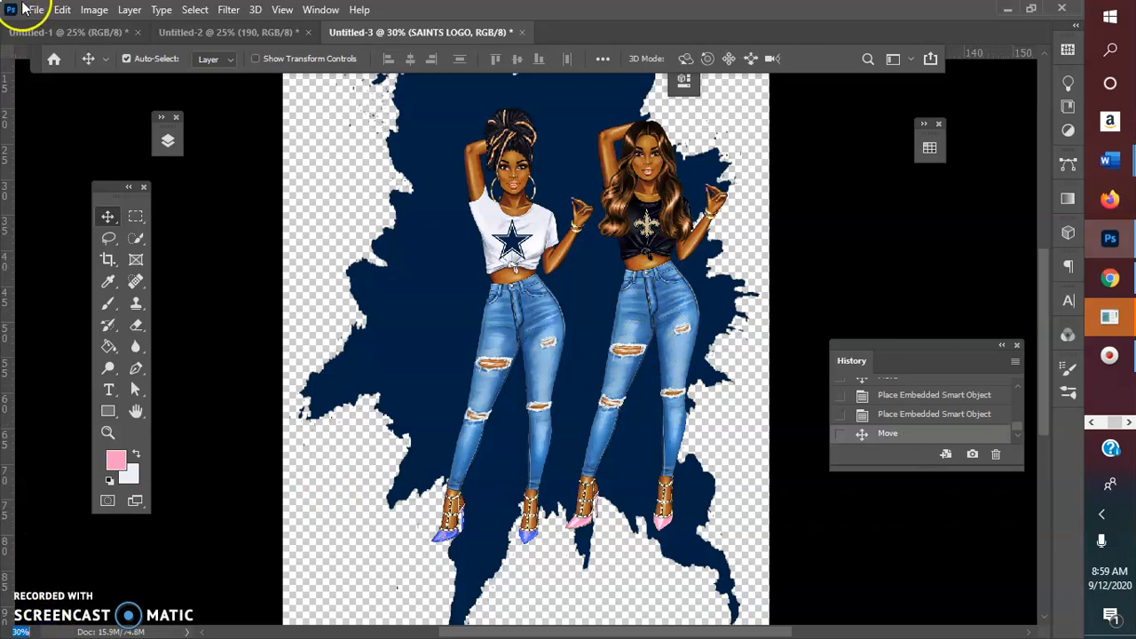
Embed the red-shirt girl PNG and commit her standing left of the other girls.
left_click(36, 9)
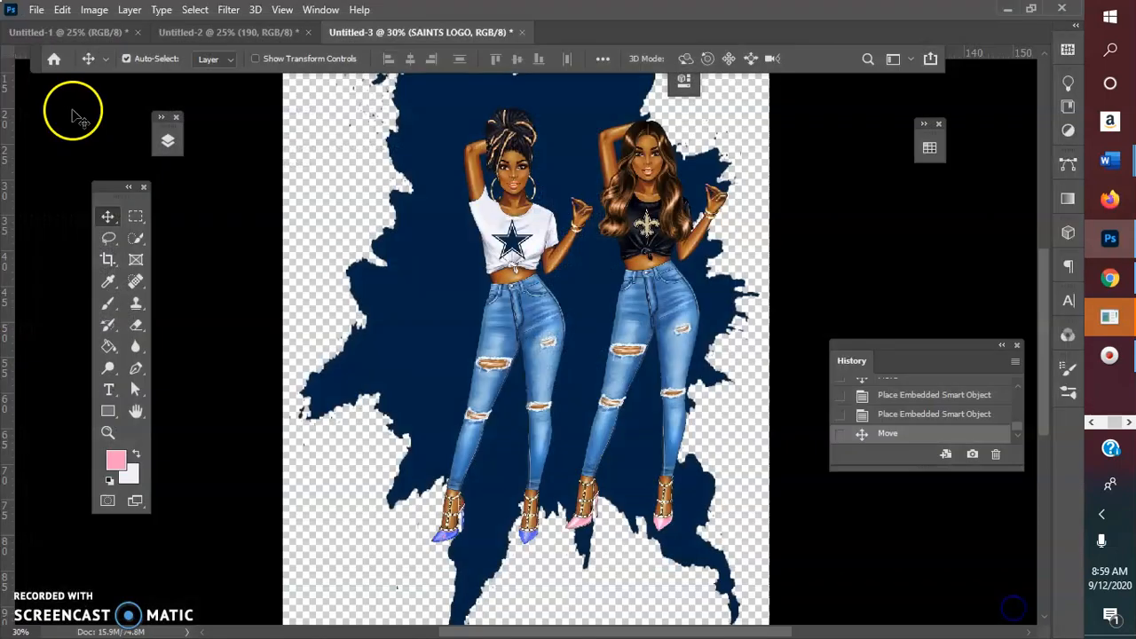
left_click(37, 10)
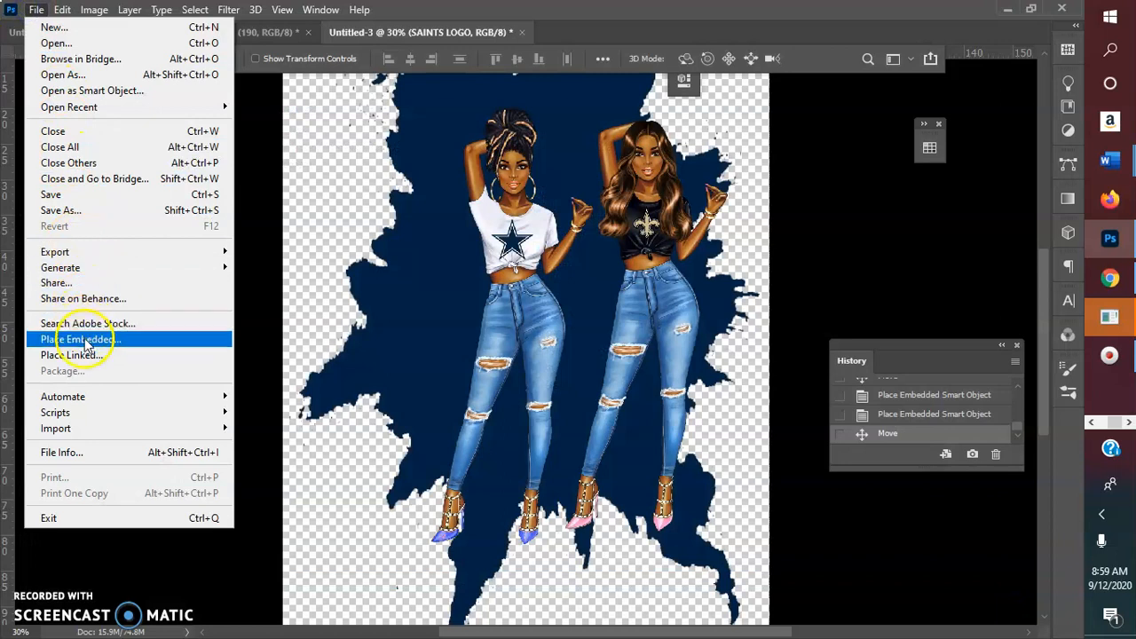
left_click(80, 339)
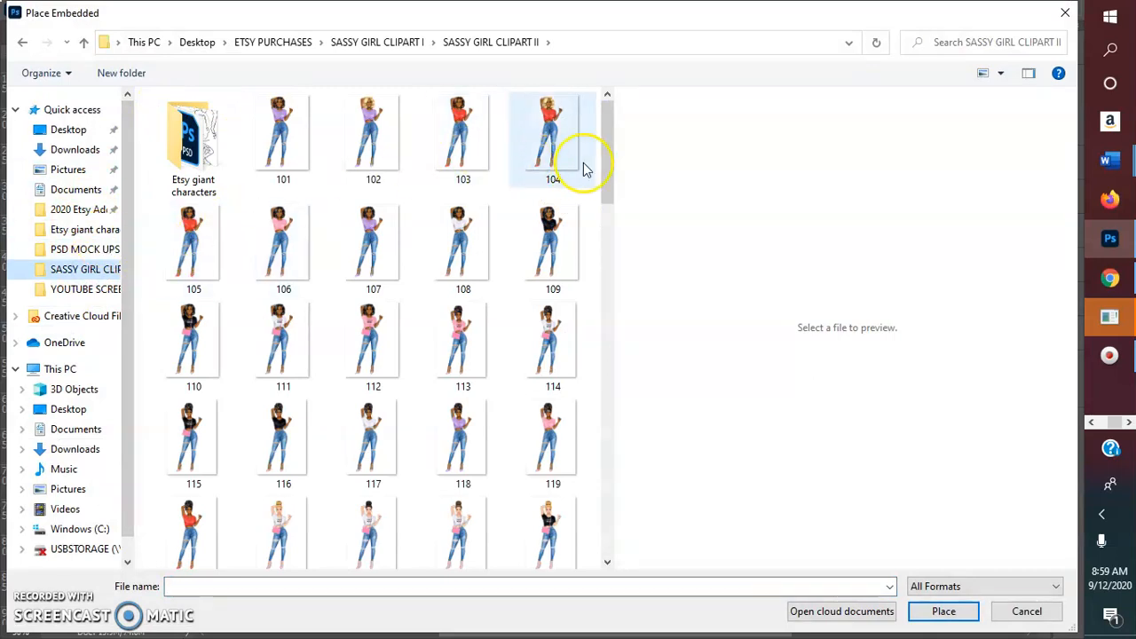
left_click_drag(597, 169, 597, 381)
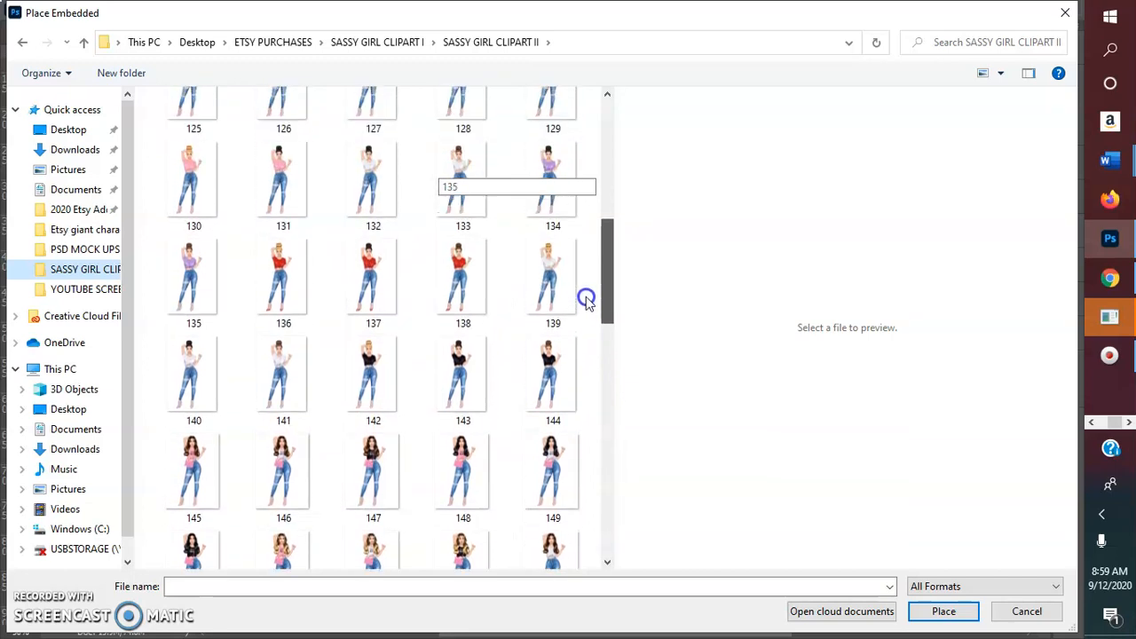
left_click(463, 279)
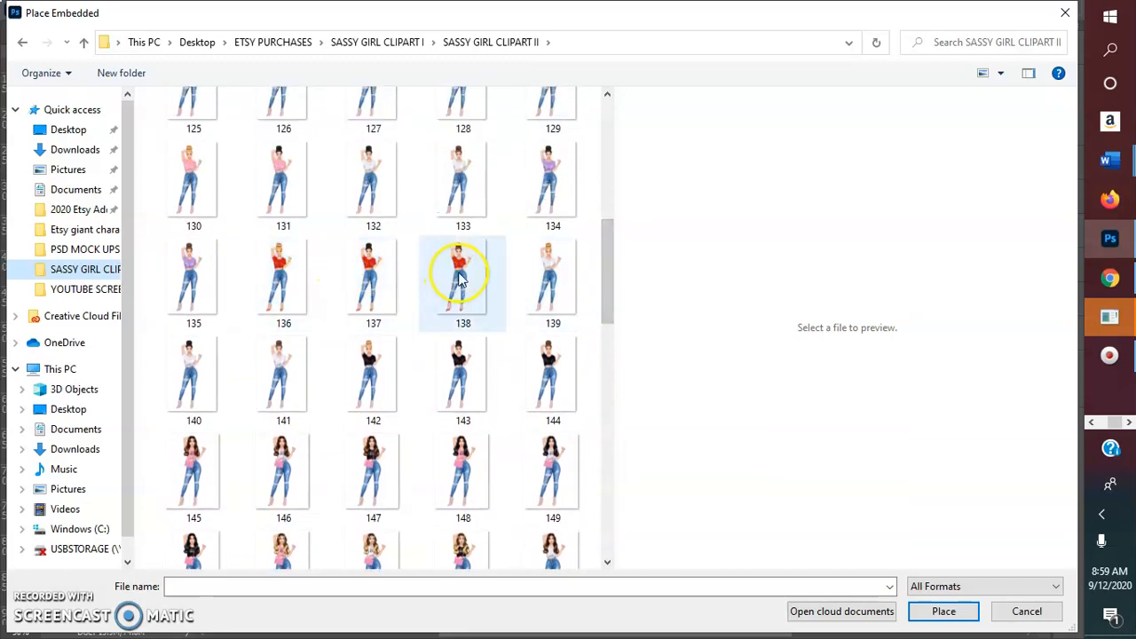
left_click(372, 279)
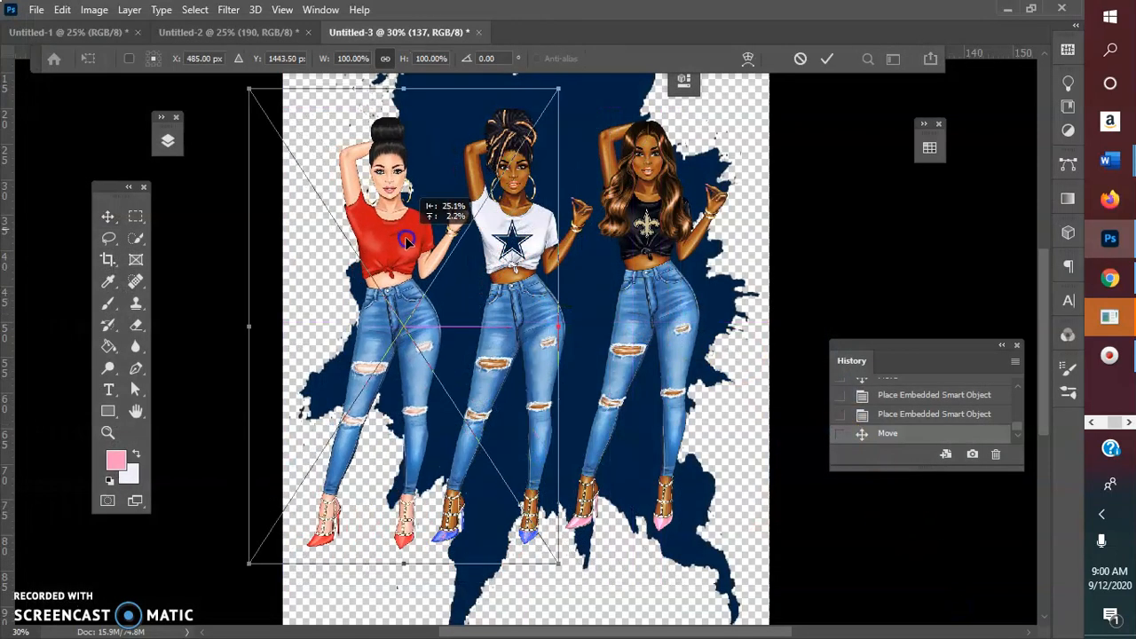
left_click(826, 59)
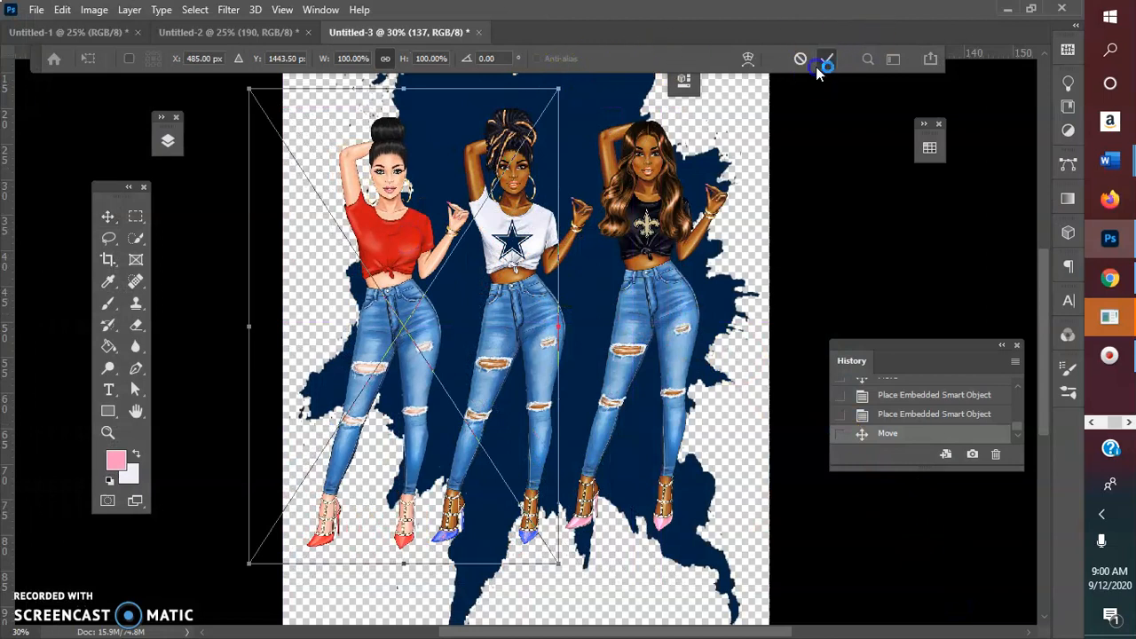
left_click(37, 10)
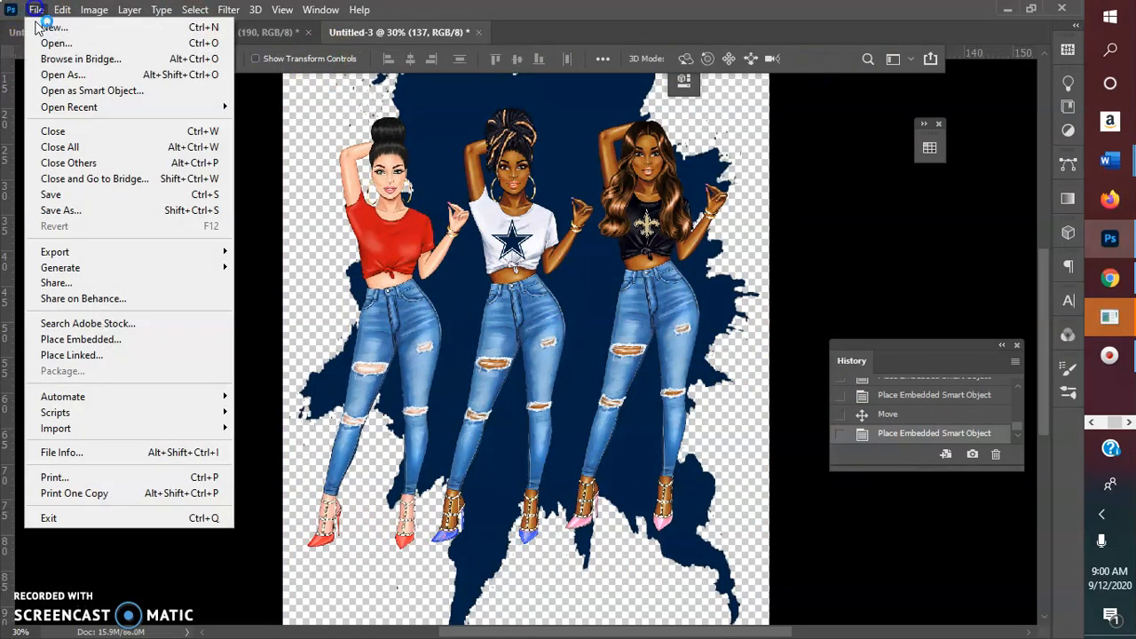
Place the Chiefs logo, centre it on the red shirt, and commit.
left_click(80, 339)
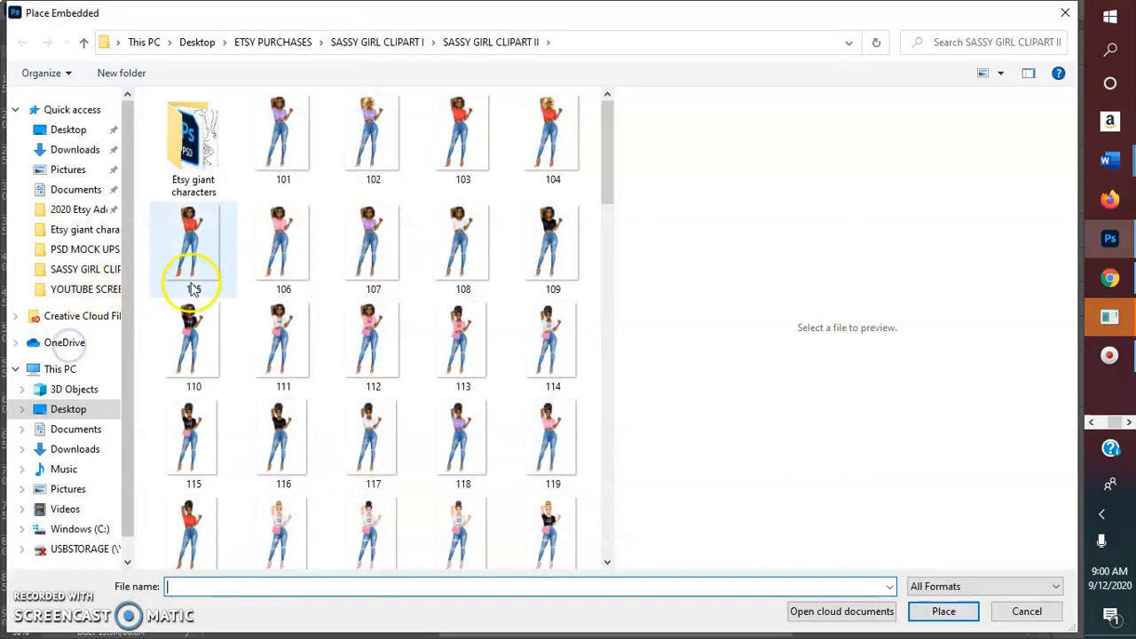
left_click(72, 110)
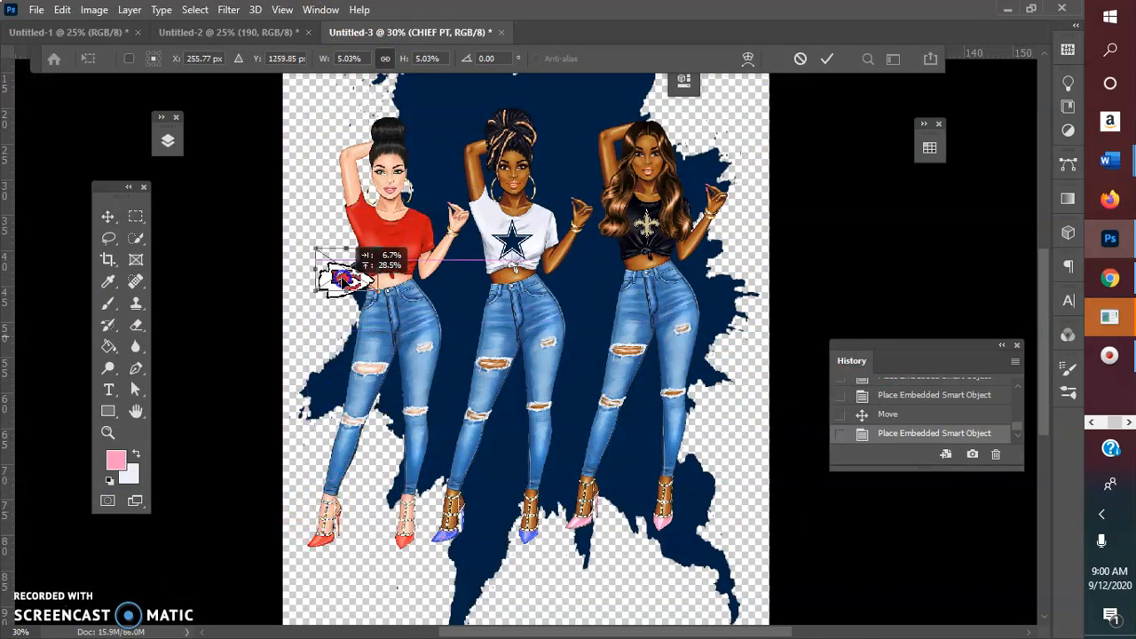
left_click_drag(344, 275, 387, 257)
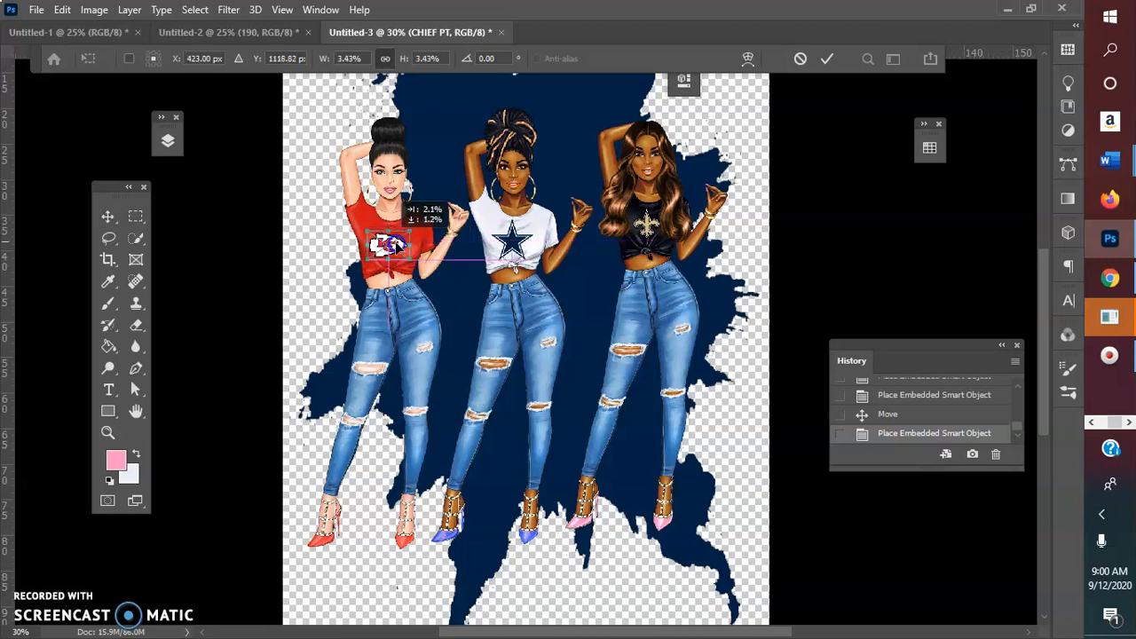
left_click_drag(386, 244, 399, 244)
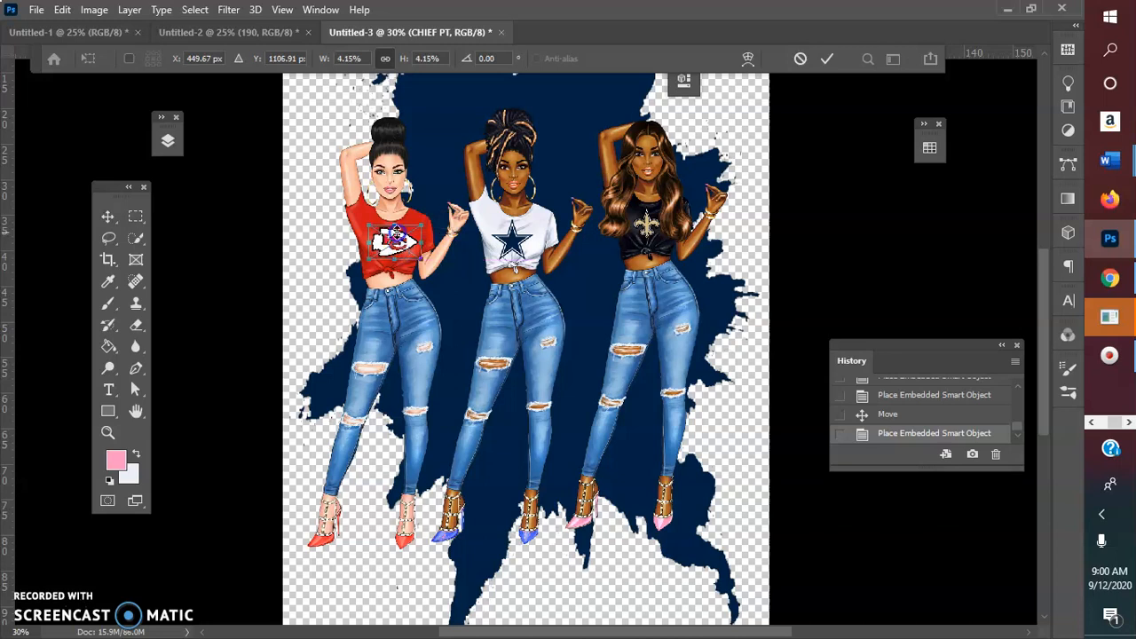
left_click_drag(400, 244, 375, 249)
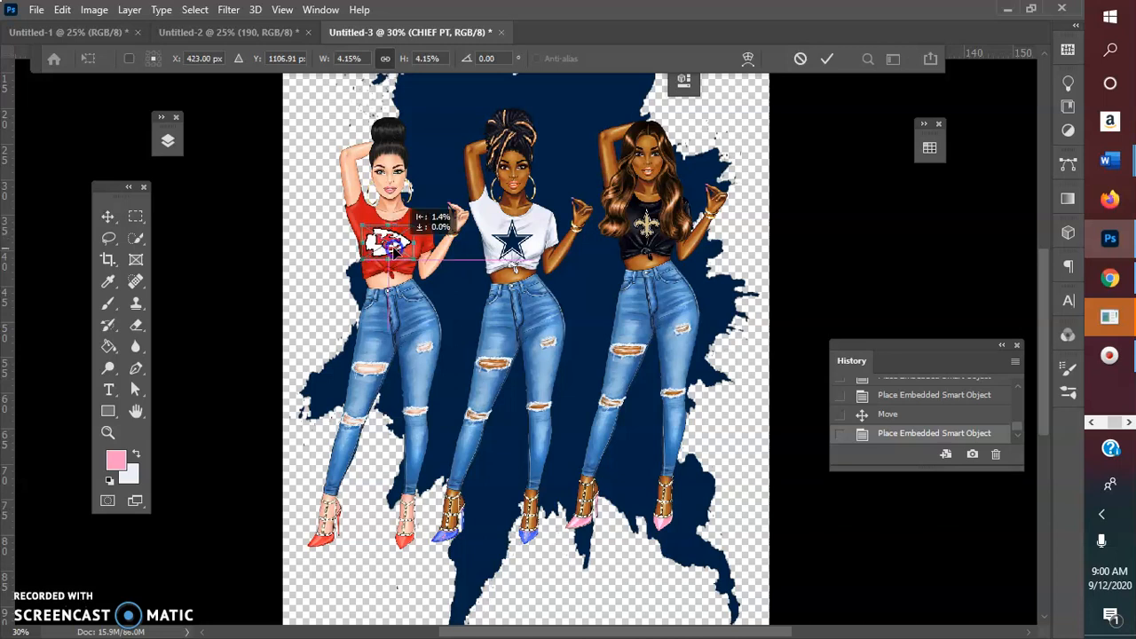
left_click(826, 59)
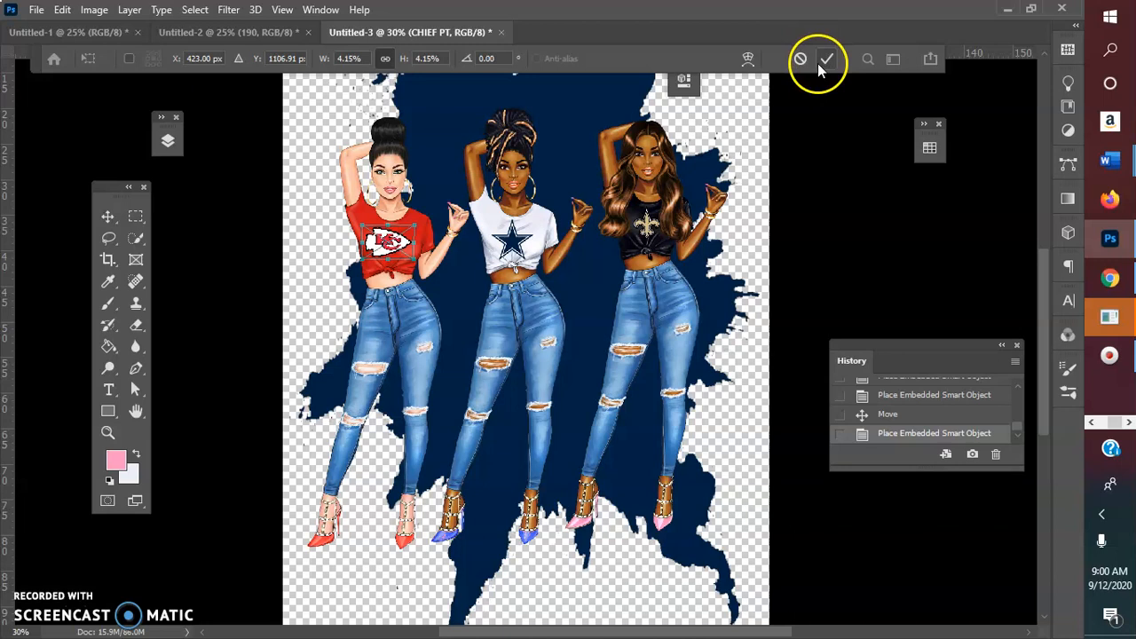
left_click(826, 59)
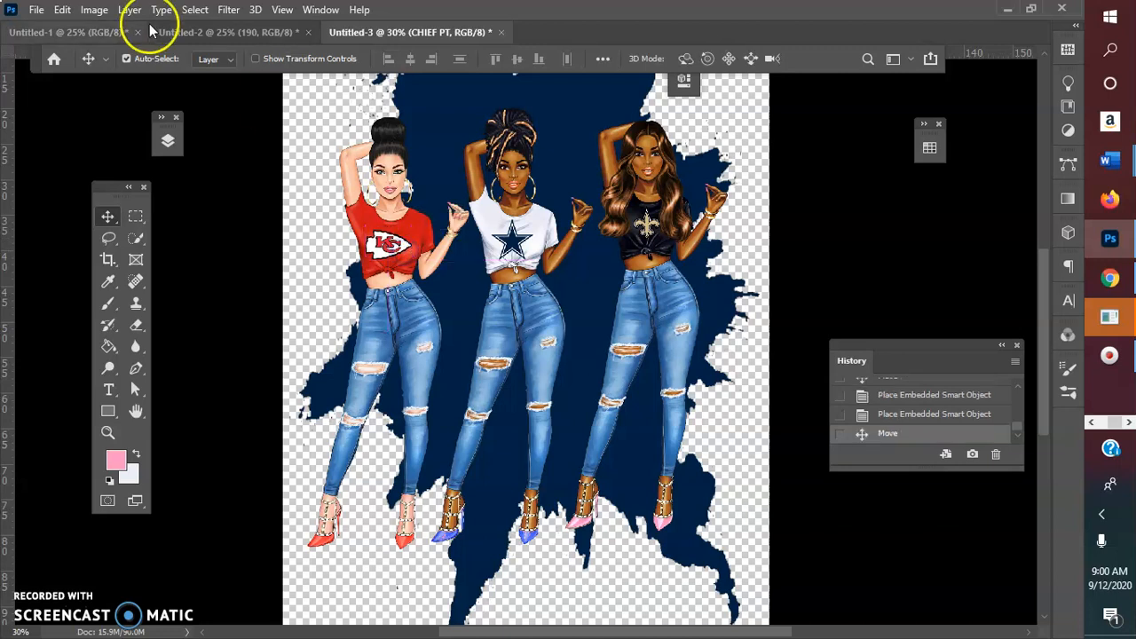
Shrink the Chiefs logo on the red shirt with Free Transform.
left_click(61, 10)
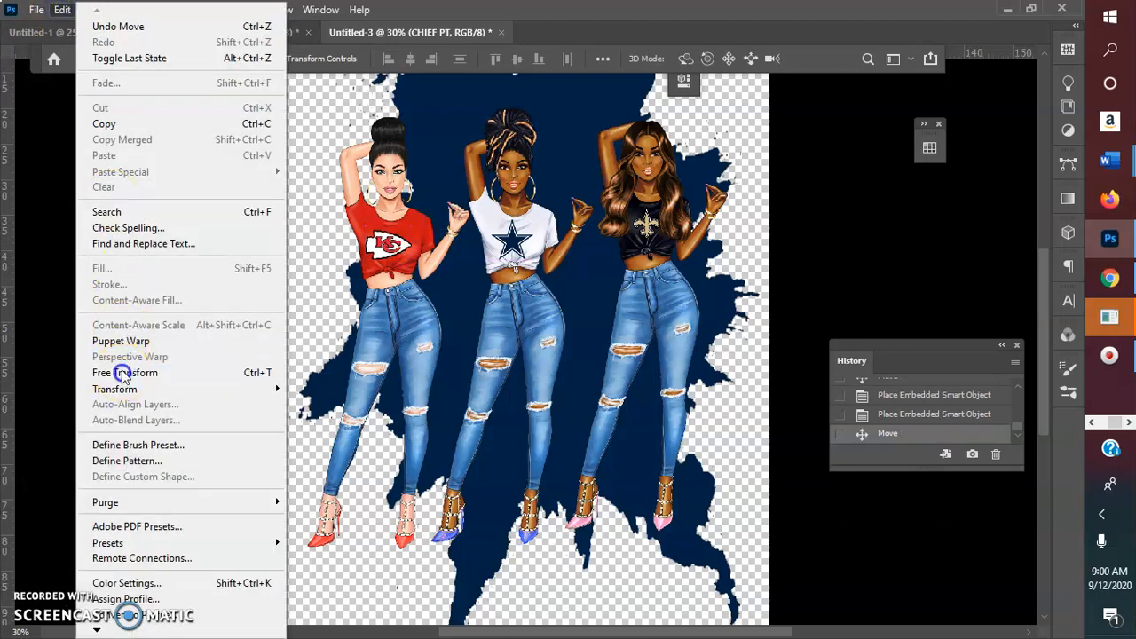
left_click(124, 372)
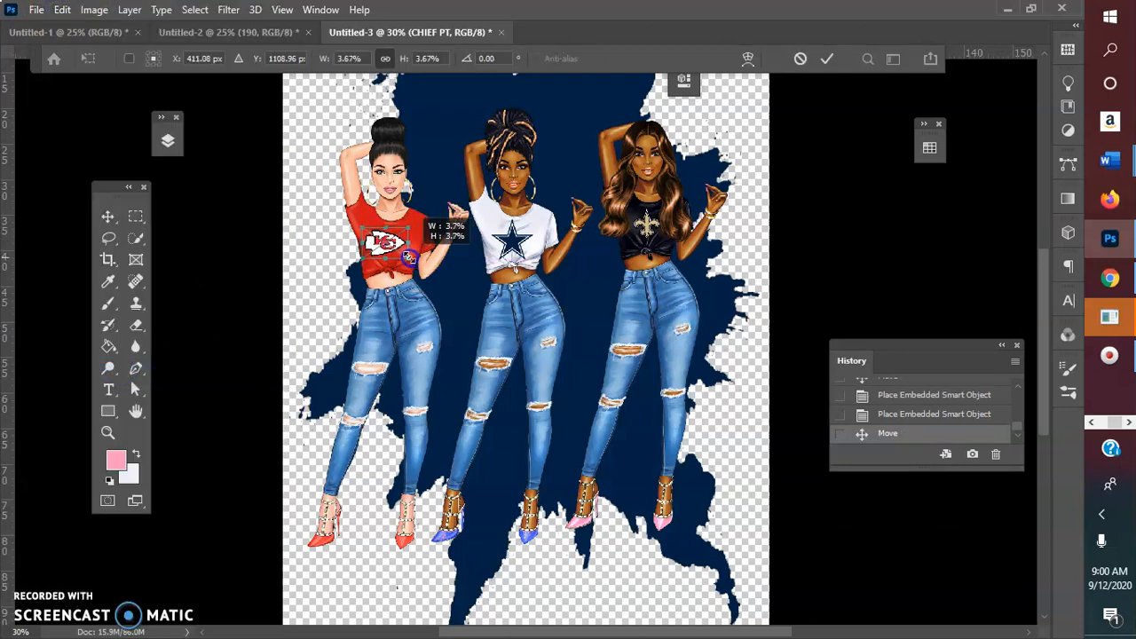
left_click_drag(398, 248, 408, 252)
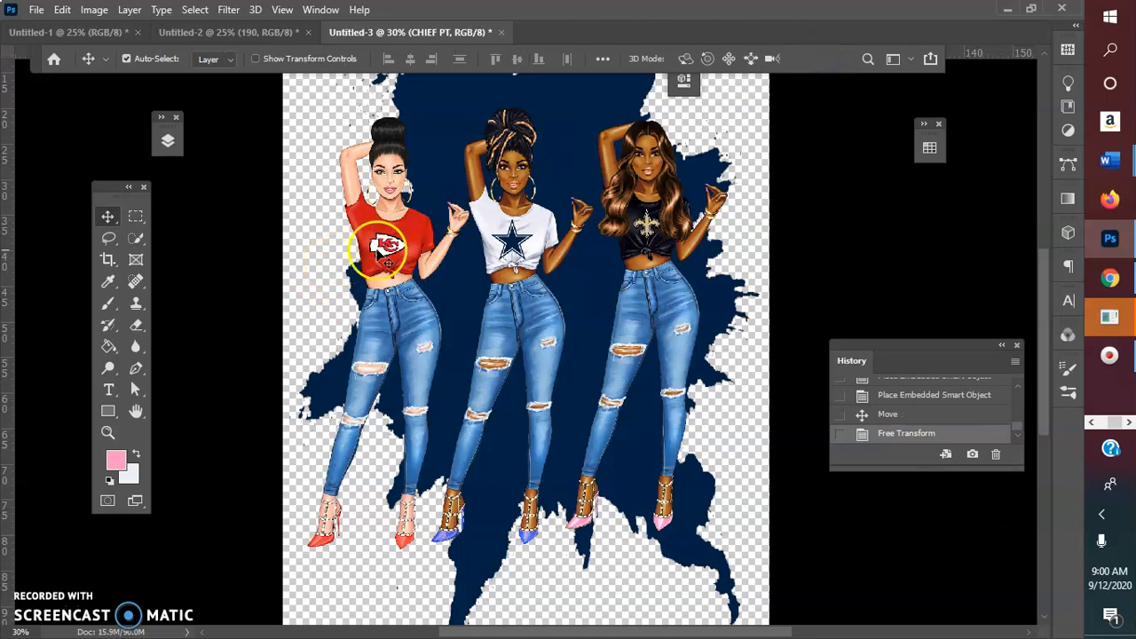
mouse_move(657, 222)
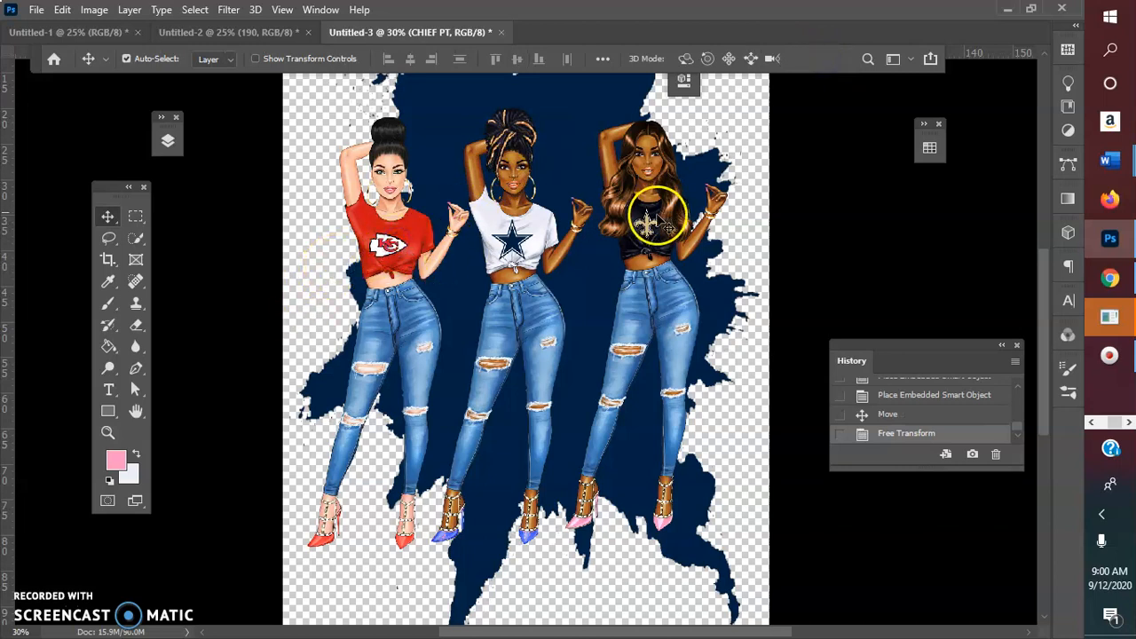
mouse_move(89, 182)
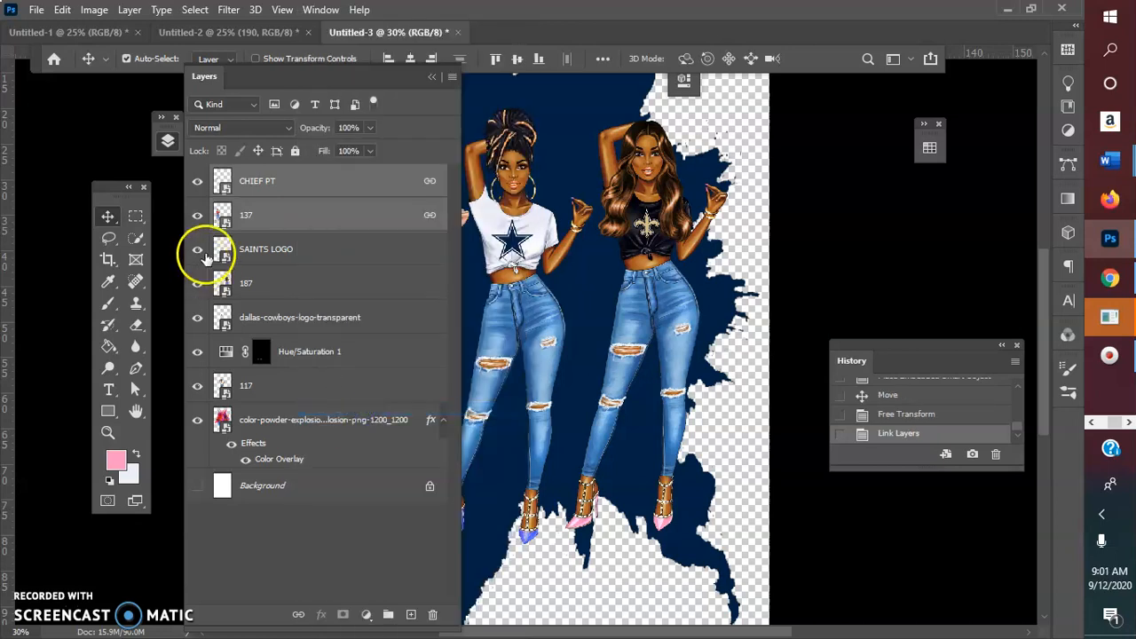
Link the SAINTS LOGO layer to its girl and move the middle girl into line.
left_click(265, 249)
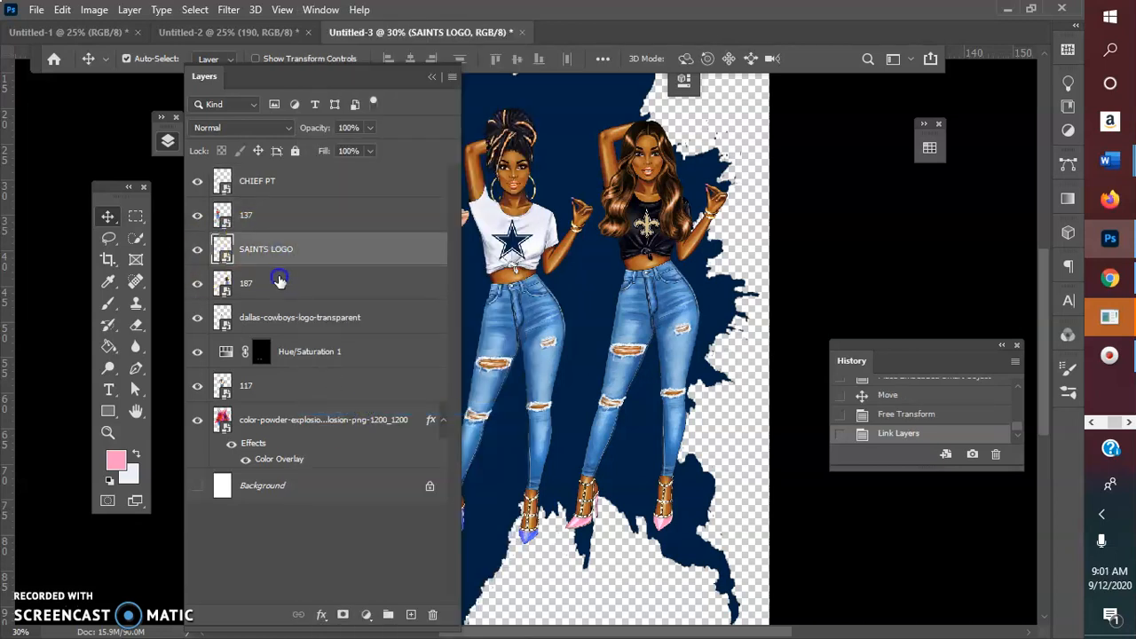
right_click(280, 283)
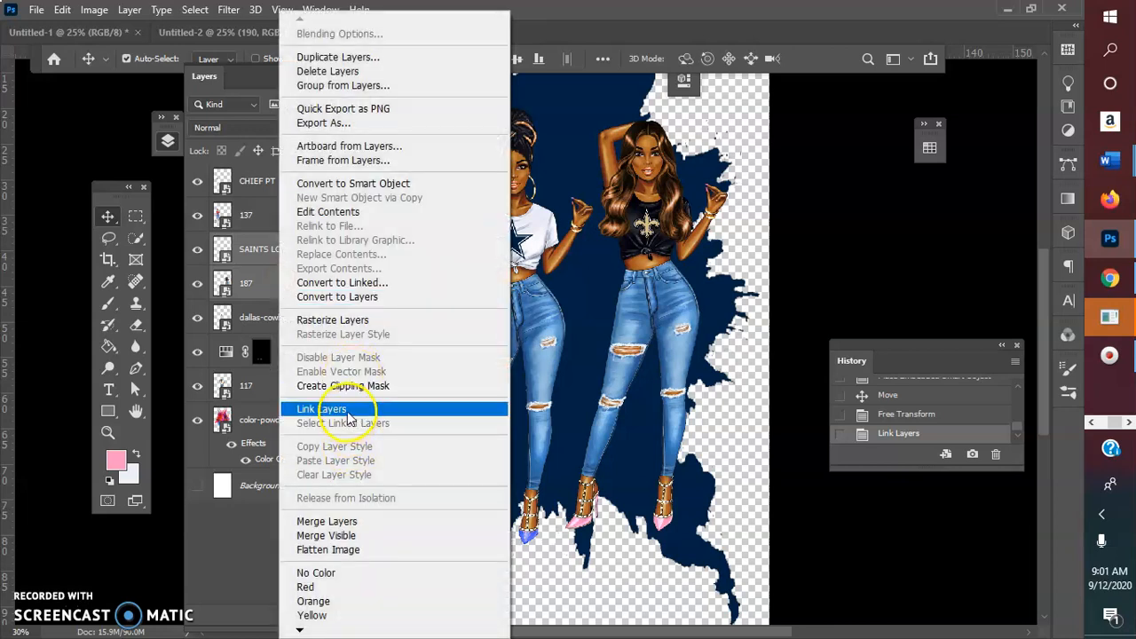
left_click(324, 410)
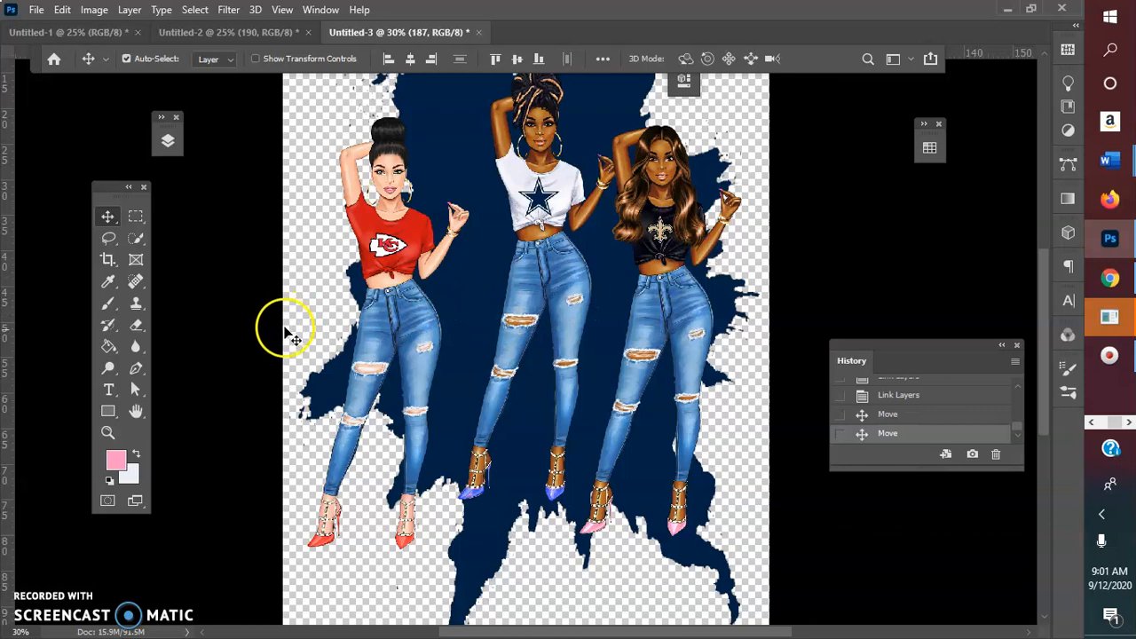
mouse_move(506, 404)
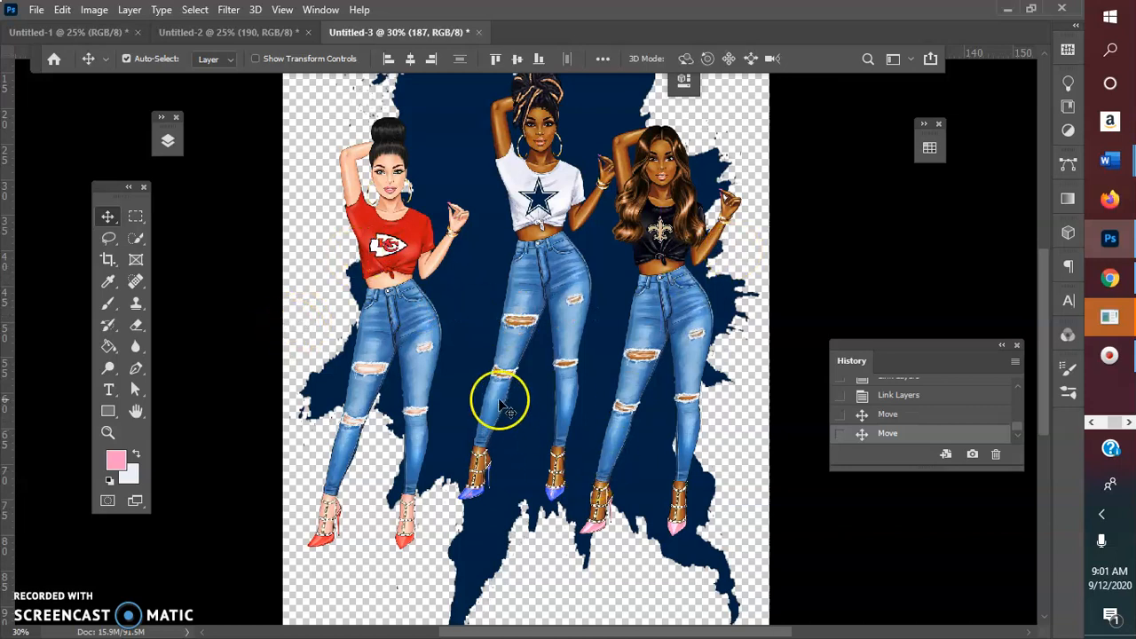
left_click_drag(504, 404, 528, 302)
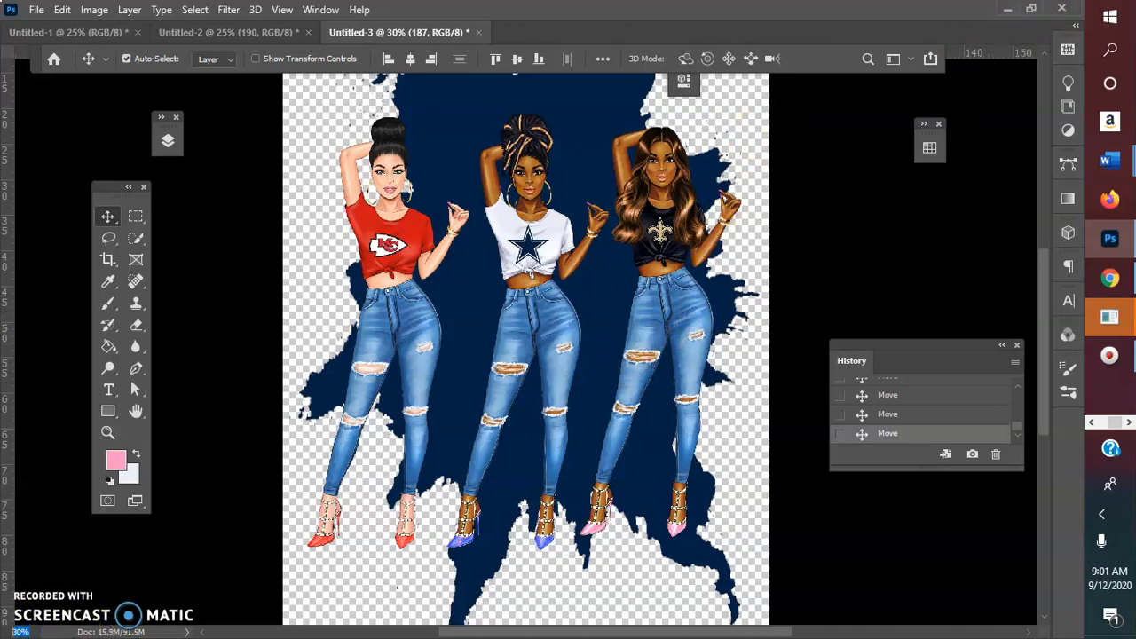
mouse_move(7, 577)
type("20")
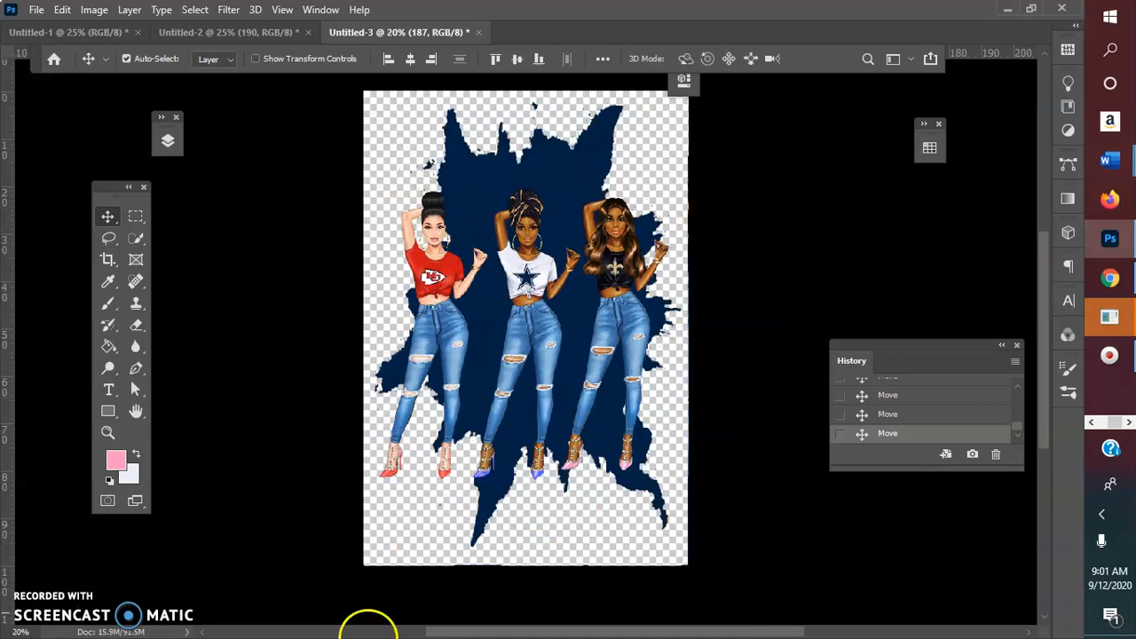
mouse_move(430, 333)
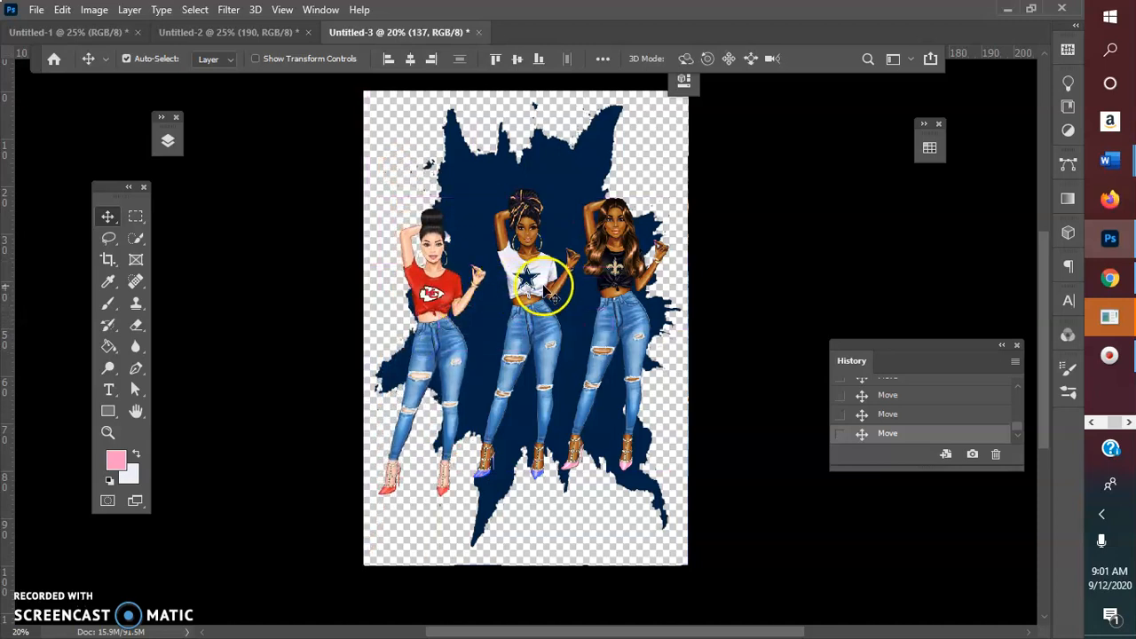
Nudge the middle Cowboys girl left to even out the row of three.
left_click_drag(546, 284, 492, 297)
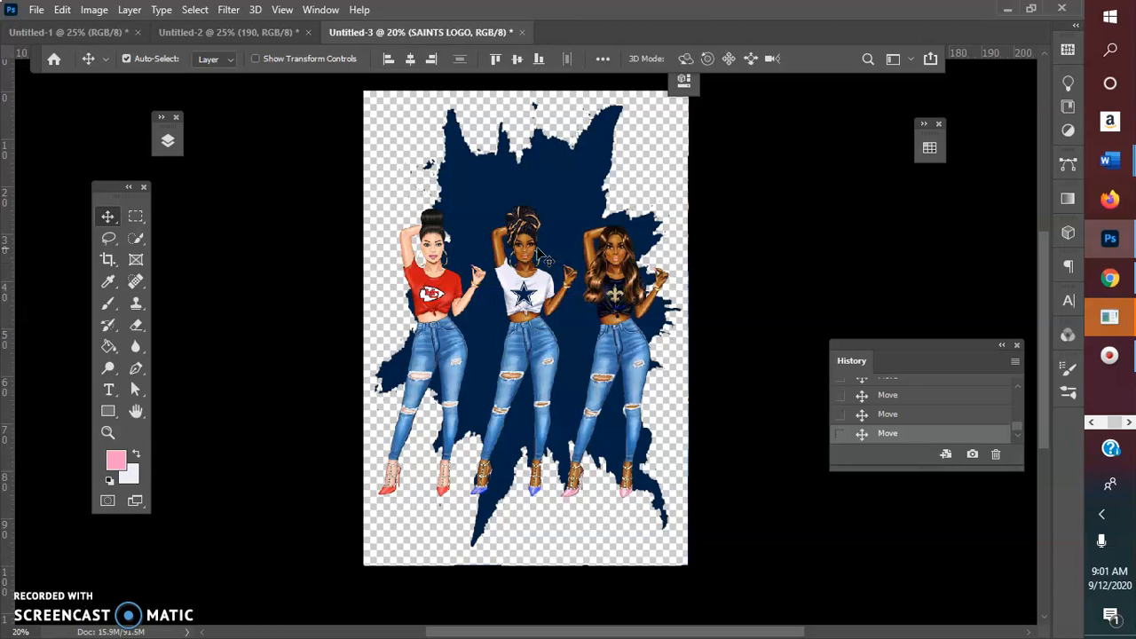
mouse_move(541, 258)
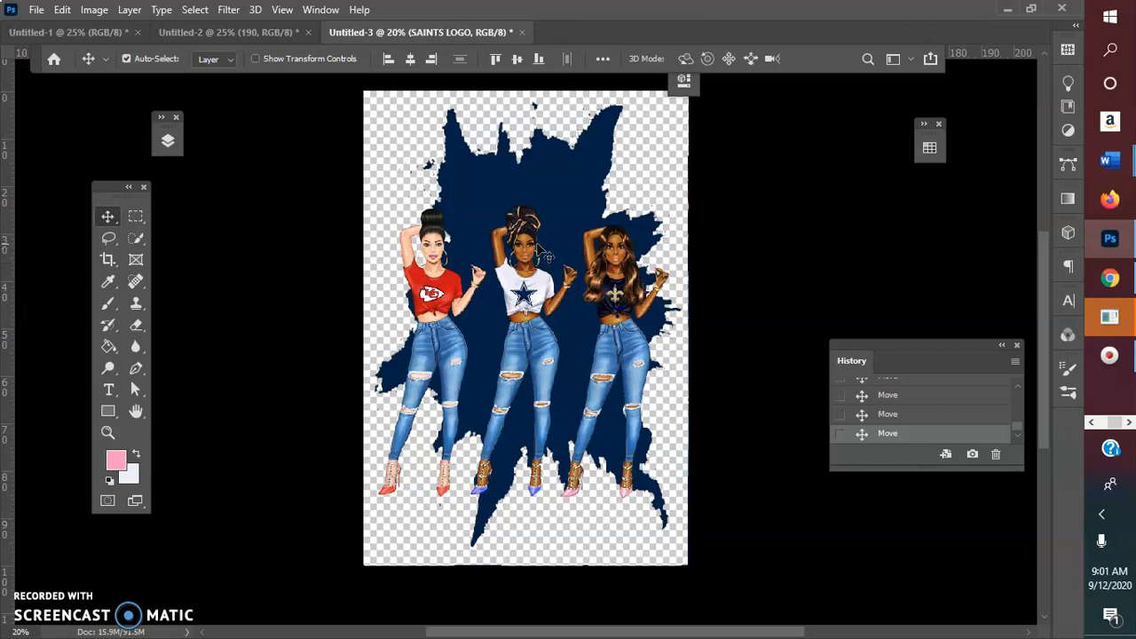